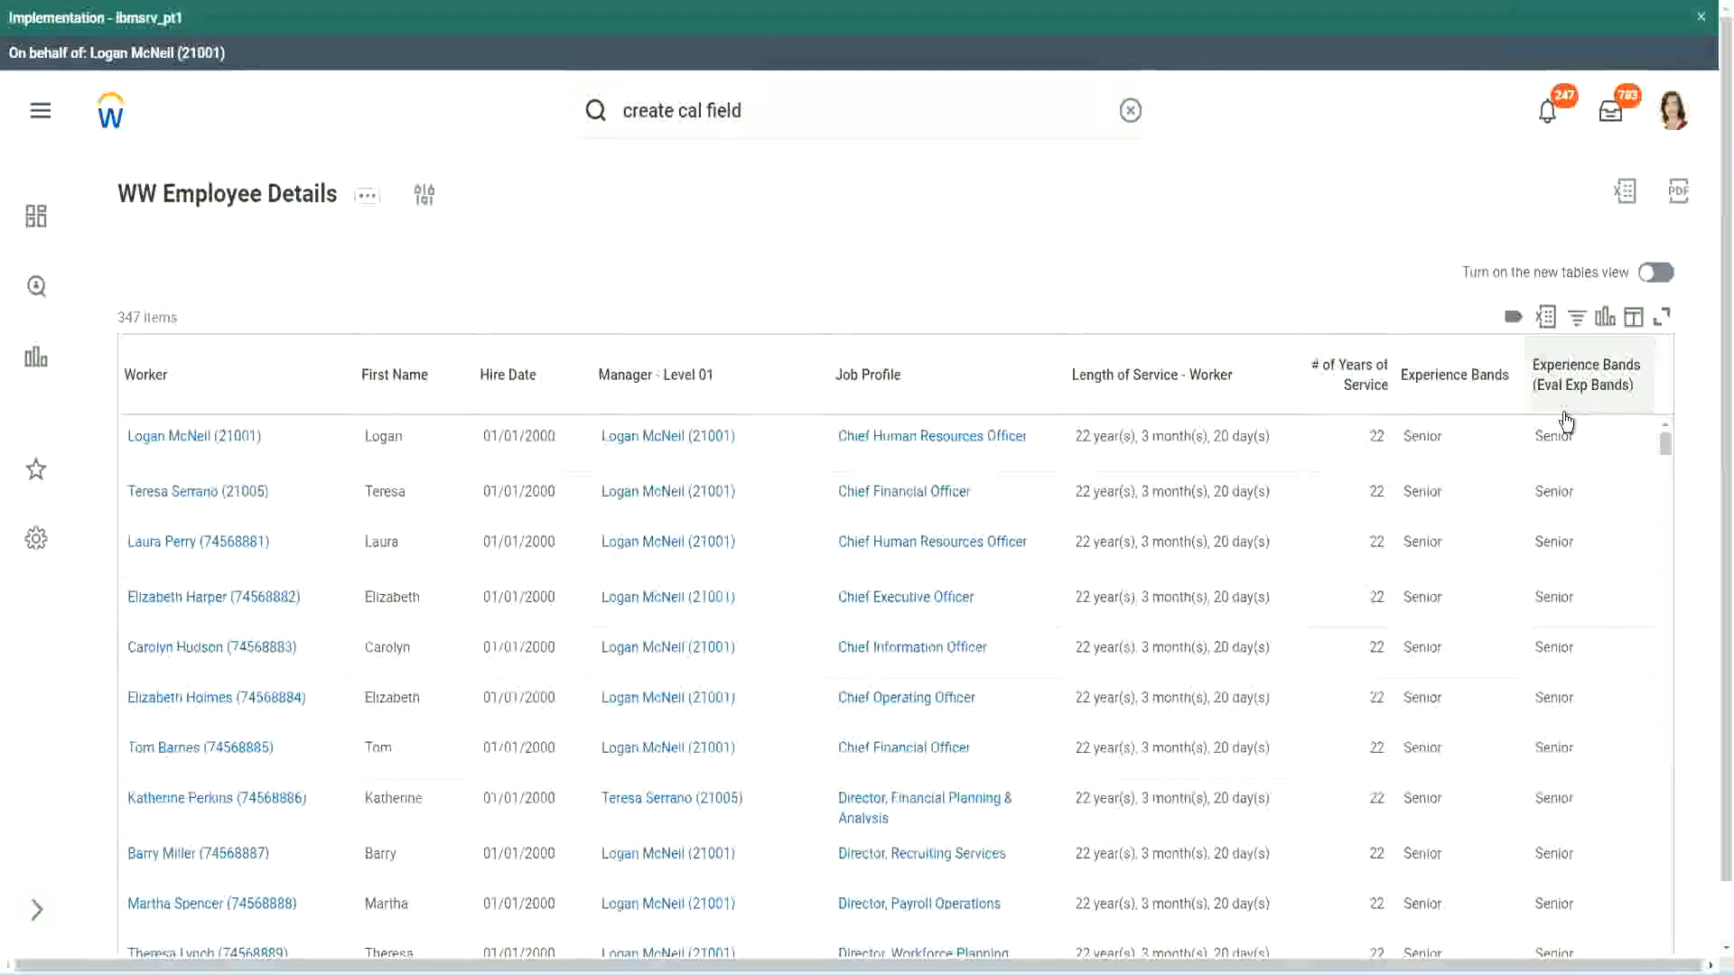
mouse_move(1582, 398)
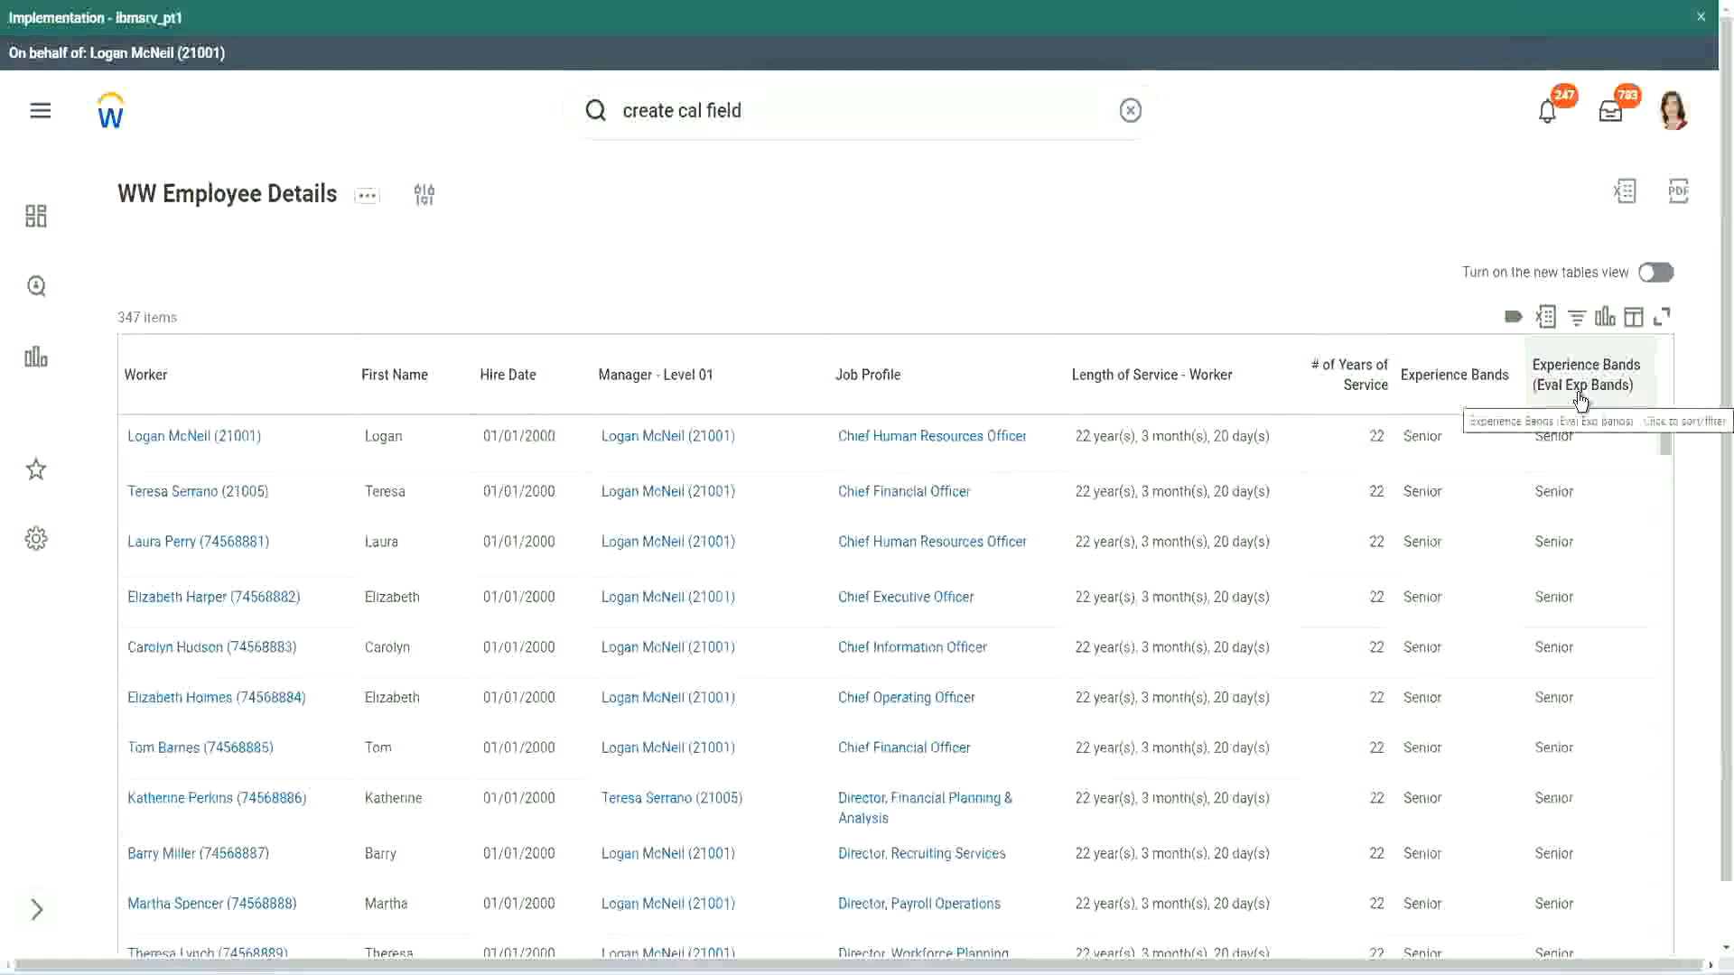
mouse_move(1241, 271)
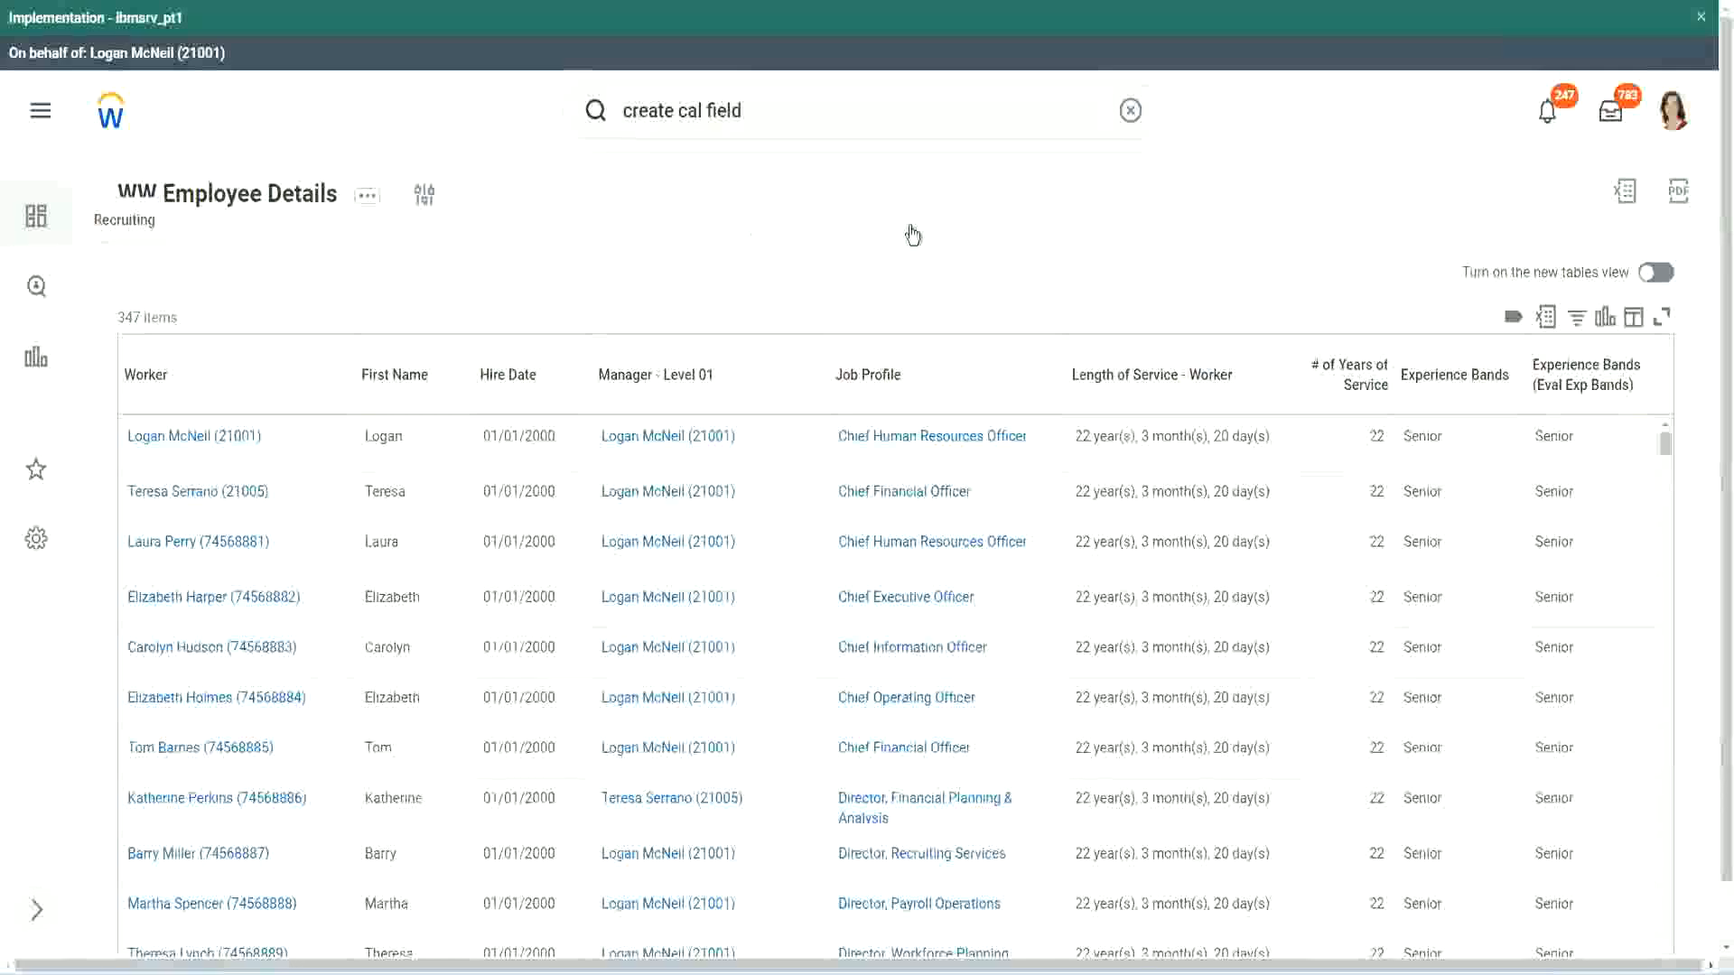
mouse_move(1615, 489)
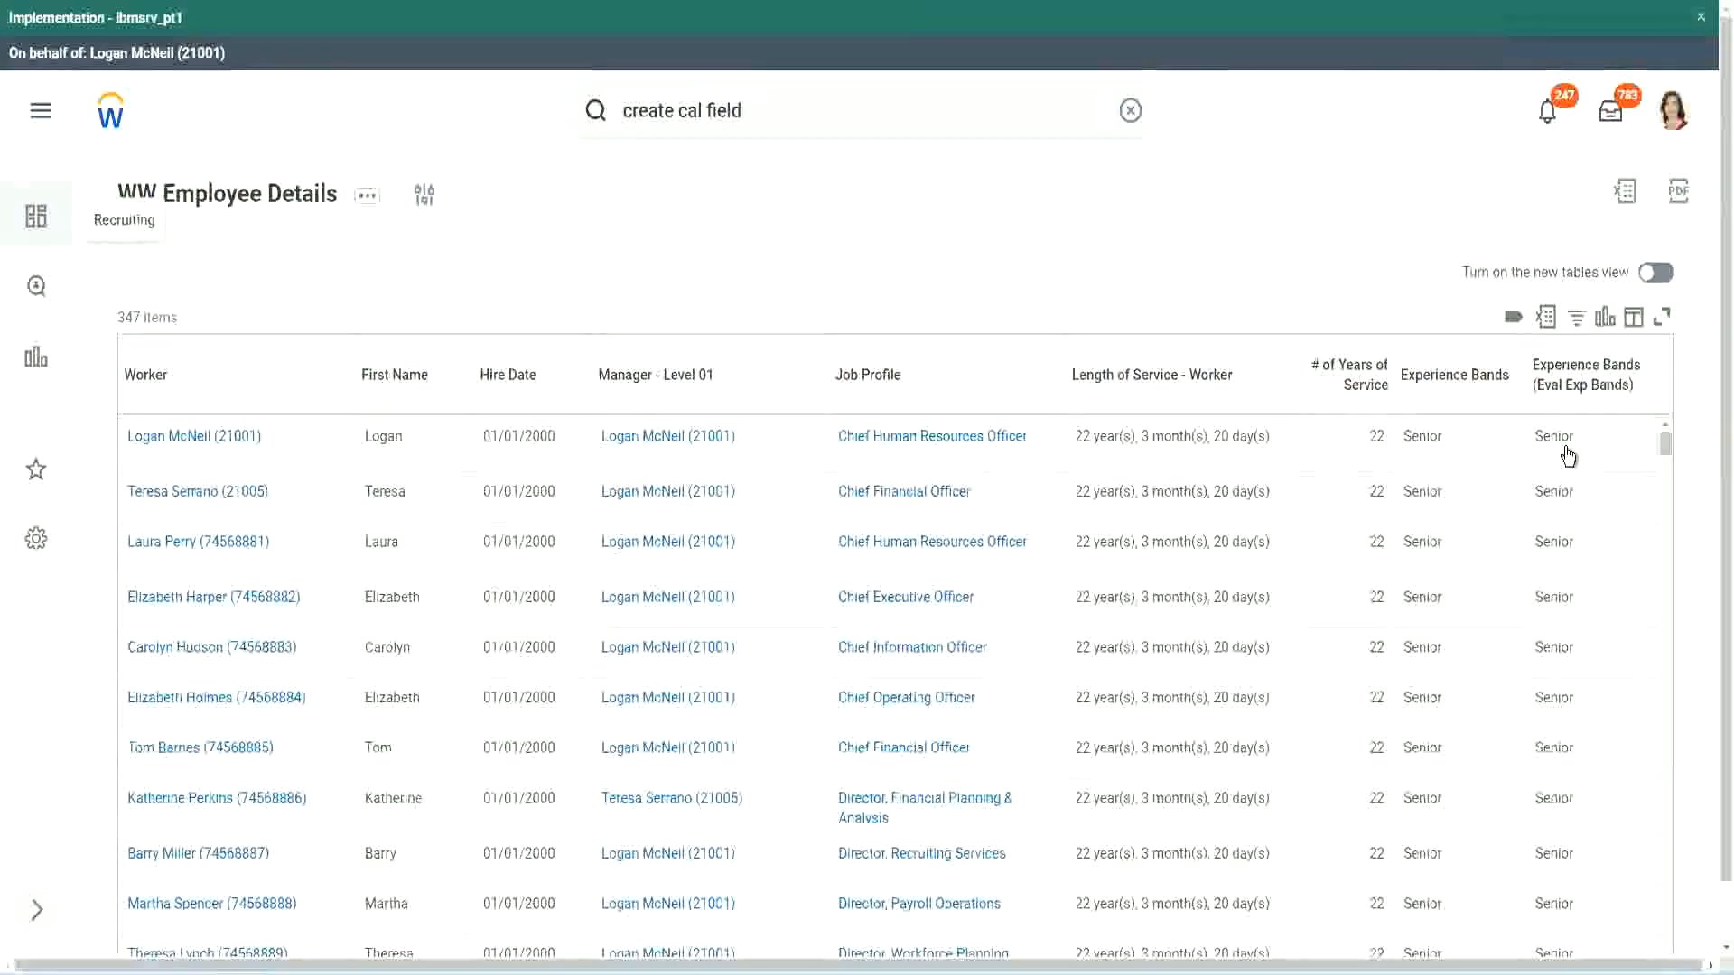
mouse_move(774, 29)
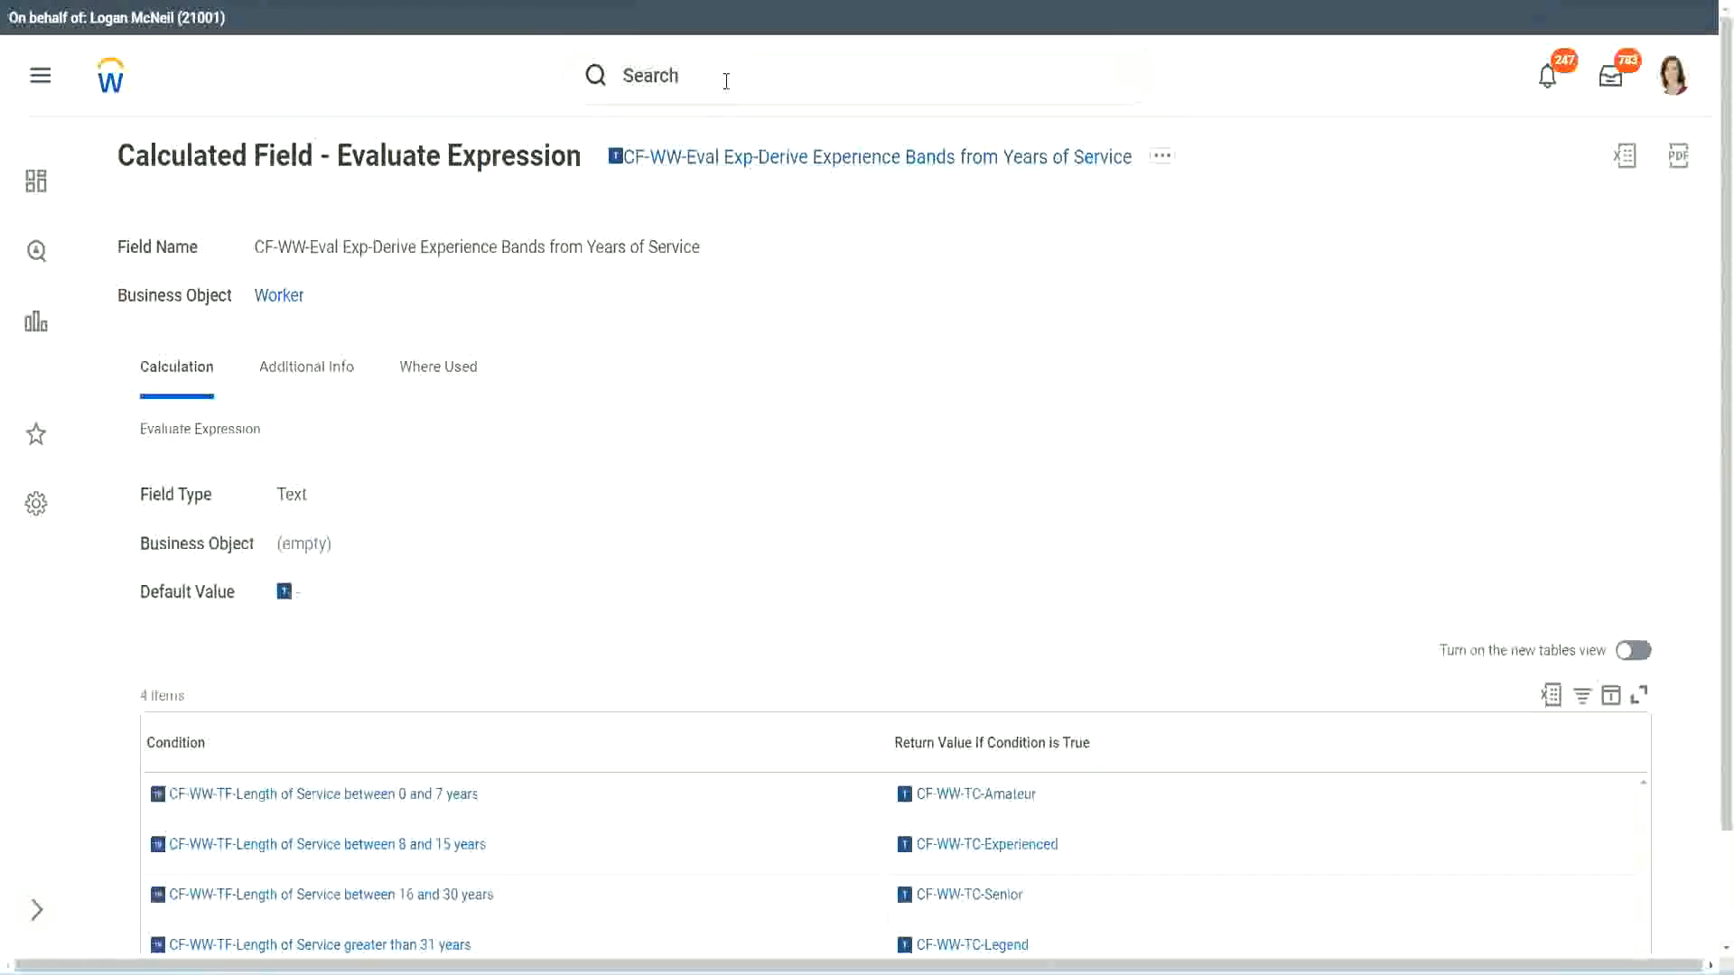
Start Create Calculated Field and name it CF-WW-LRB-Identify Experience Bands.
left_click(650, 75)
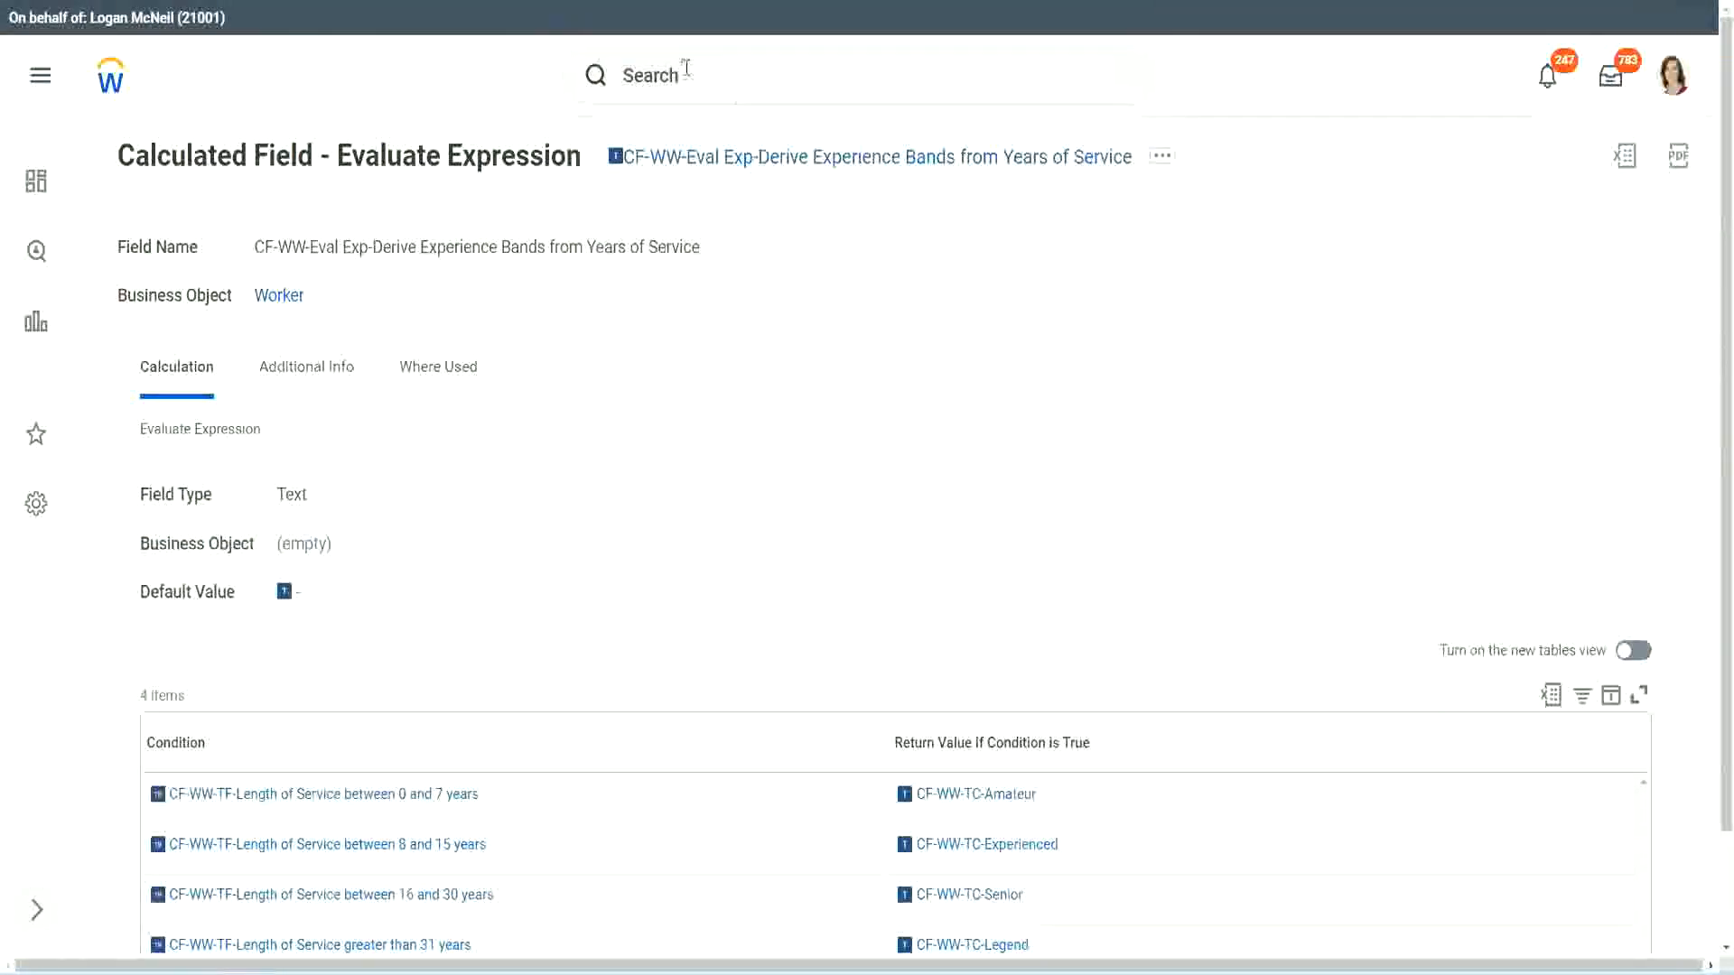
type("create calc field")
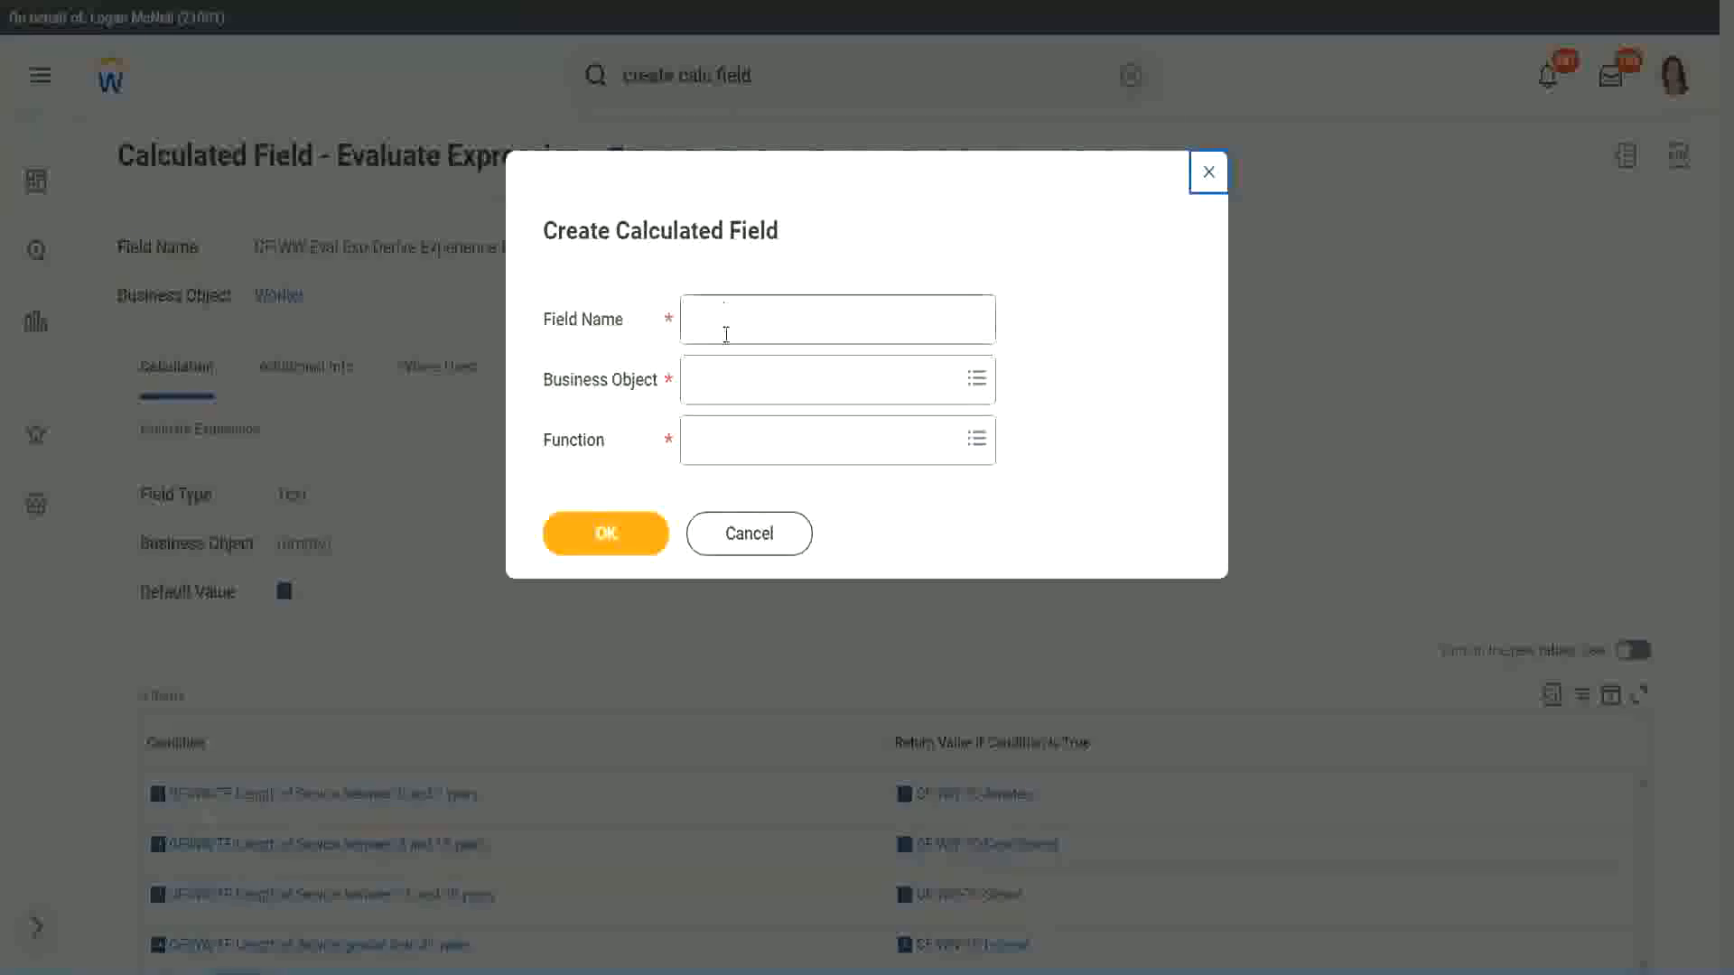
left_click(837, 320)
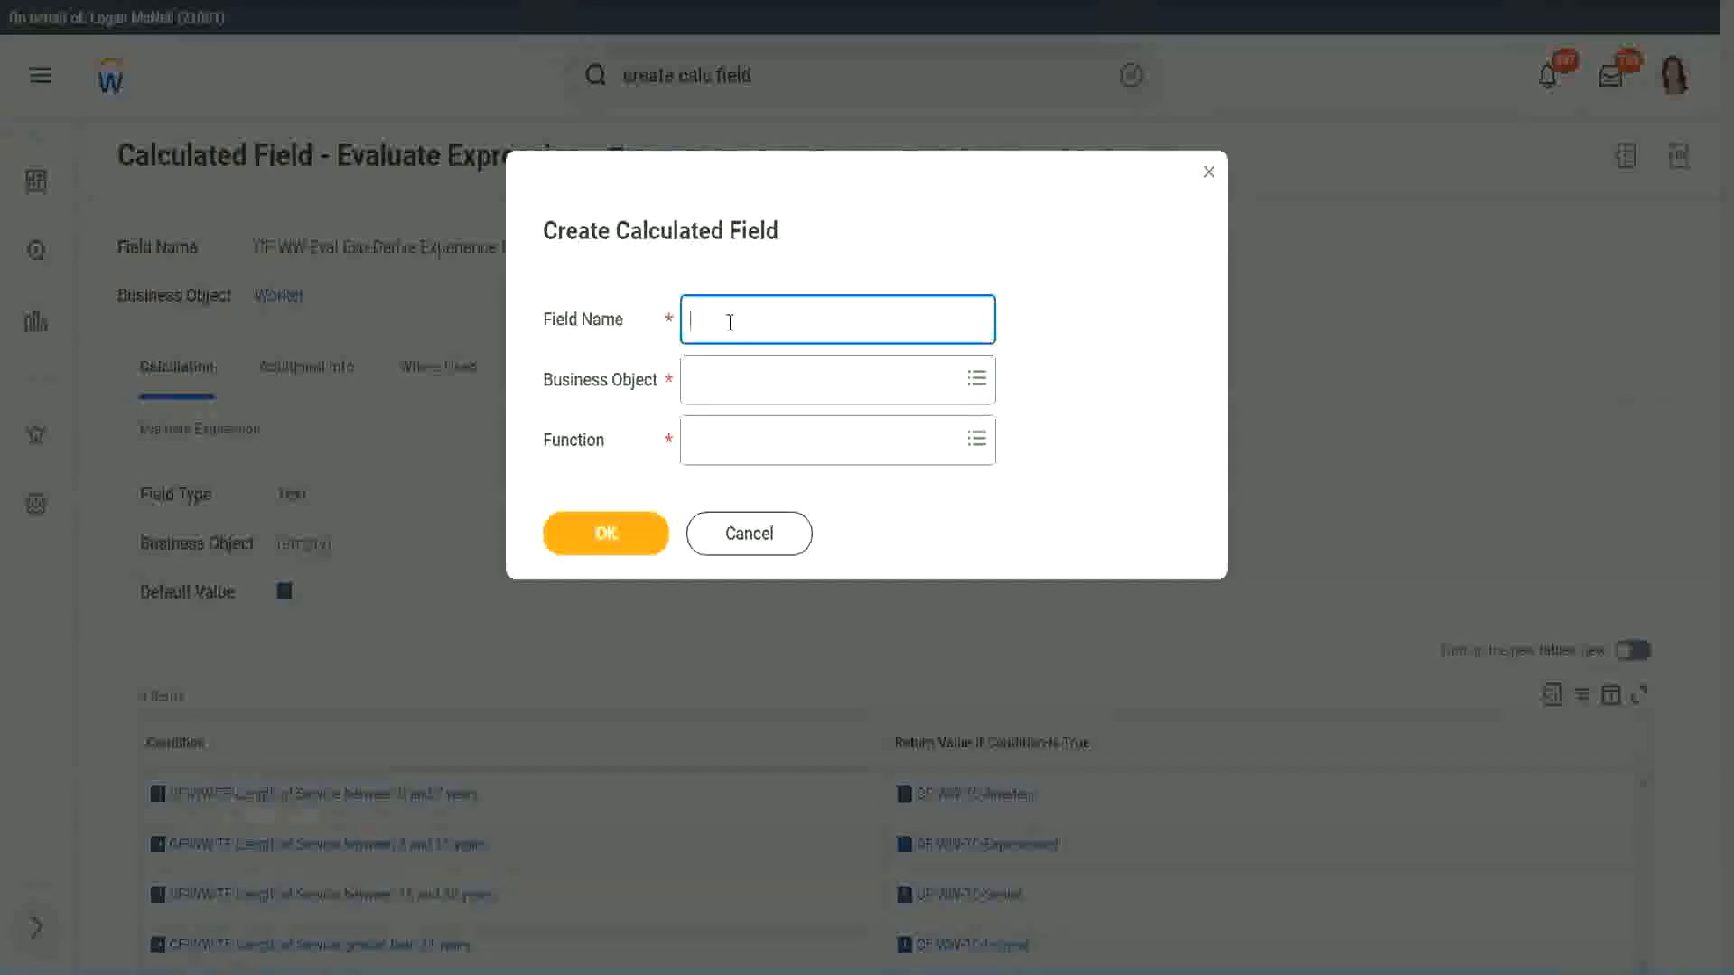
type("CF")
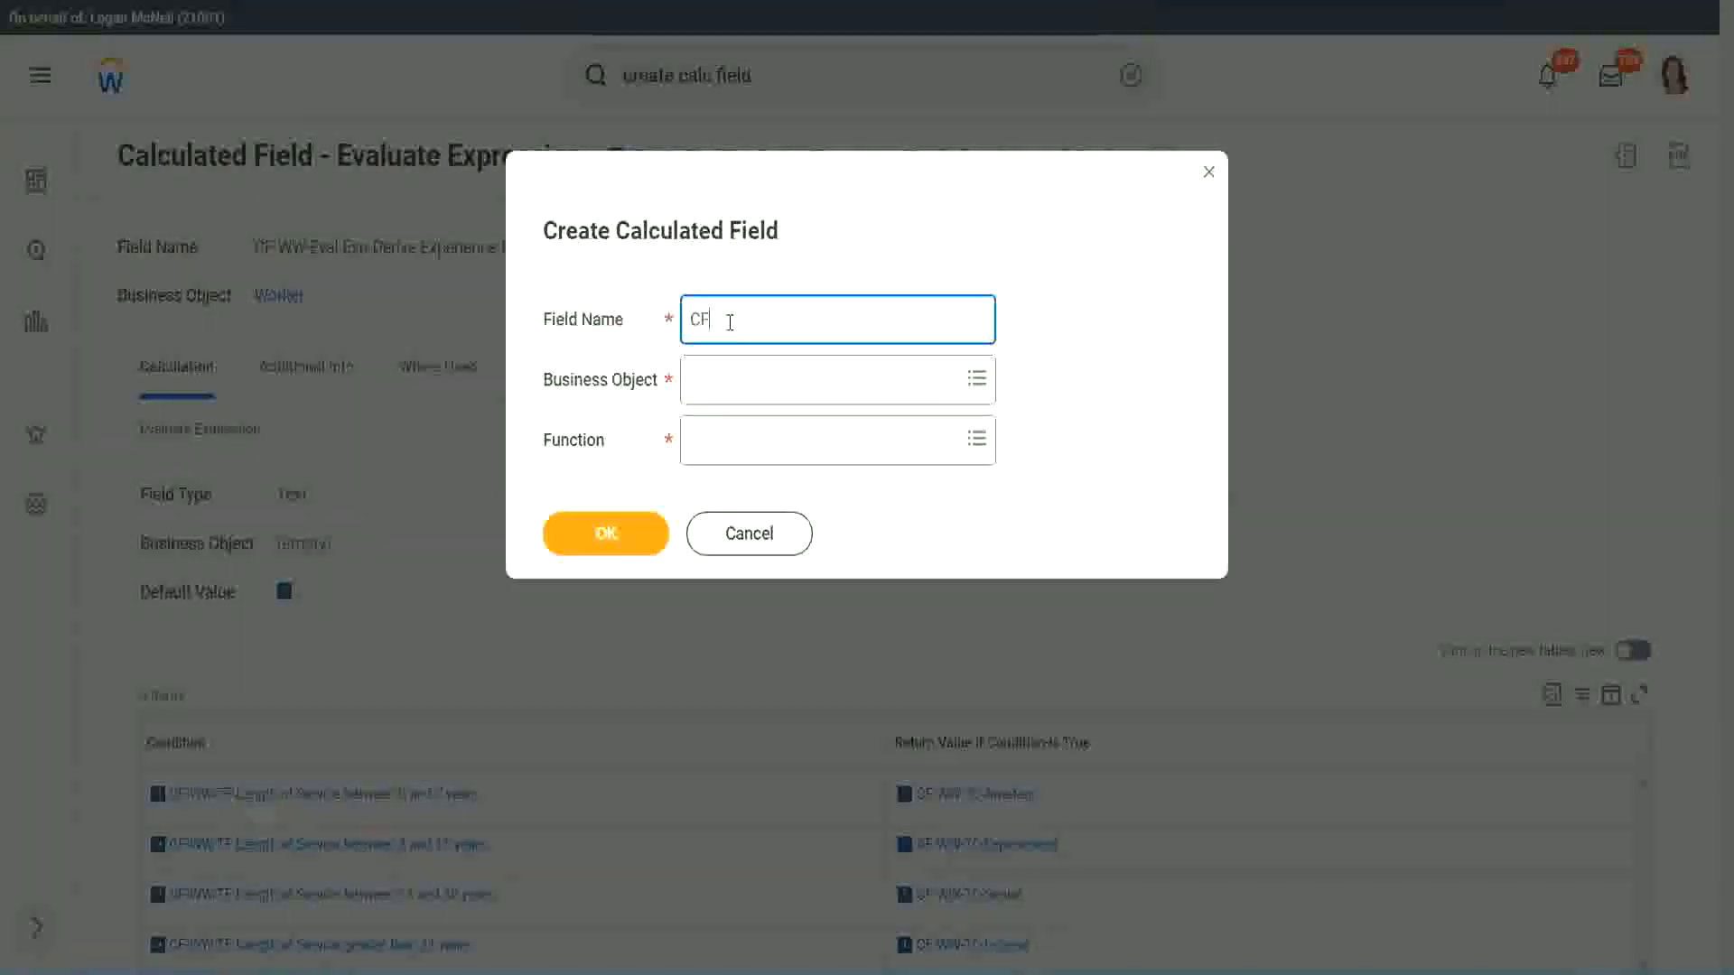
type("-WW-I")
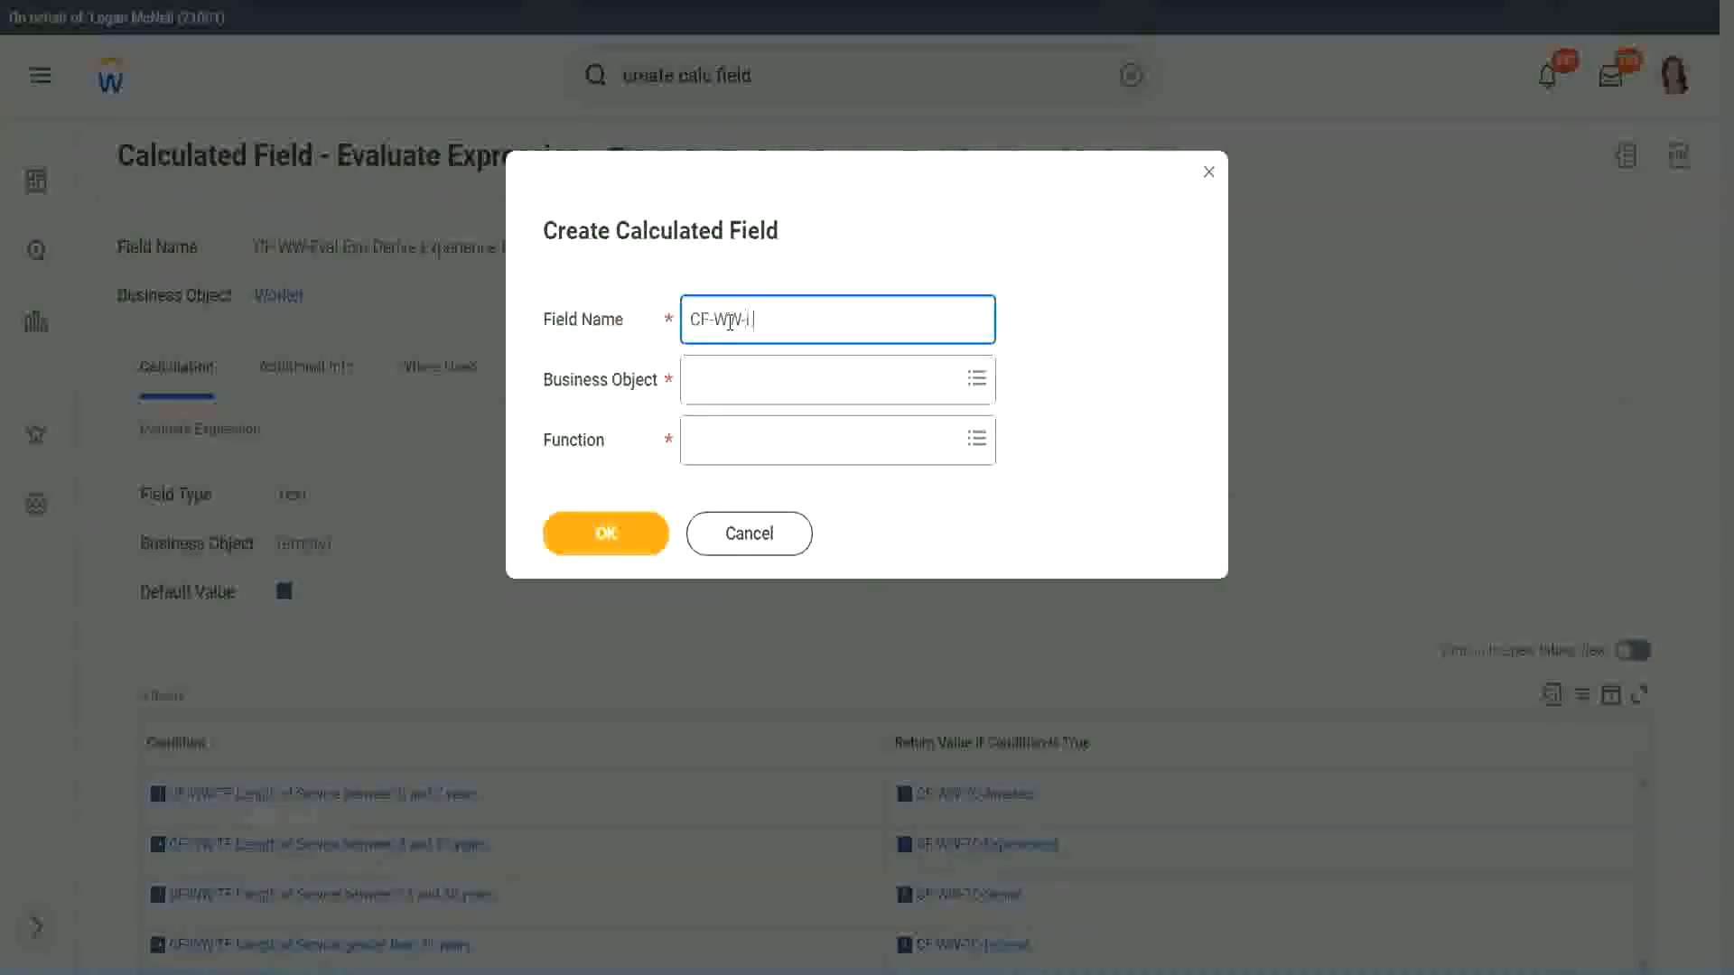
type("LRB")
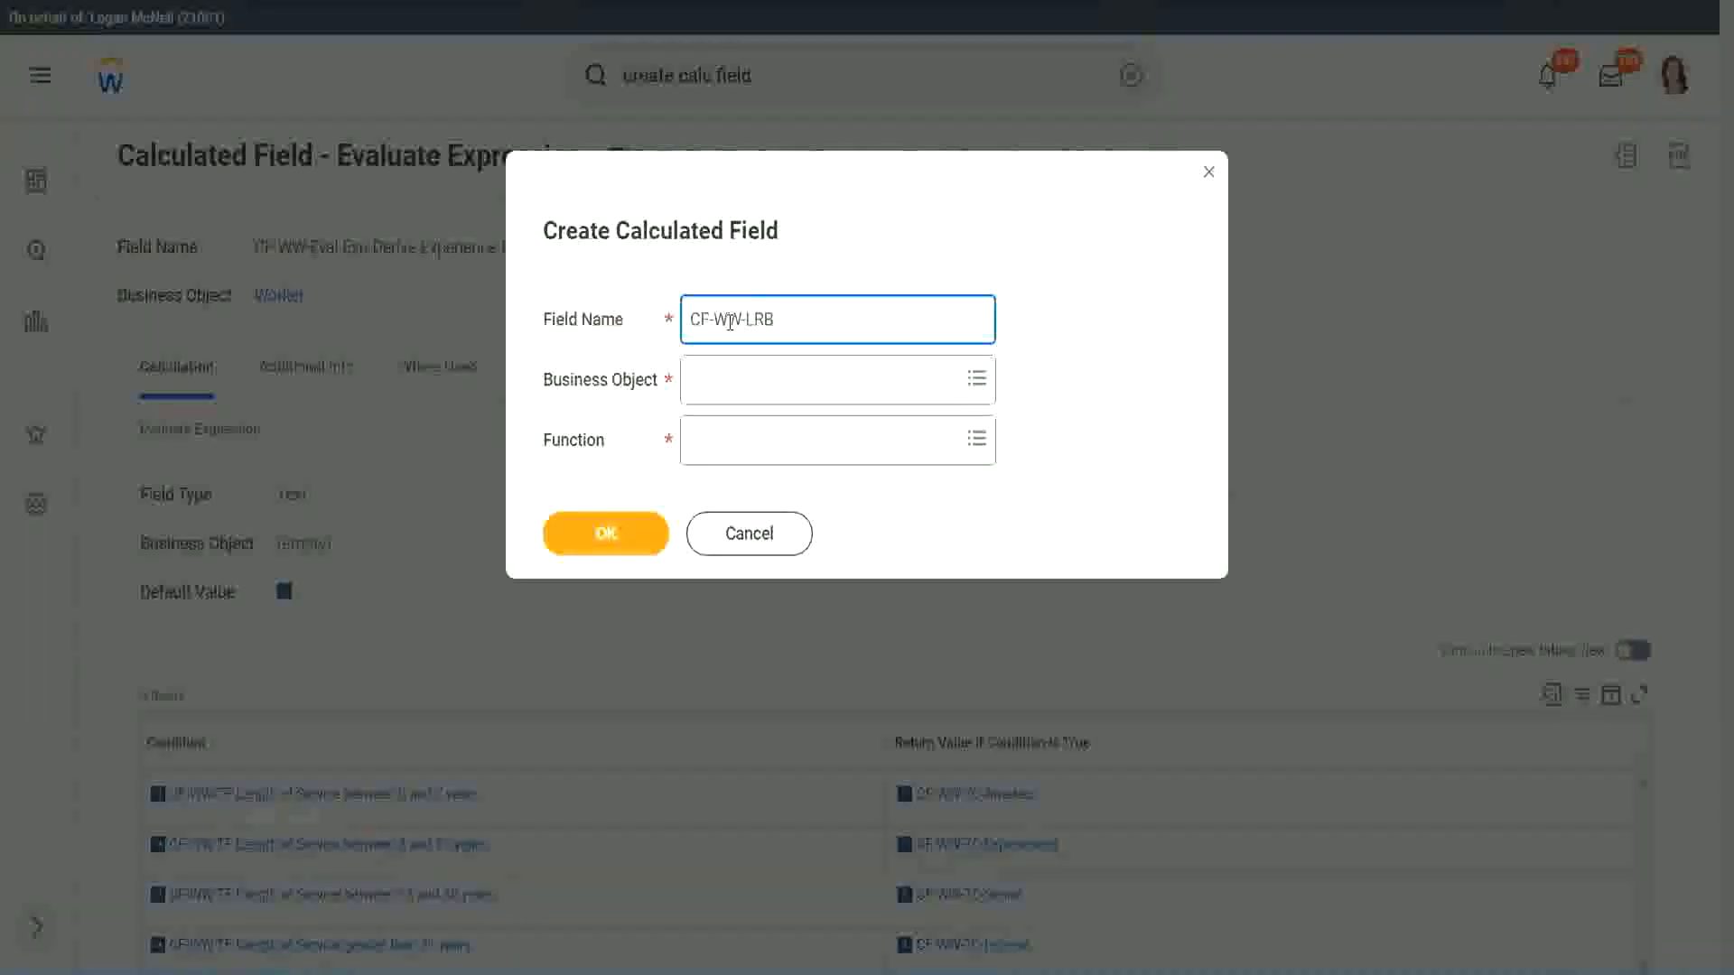
type("-")
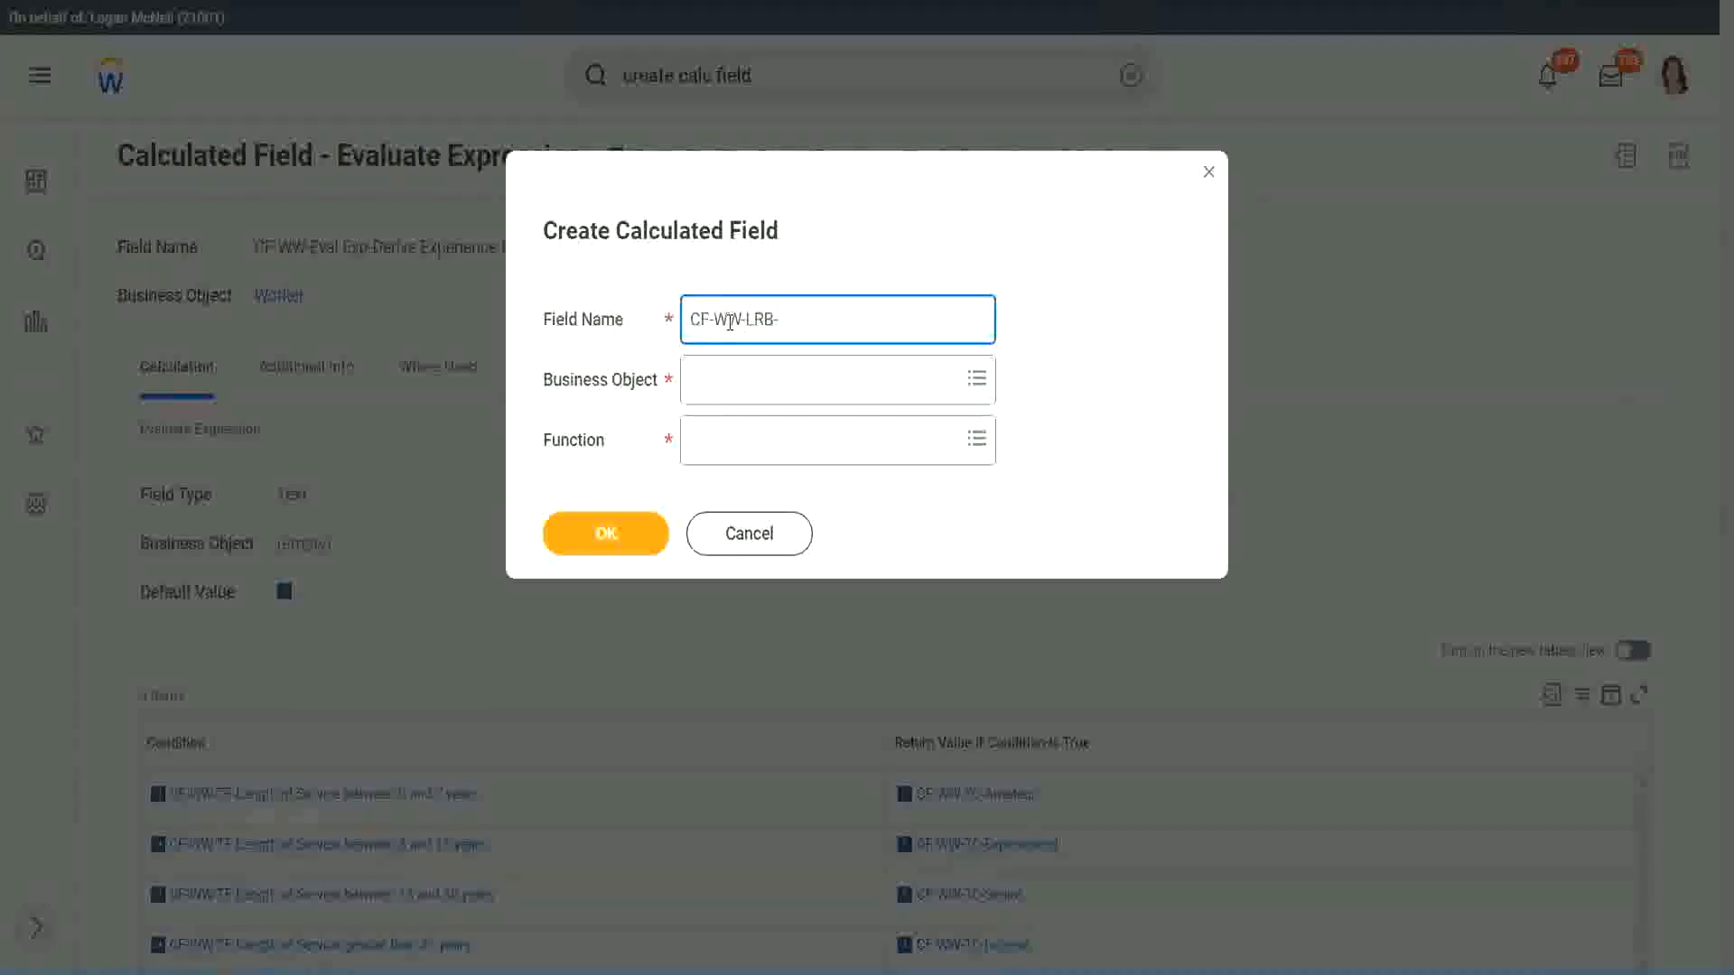
type("Identify Experience Bands fror")
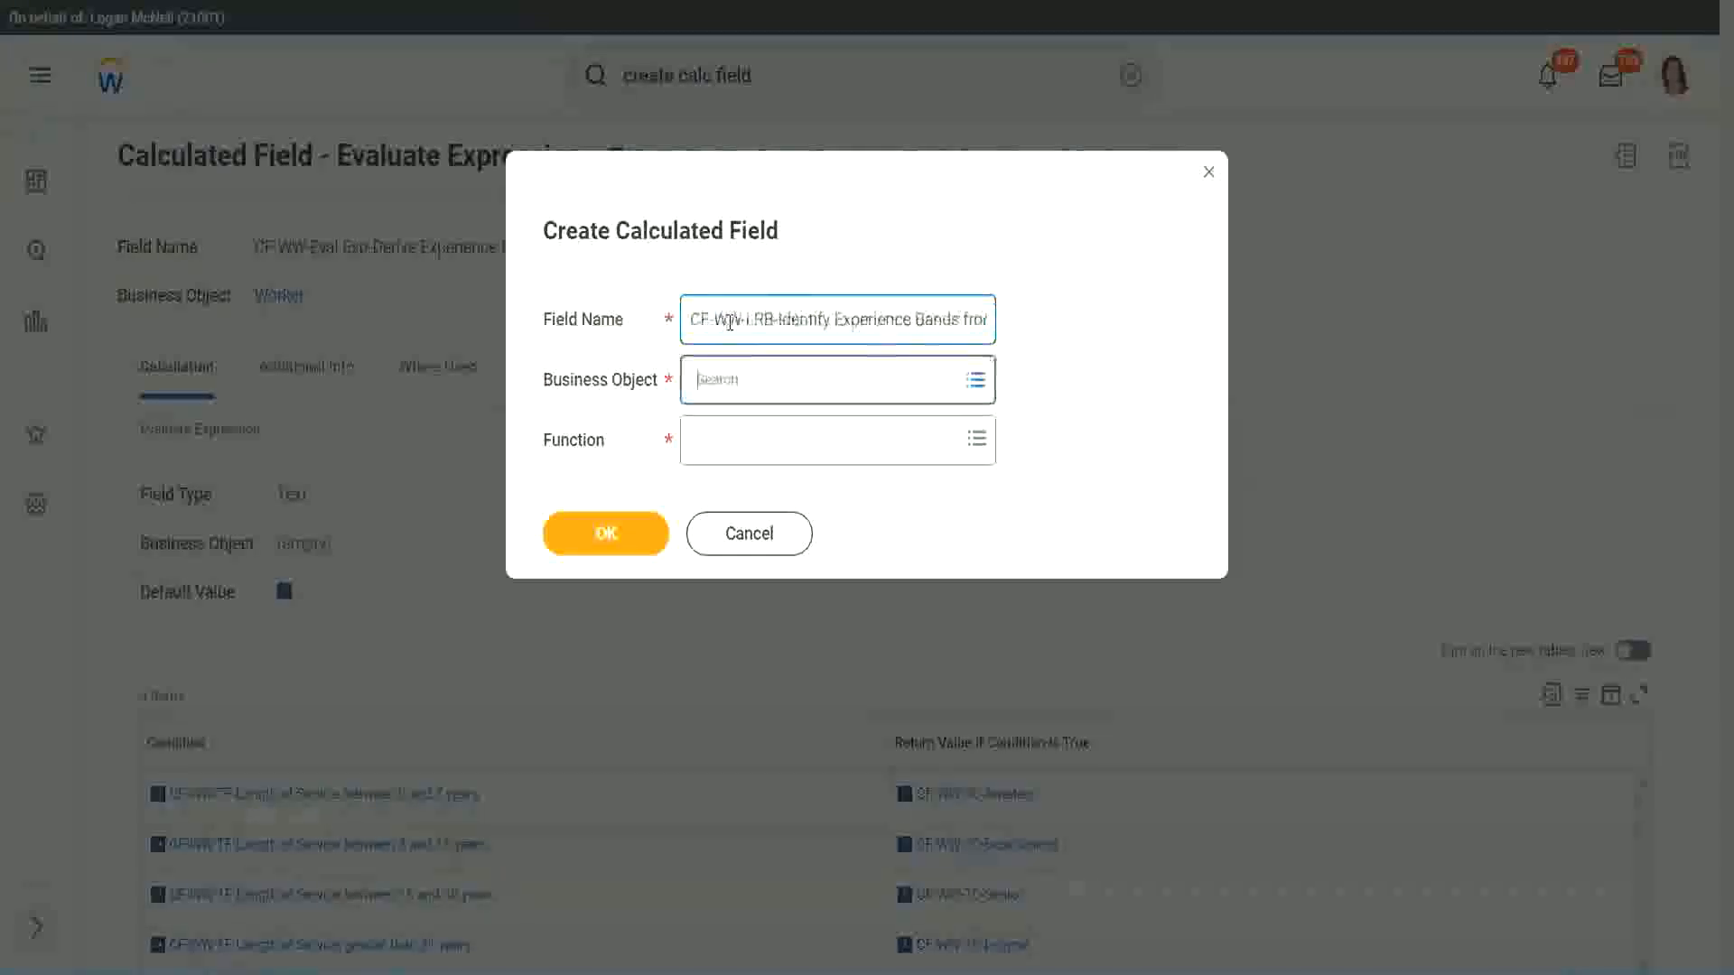
Choose Worker as business object and Lookup Range Band as function, then confirm.
type("worker")
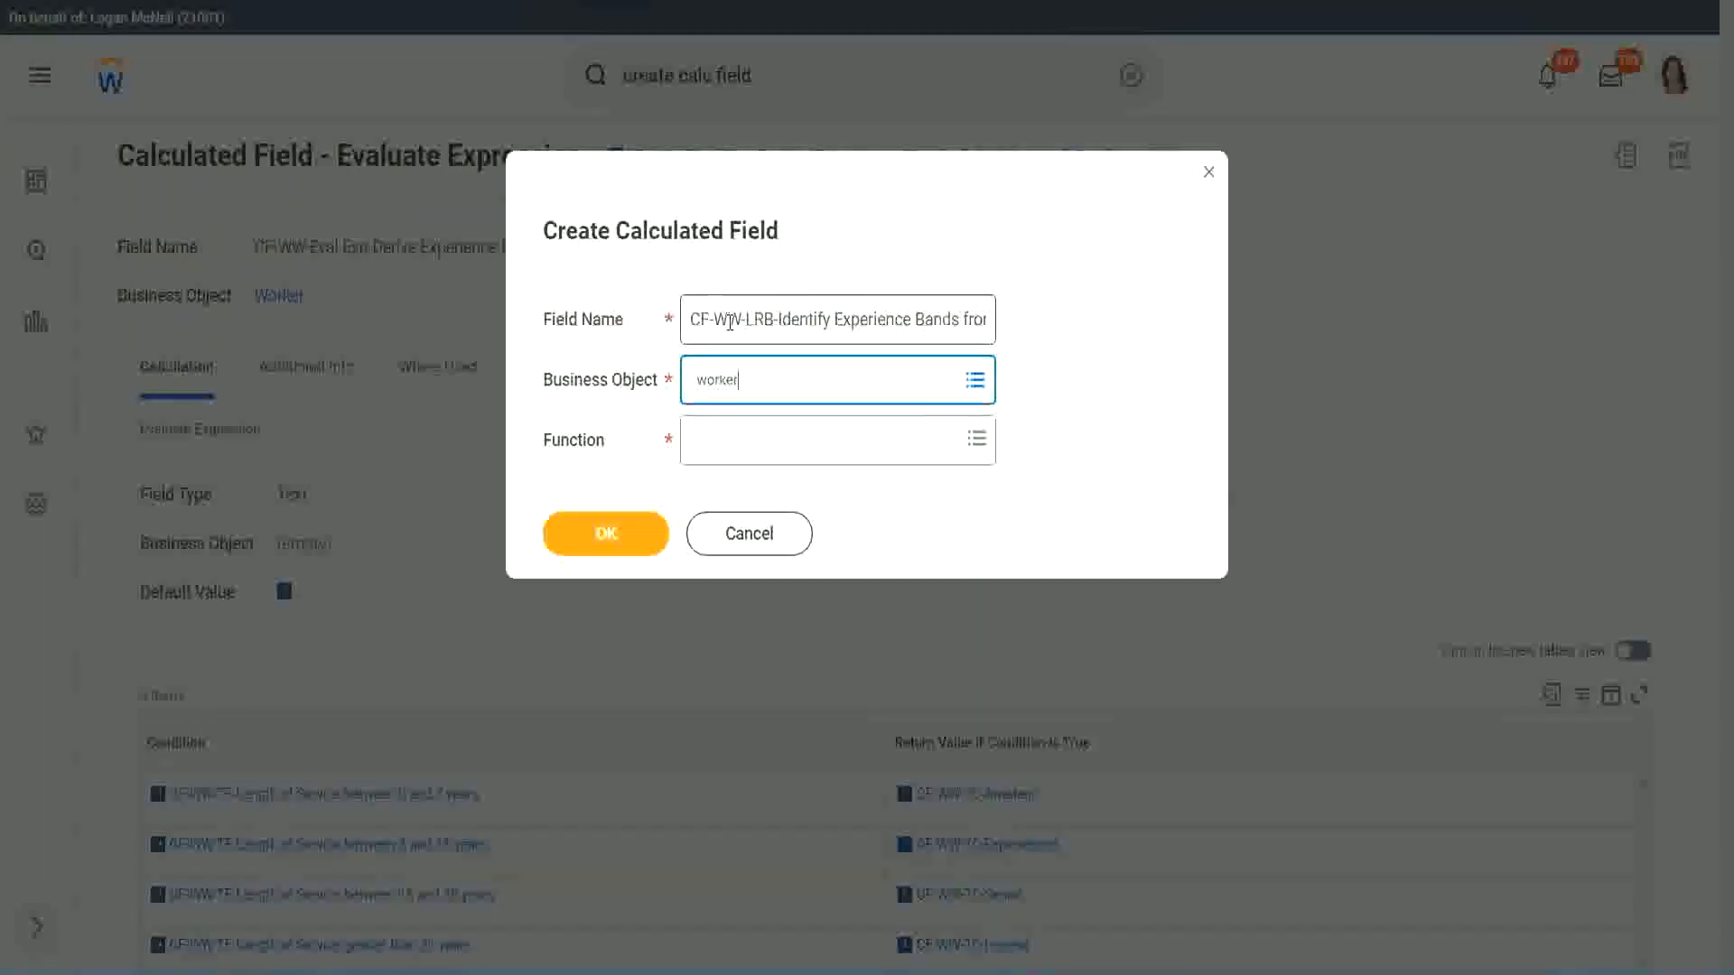
left_click(837, 379)
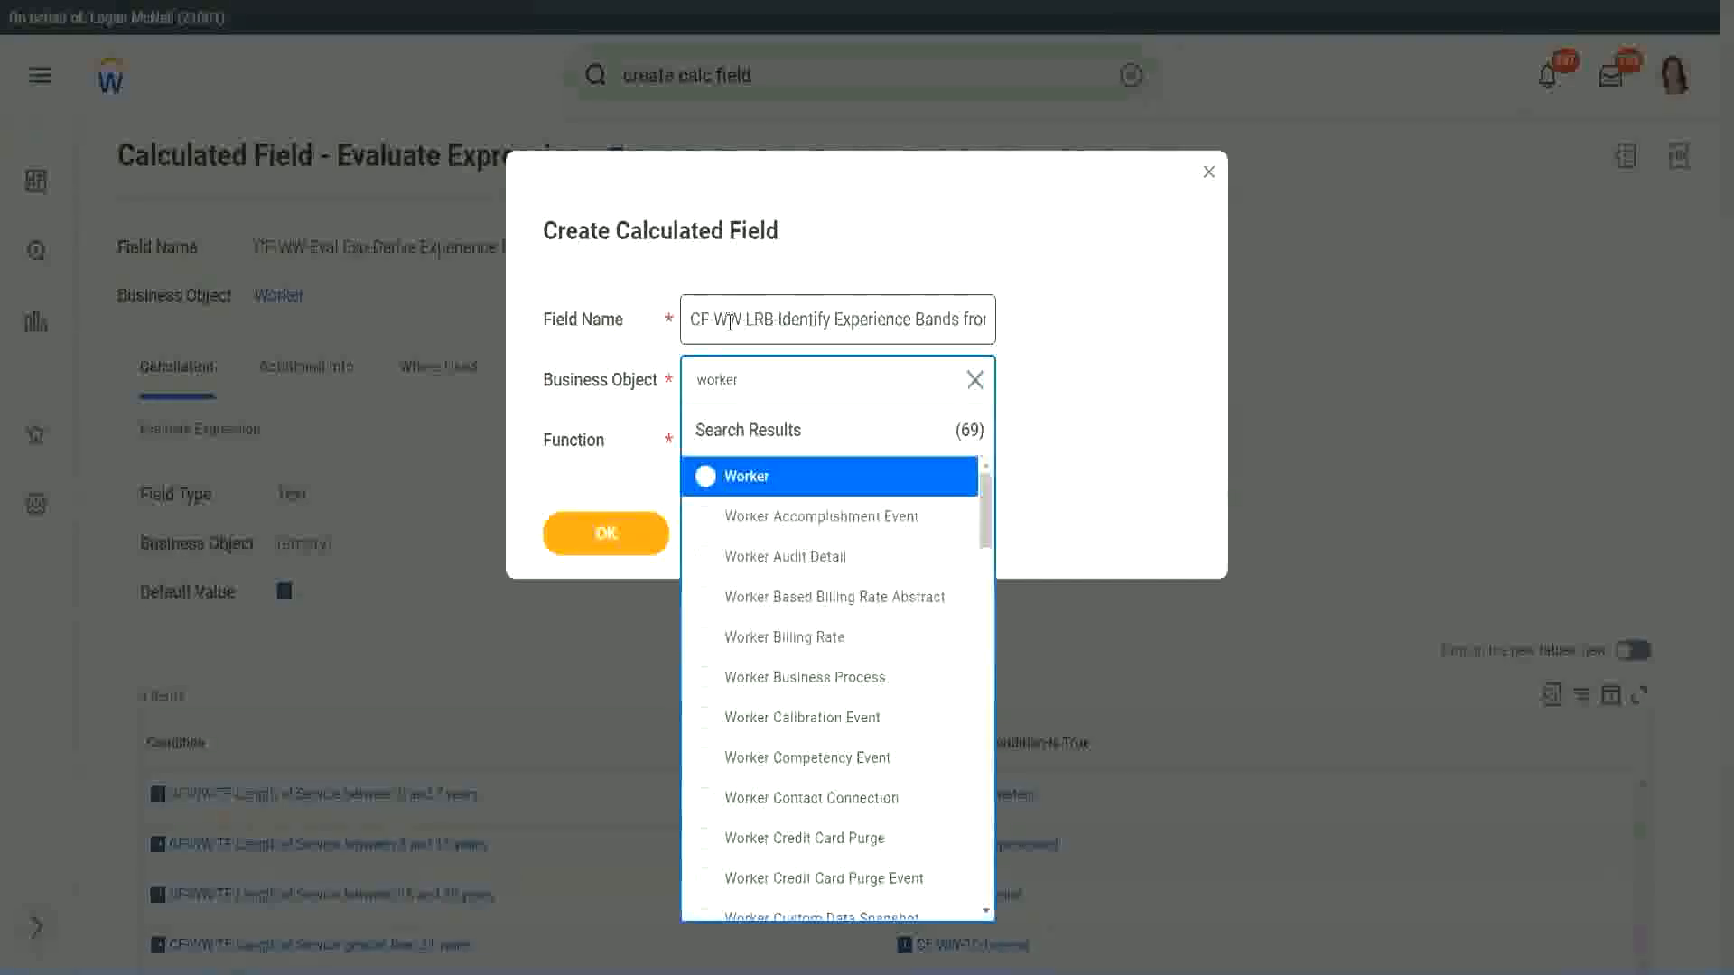
left_click(746, 476)
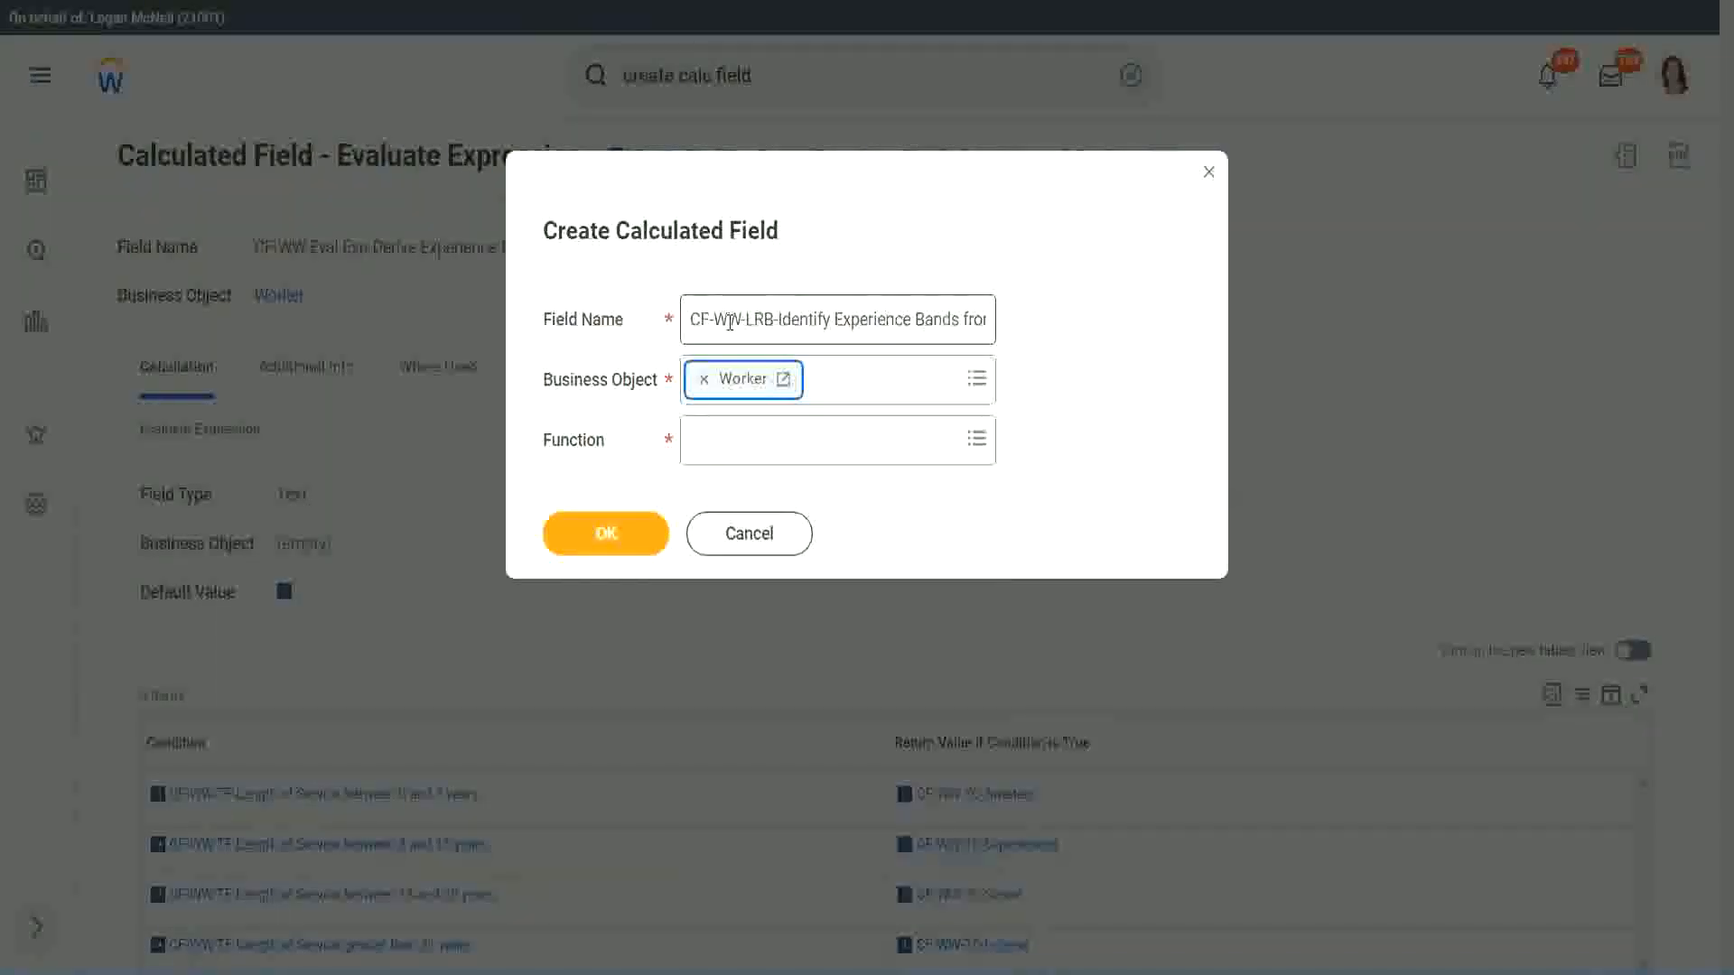
left_click(838, 439)
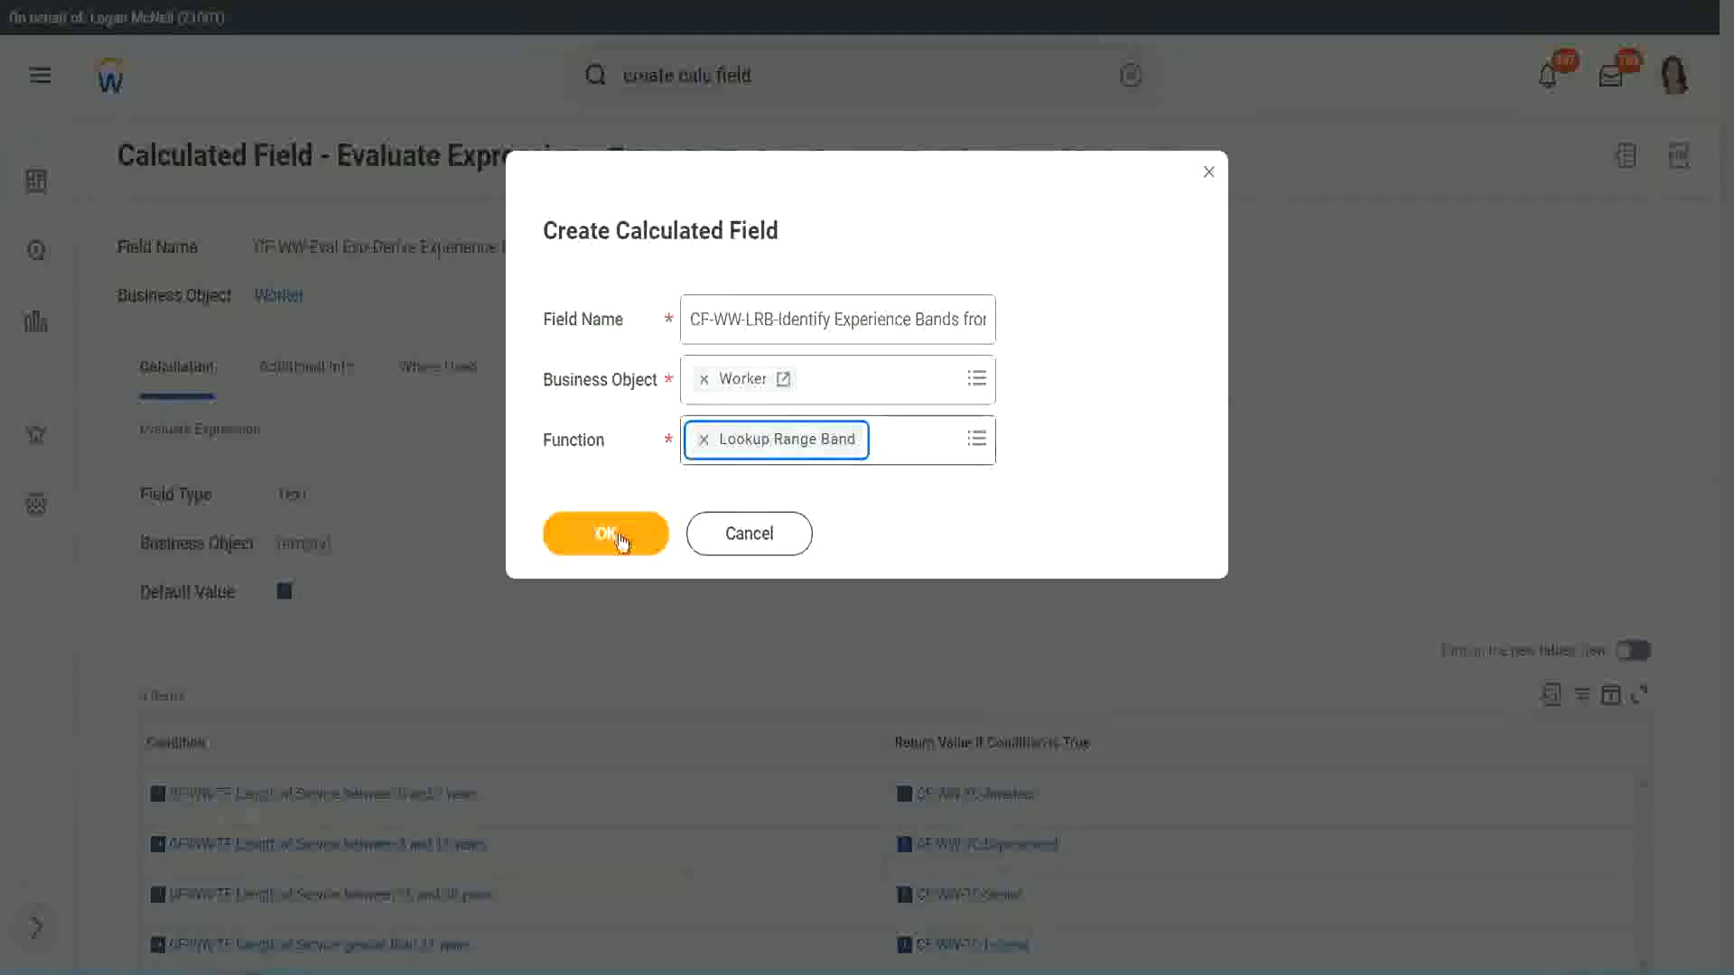
left_click(605, 533)
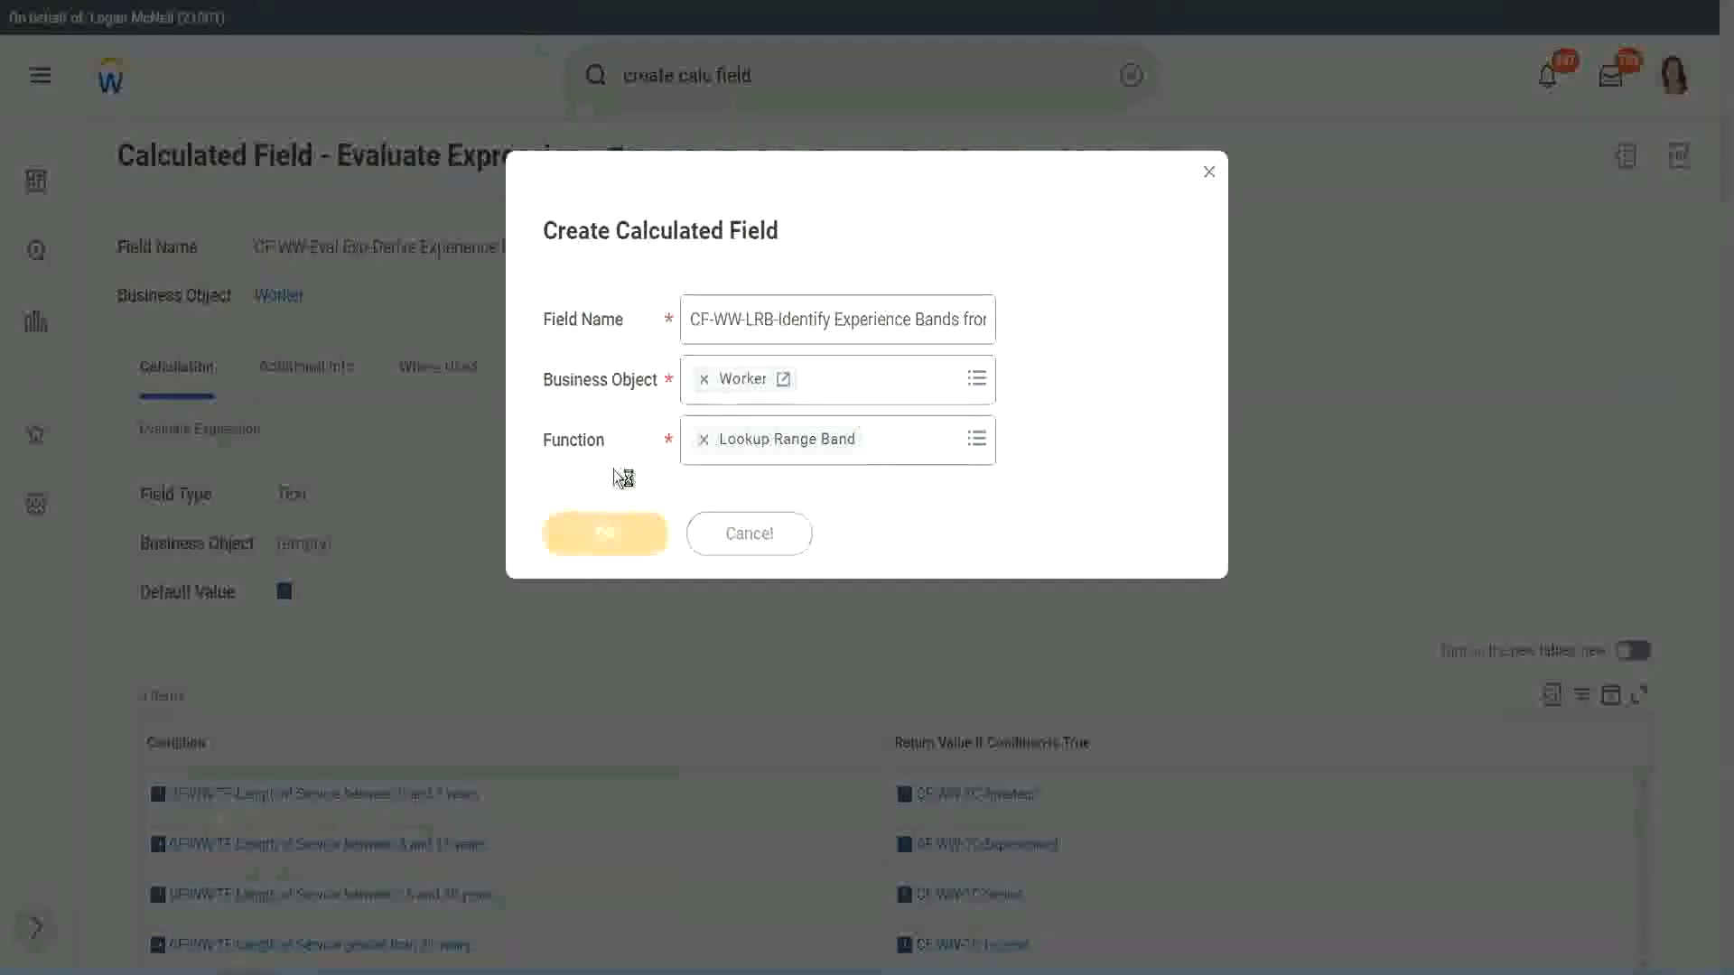
Confirm the settings to reach the Lookup Range Band setup page.
left_click(605, 533)
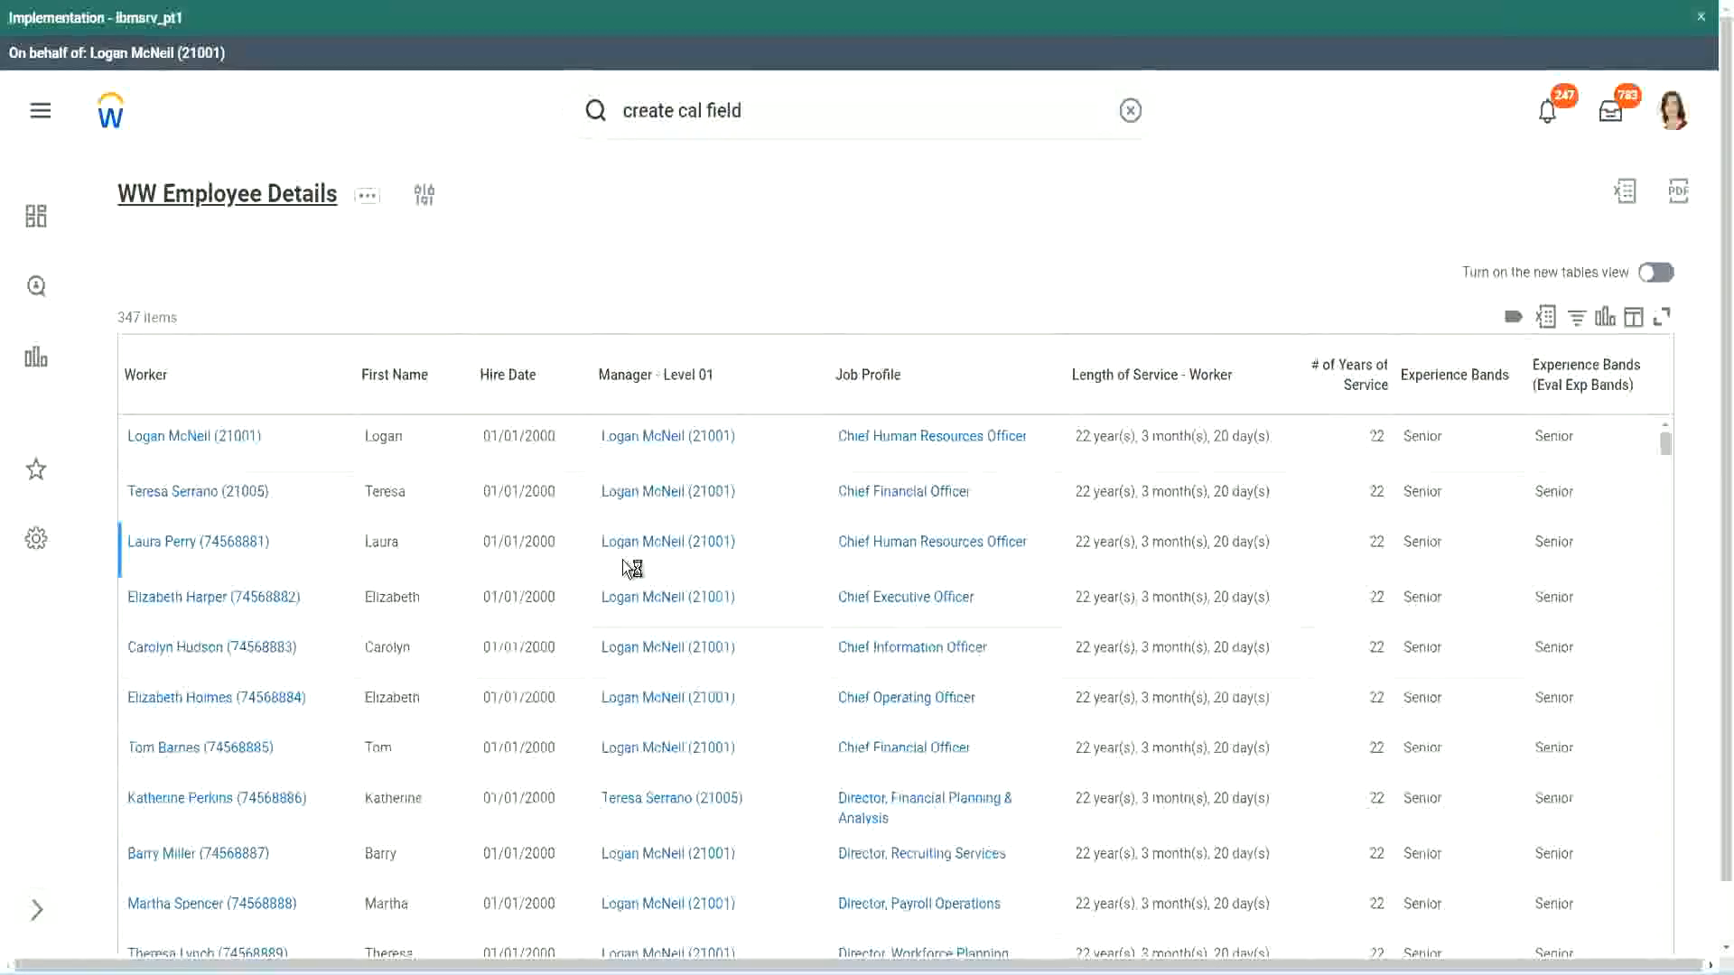
mouse_move(586, 542)
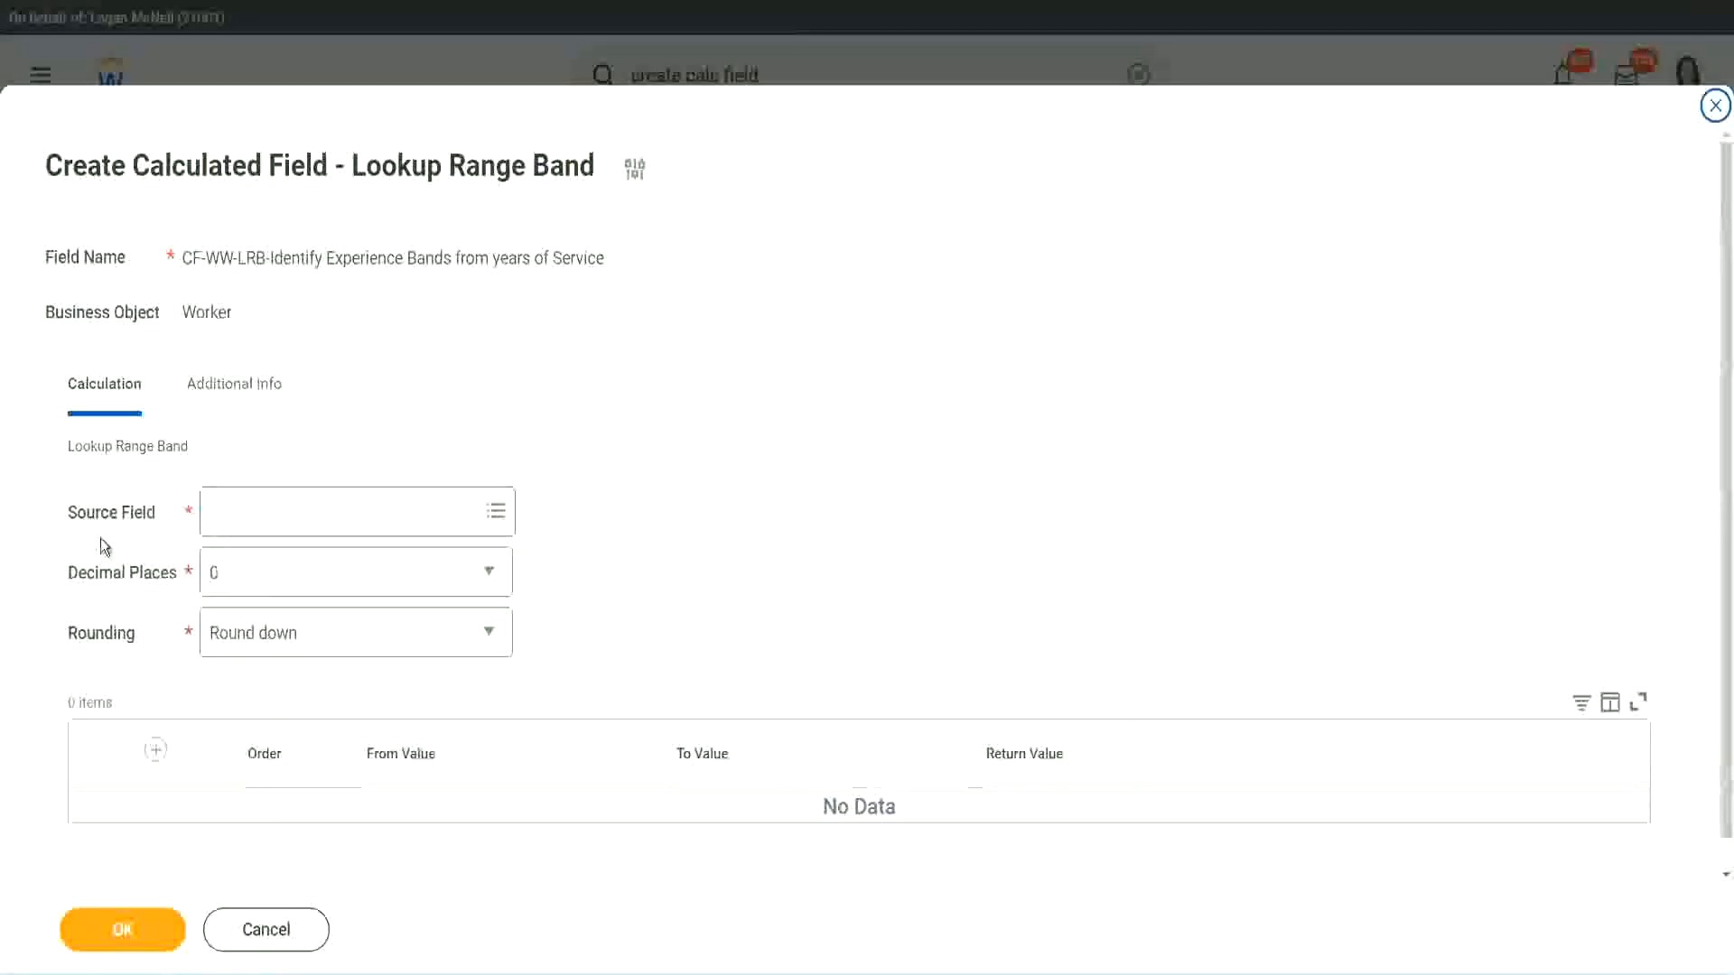
mouse_move(130, 521)
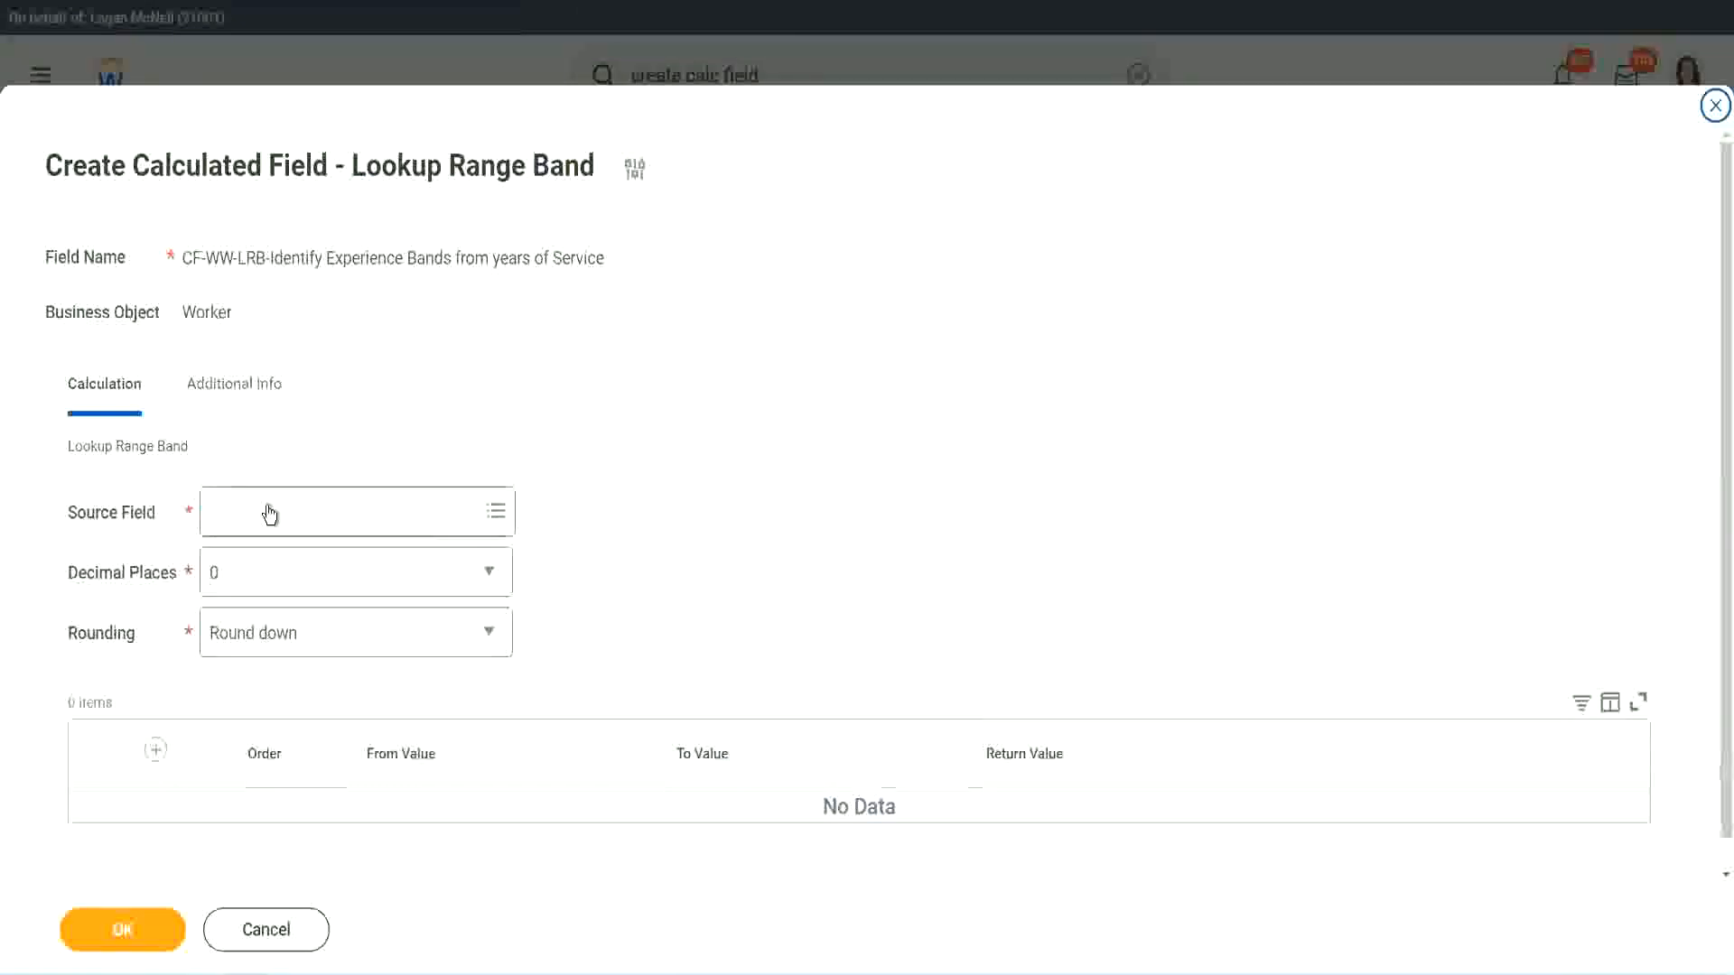
Use CF-WW-Convert Text To Number-Number of Years as source, keeping 0 decimal places.
left_click(354, 511)
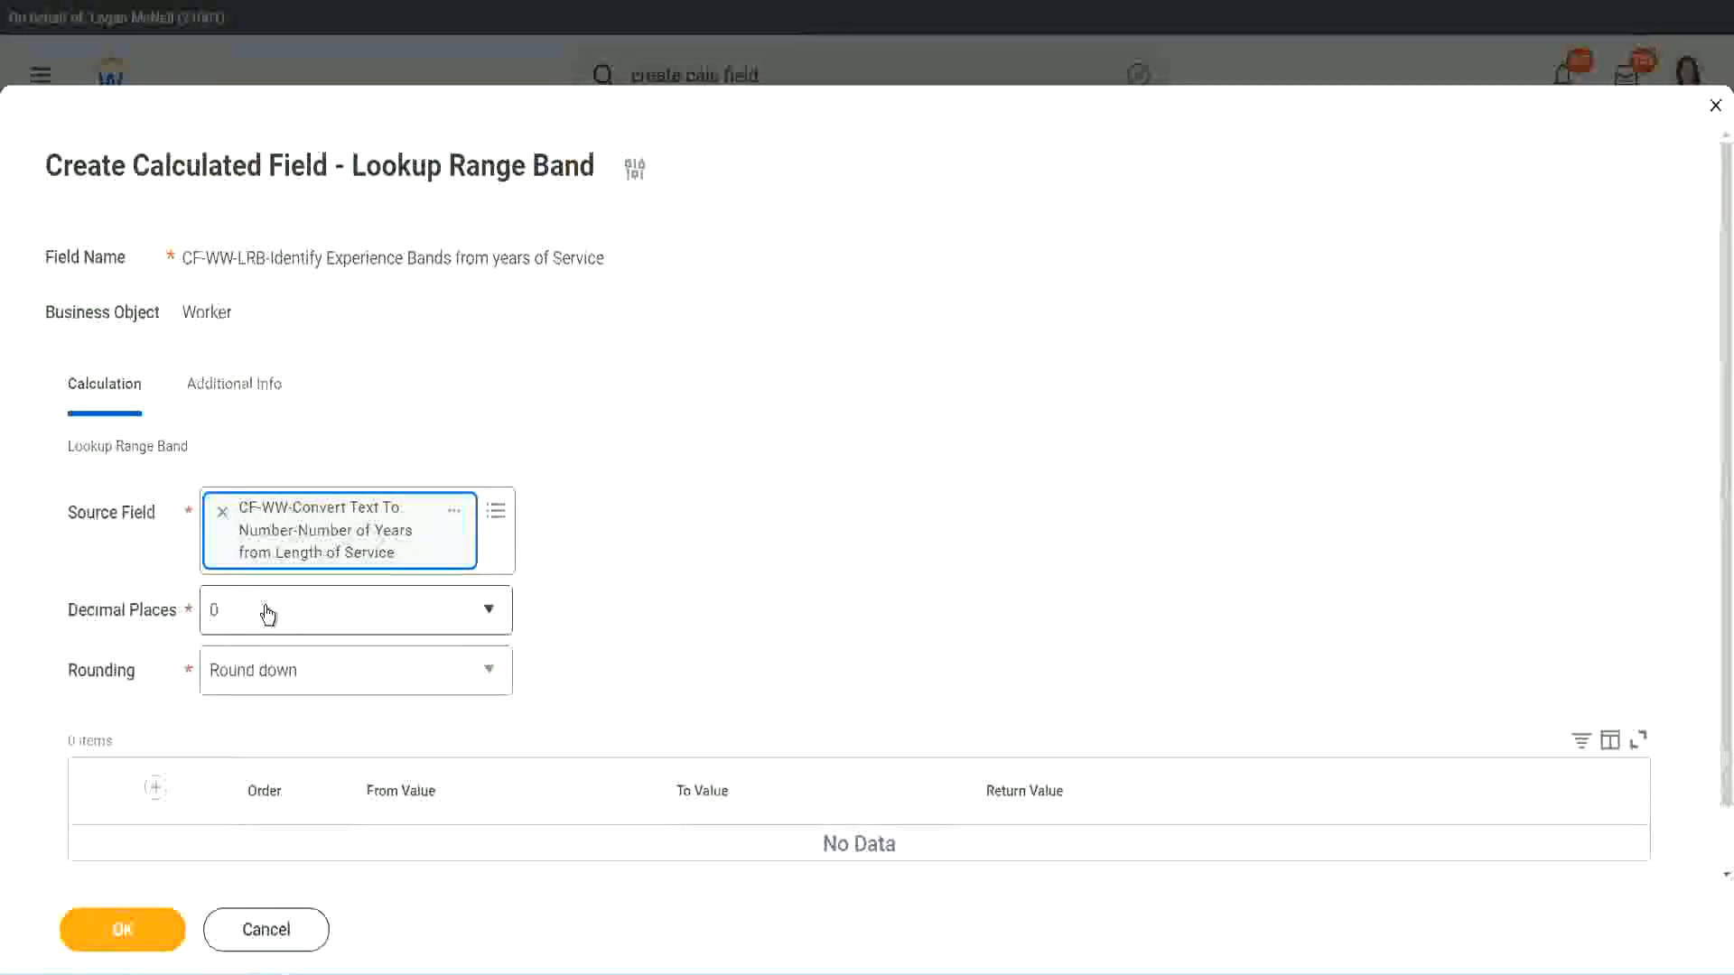
mouse_move(337, 634)
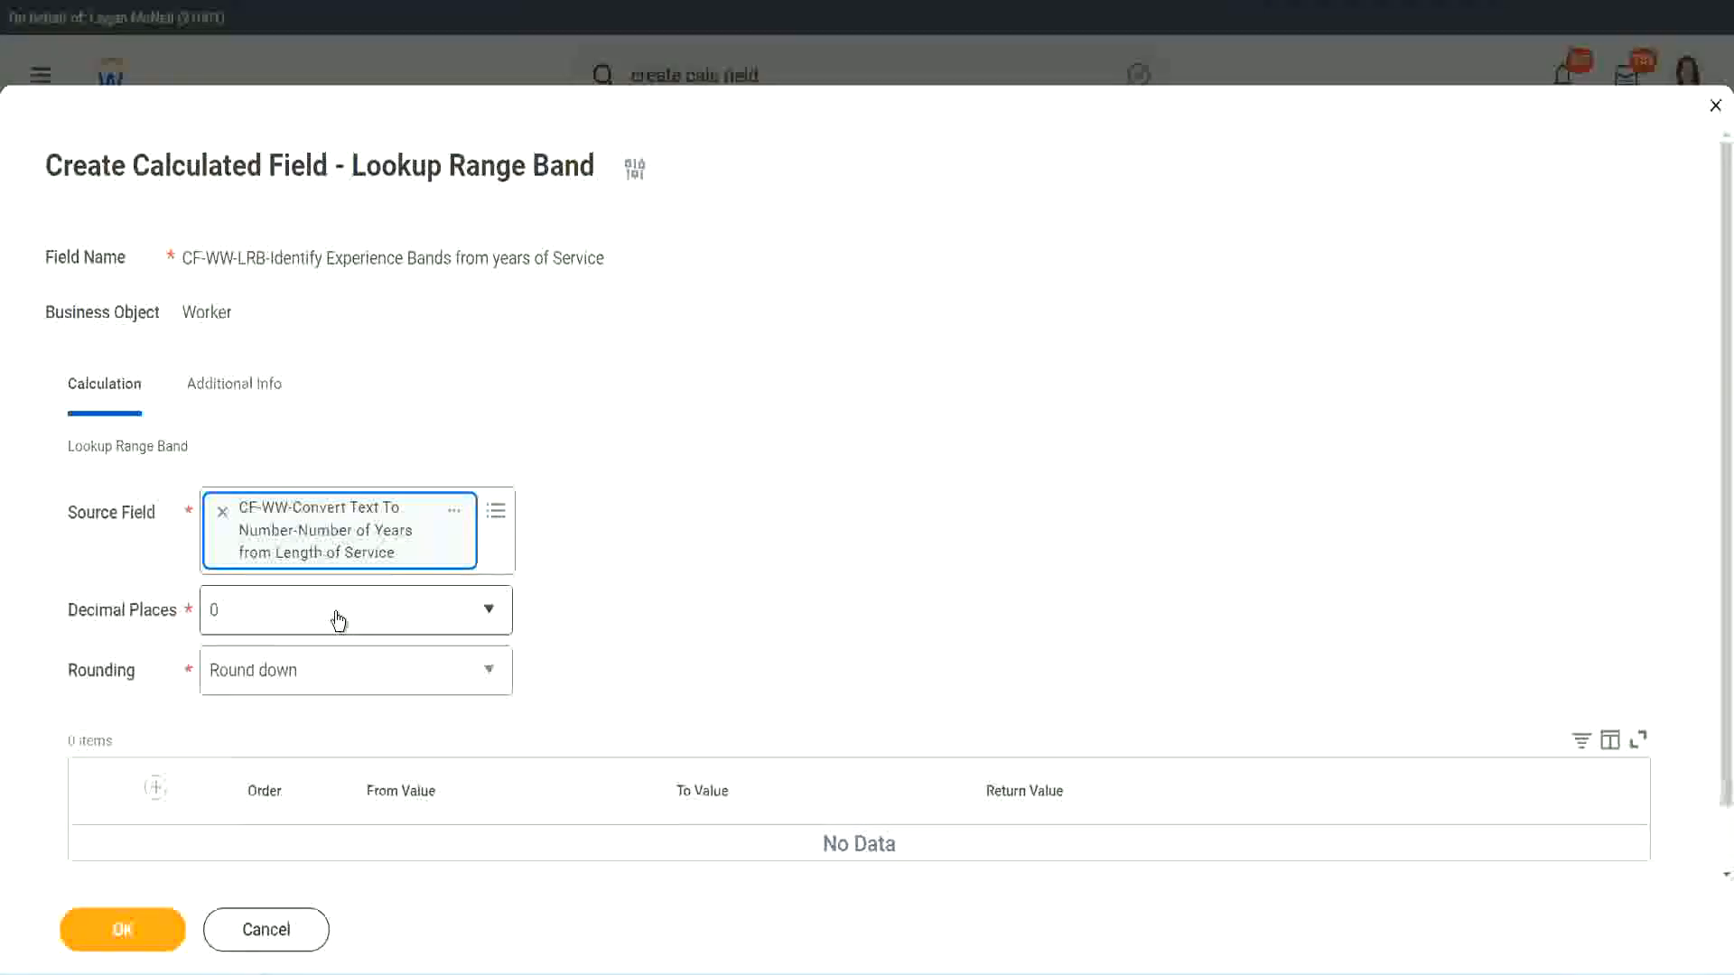
left_click(354, 609)
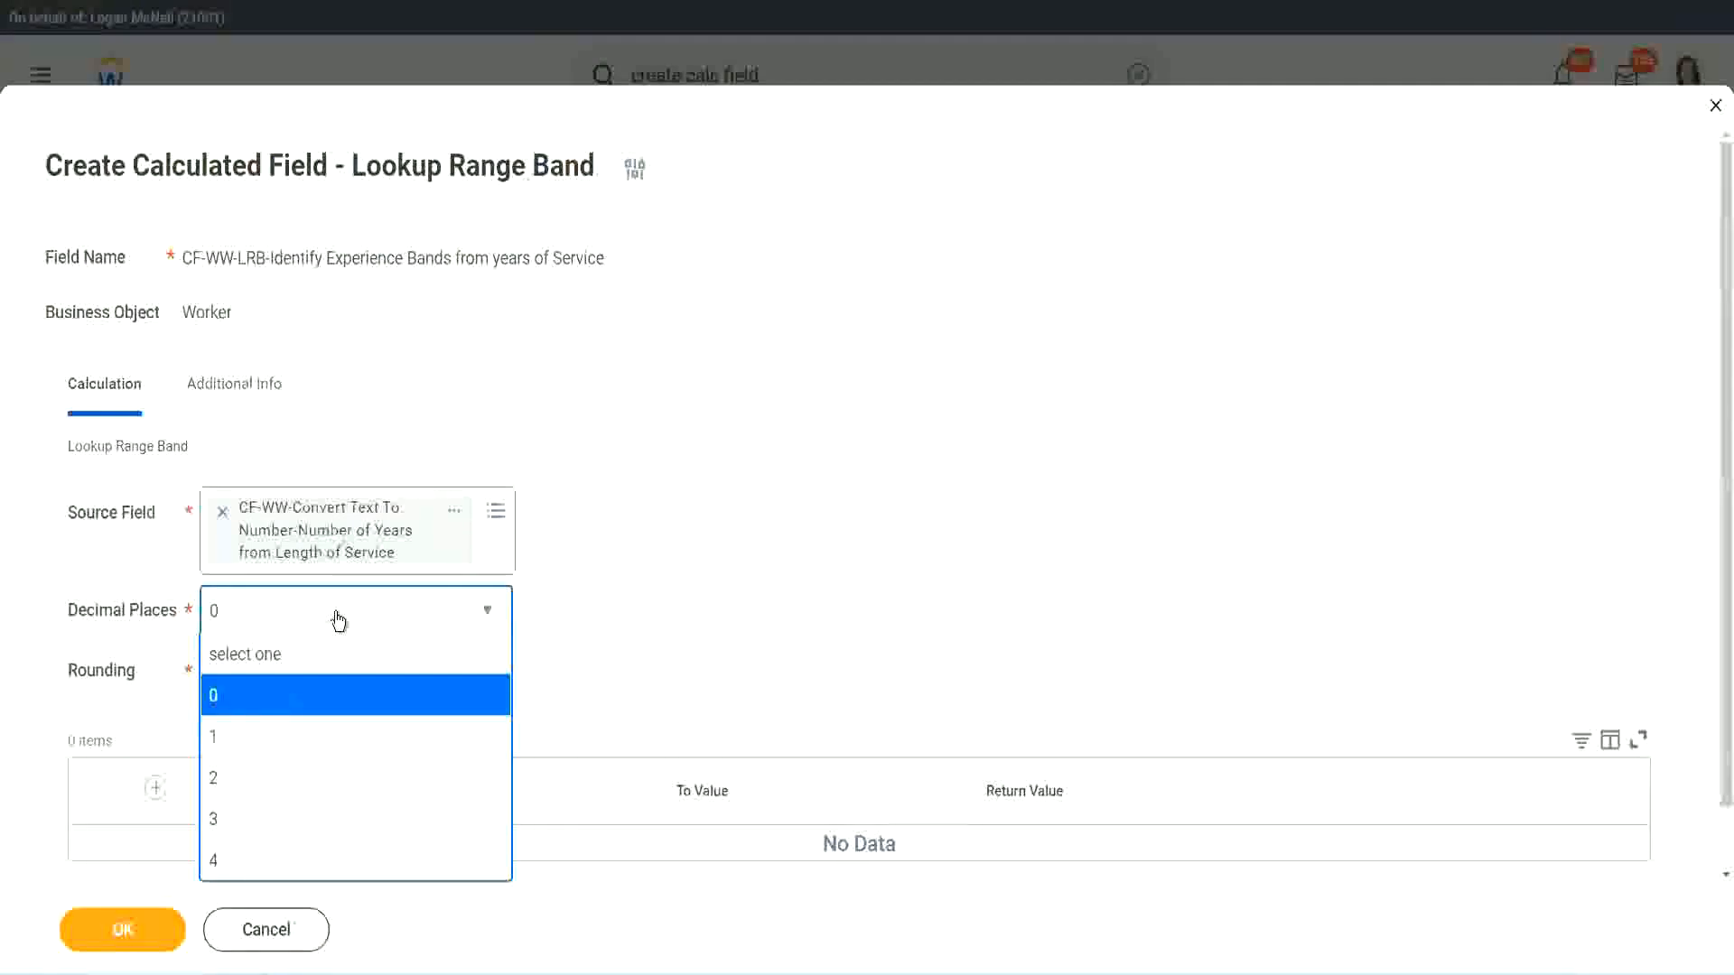
mouse_move(676, 603)
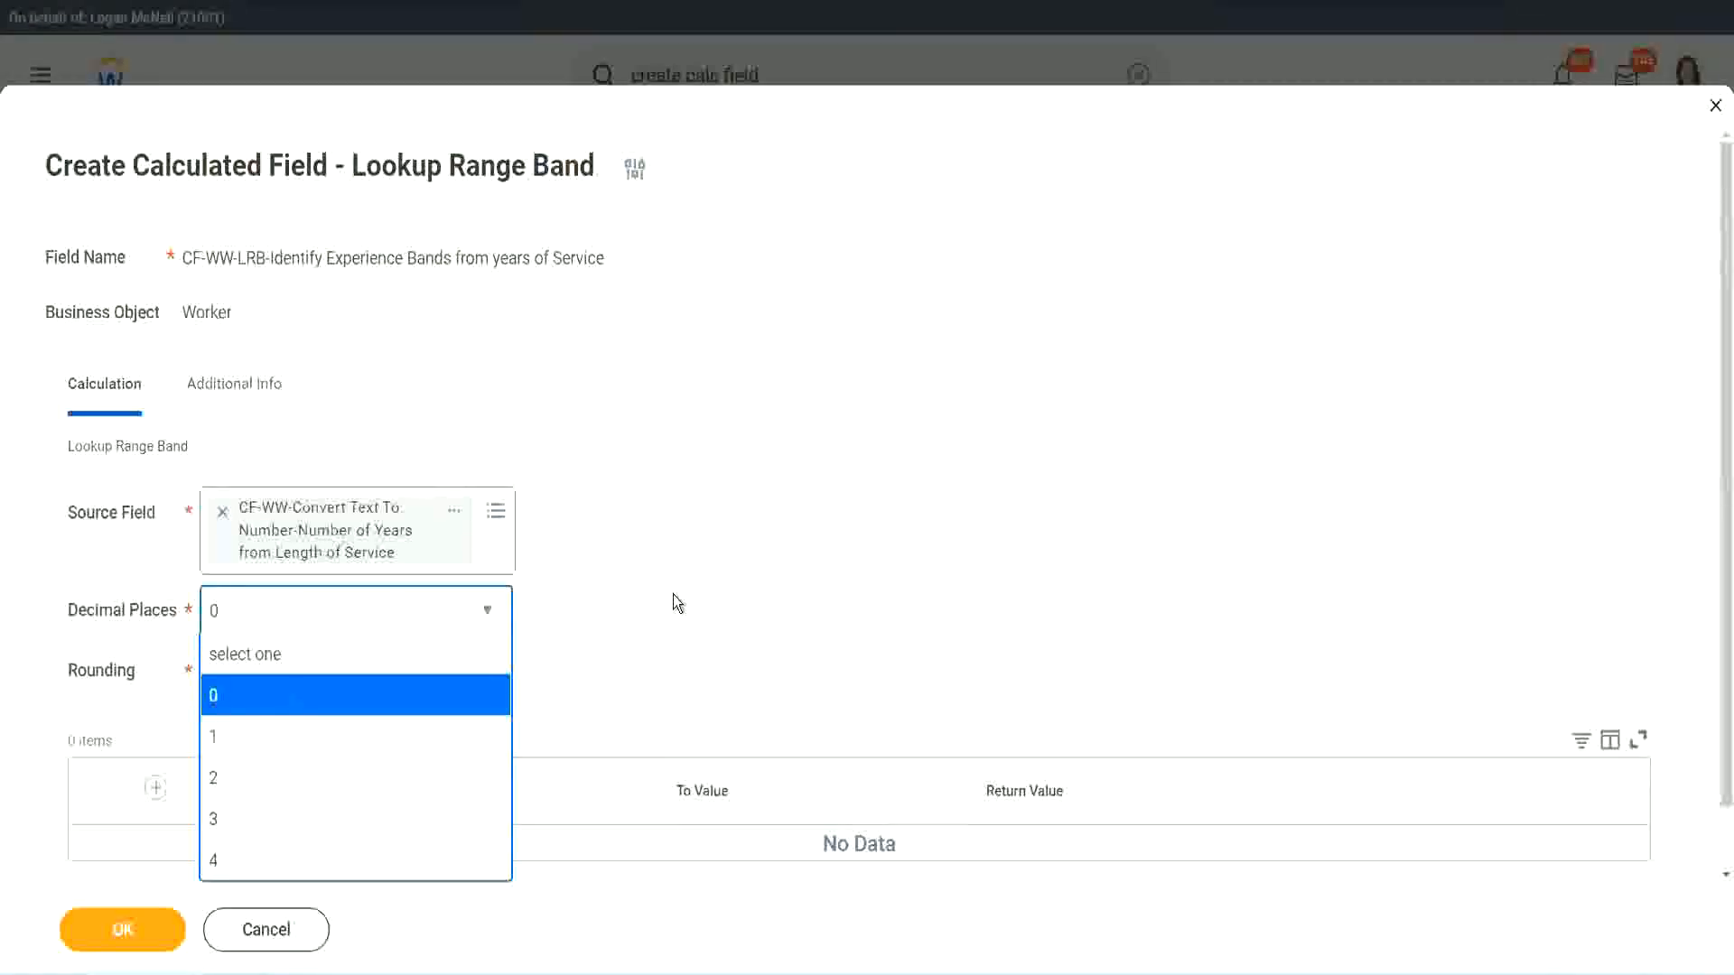
left_click(213, 696)
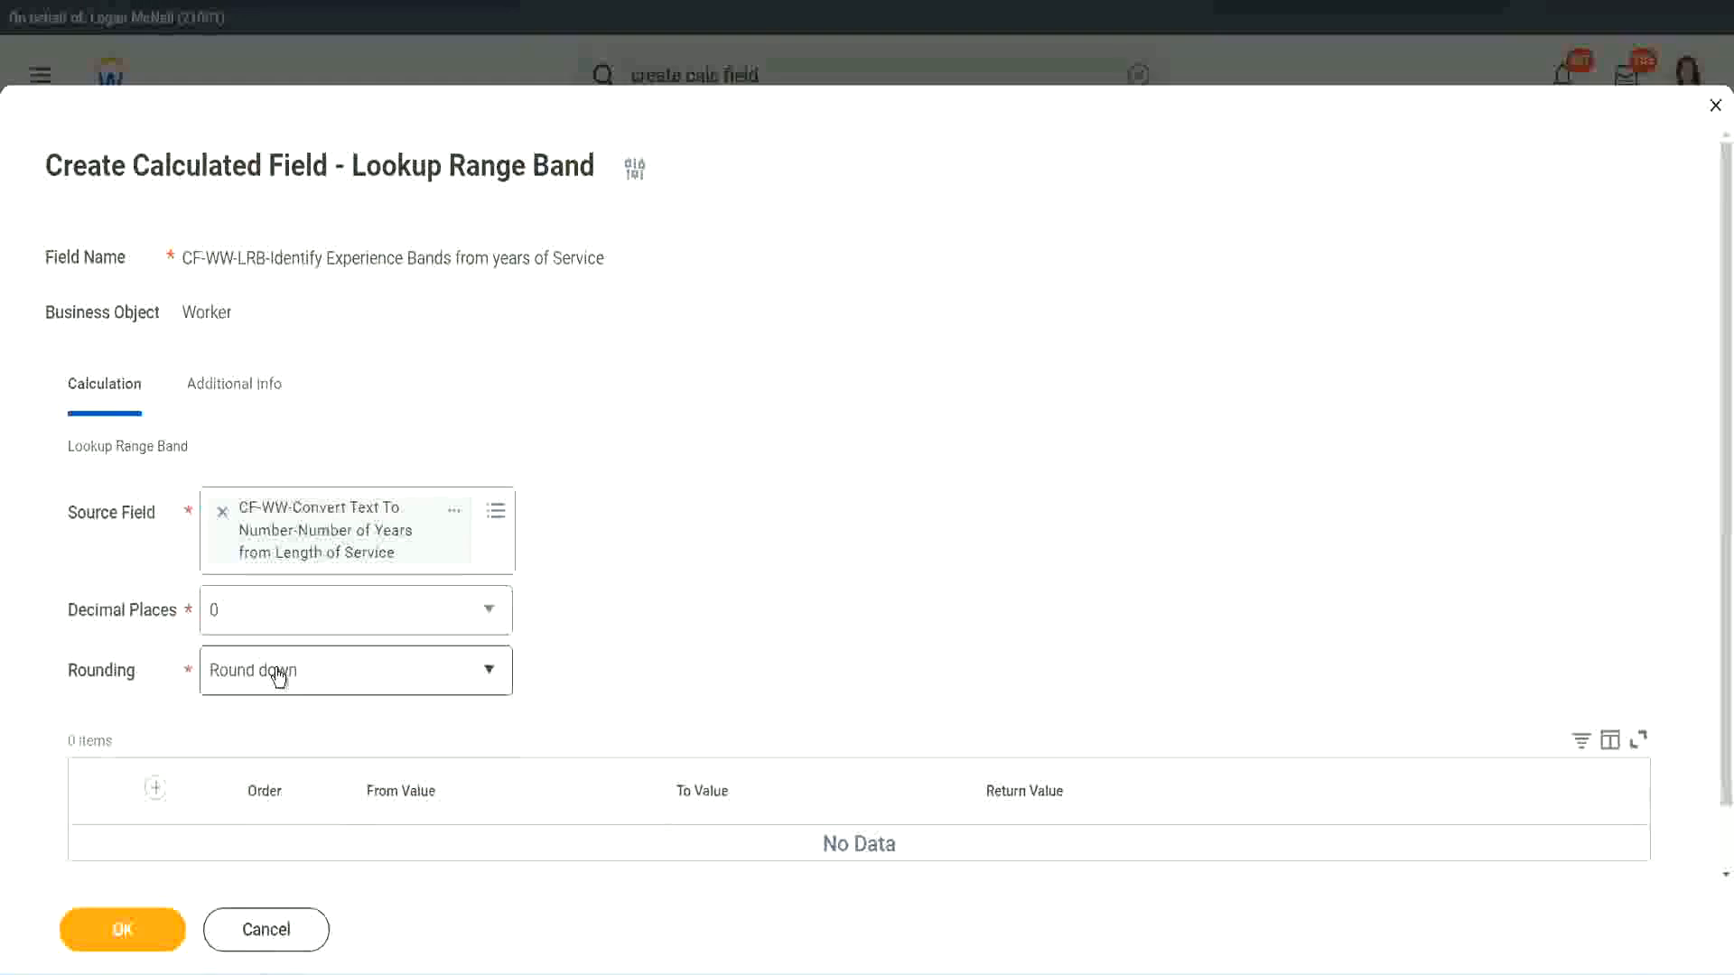
Set the field's rounding method to Round.
left_click(354, 671)
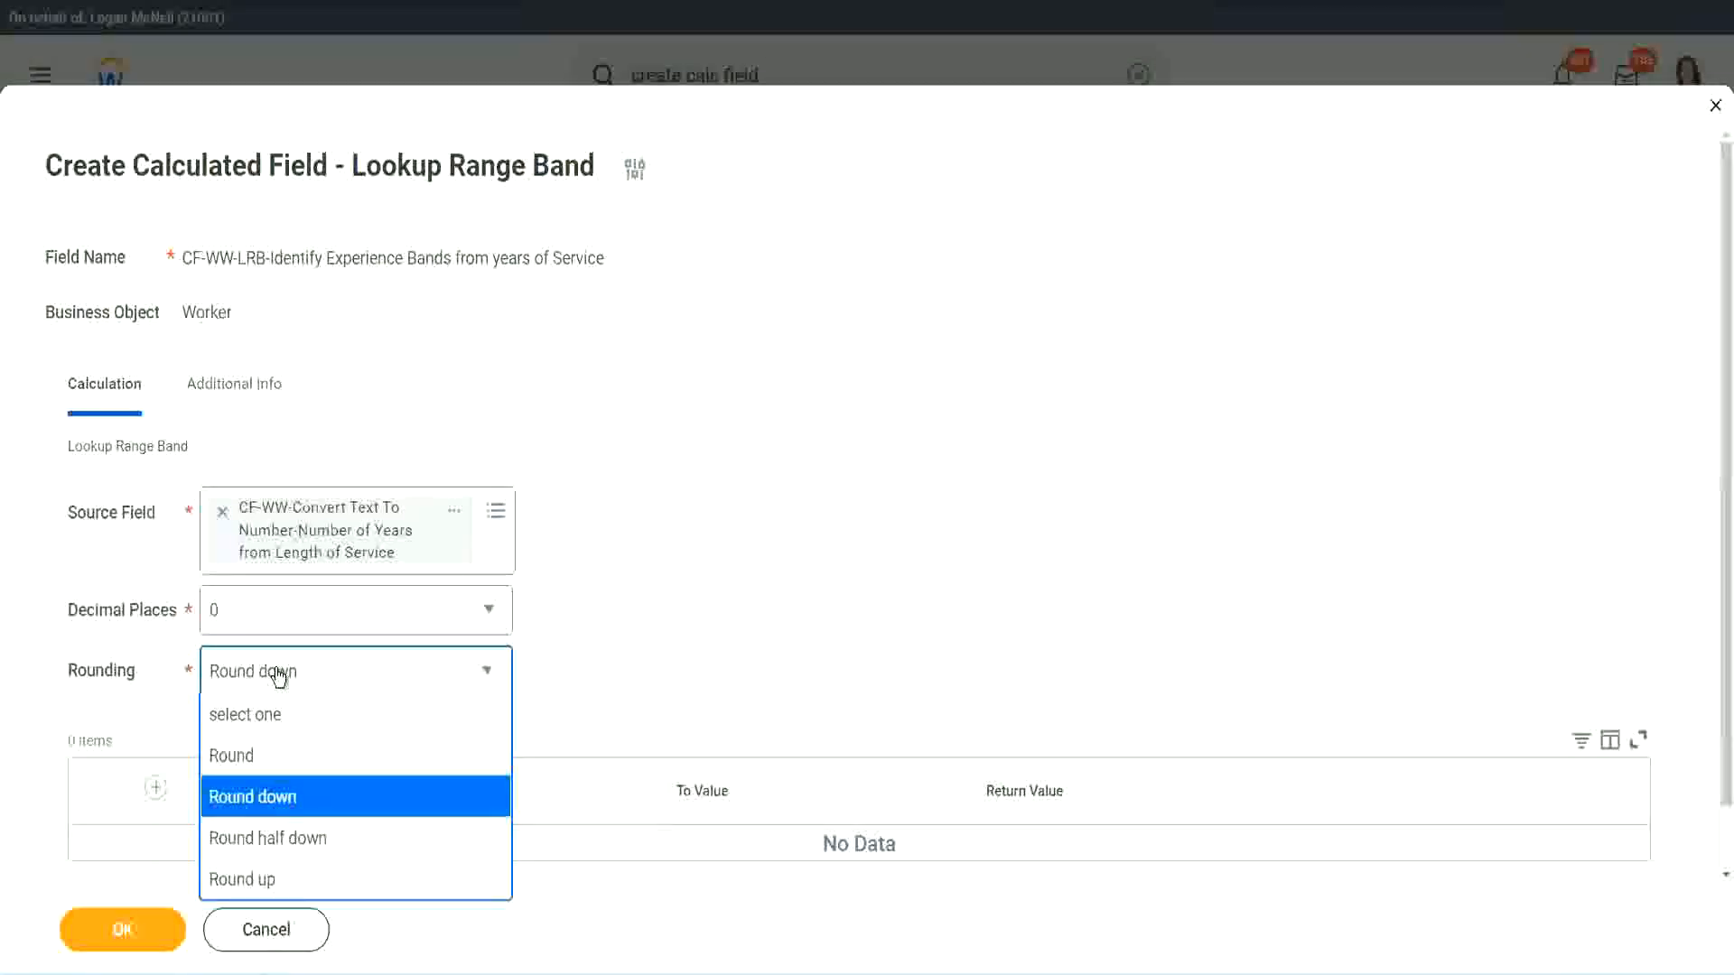
mouse_move(612, 610)
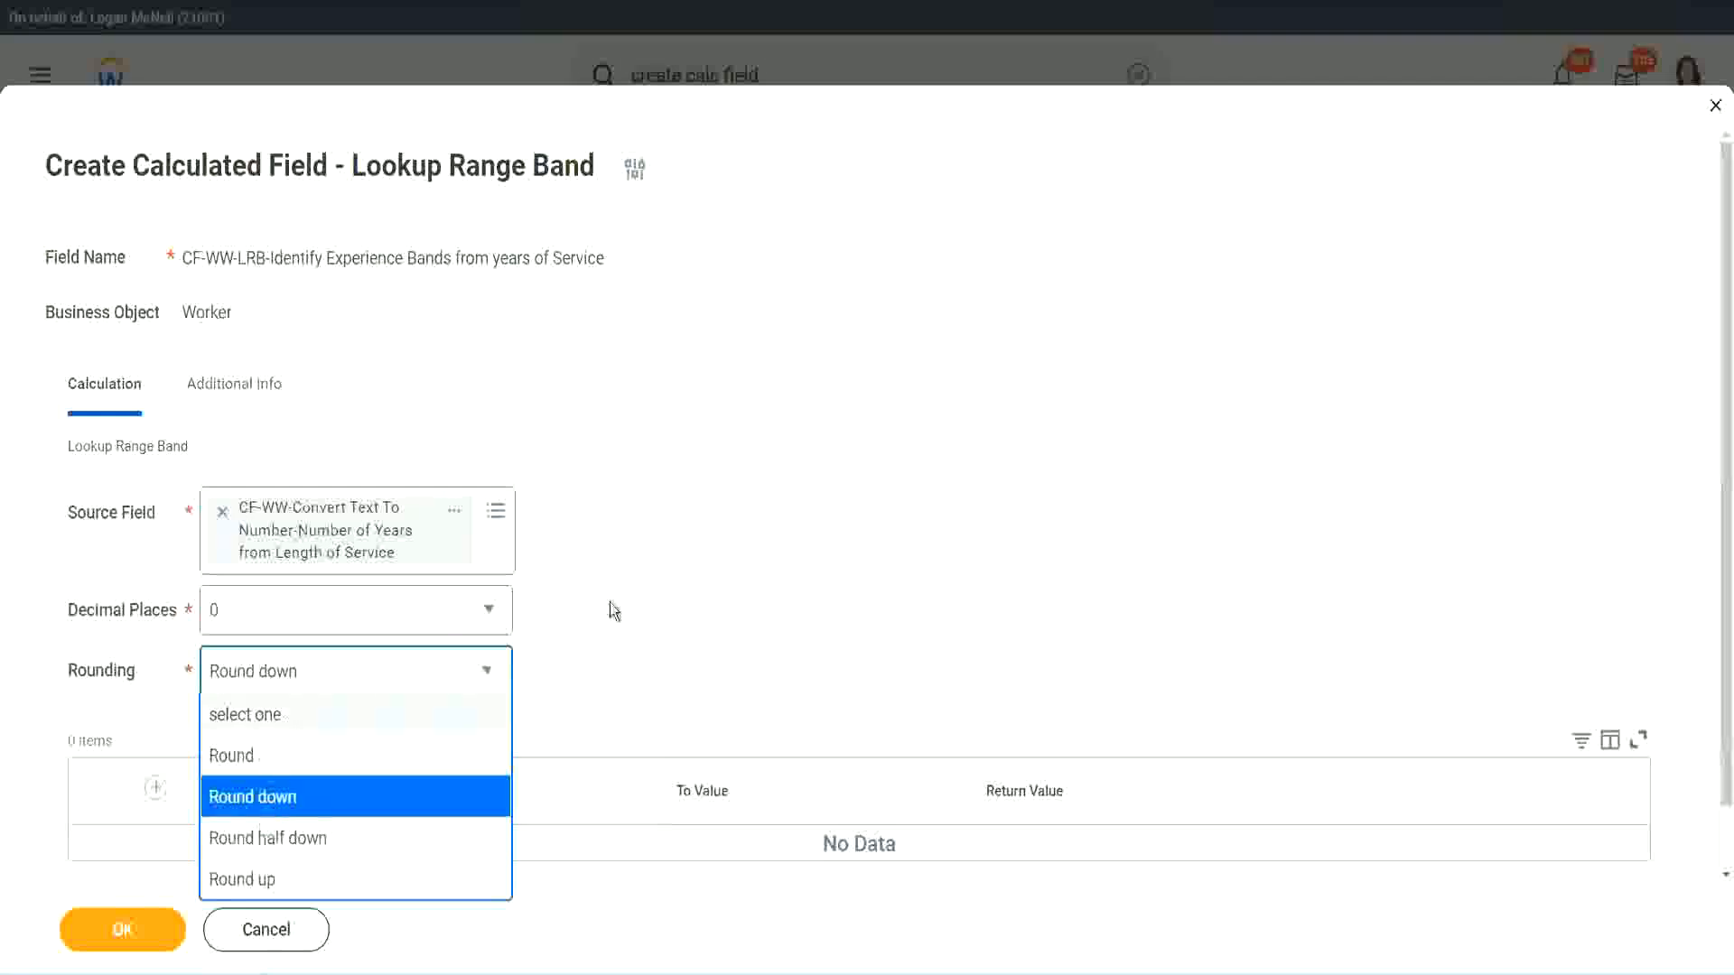
mouse_move(650, 596)
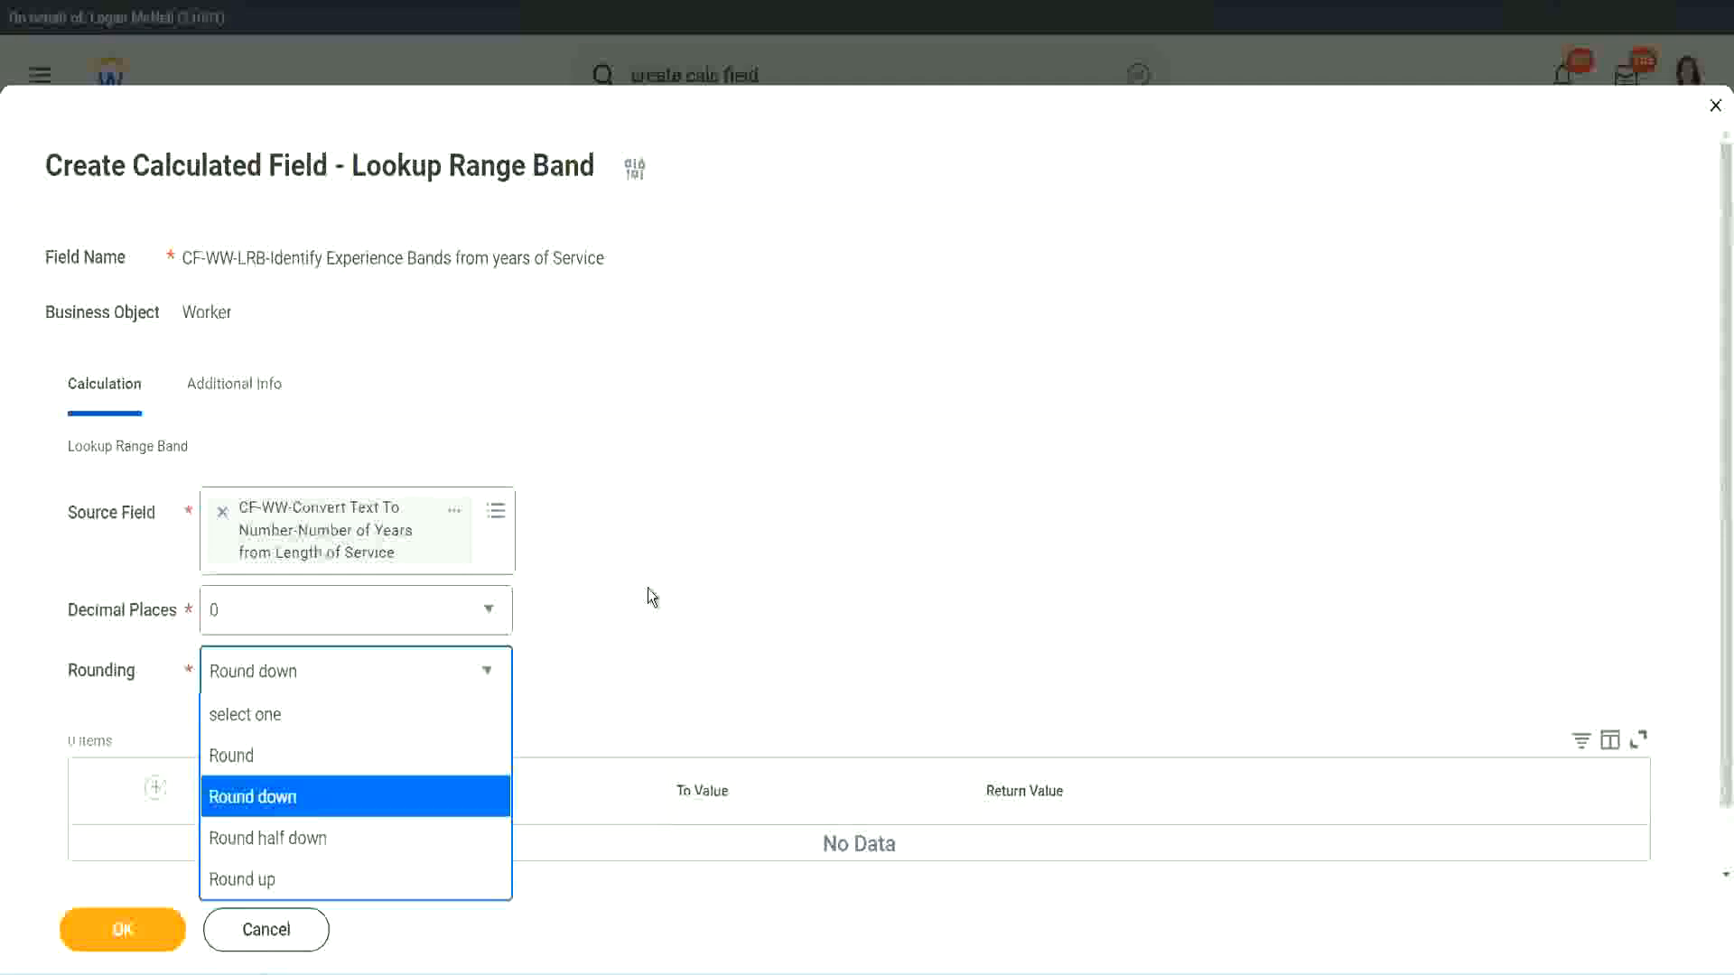
left_click(252, 797)
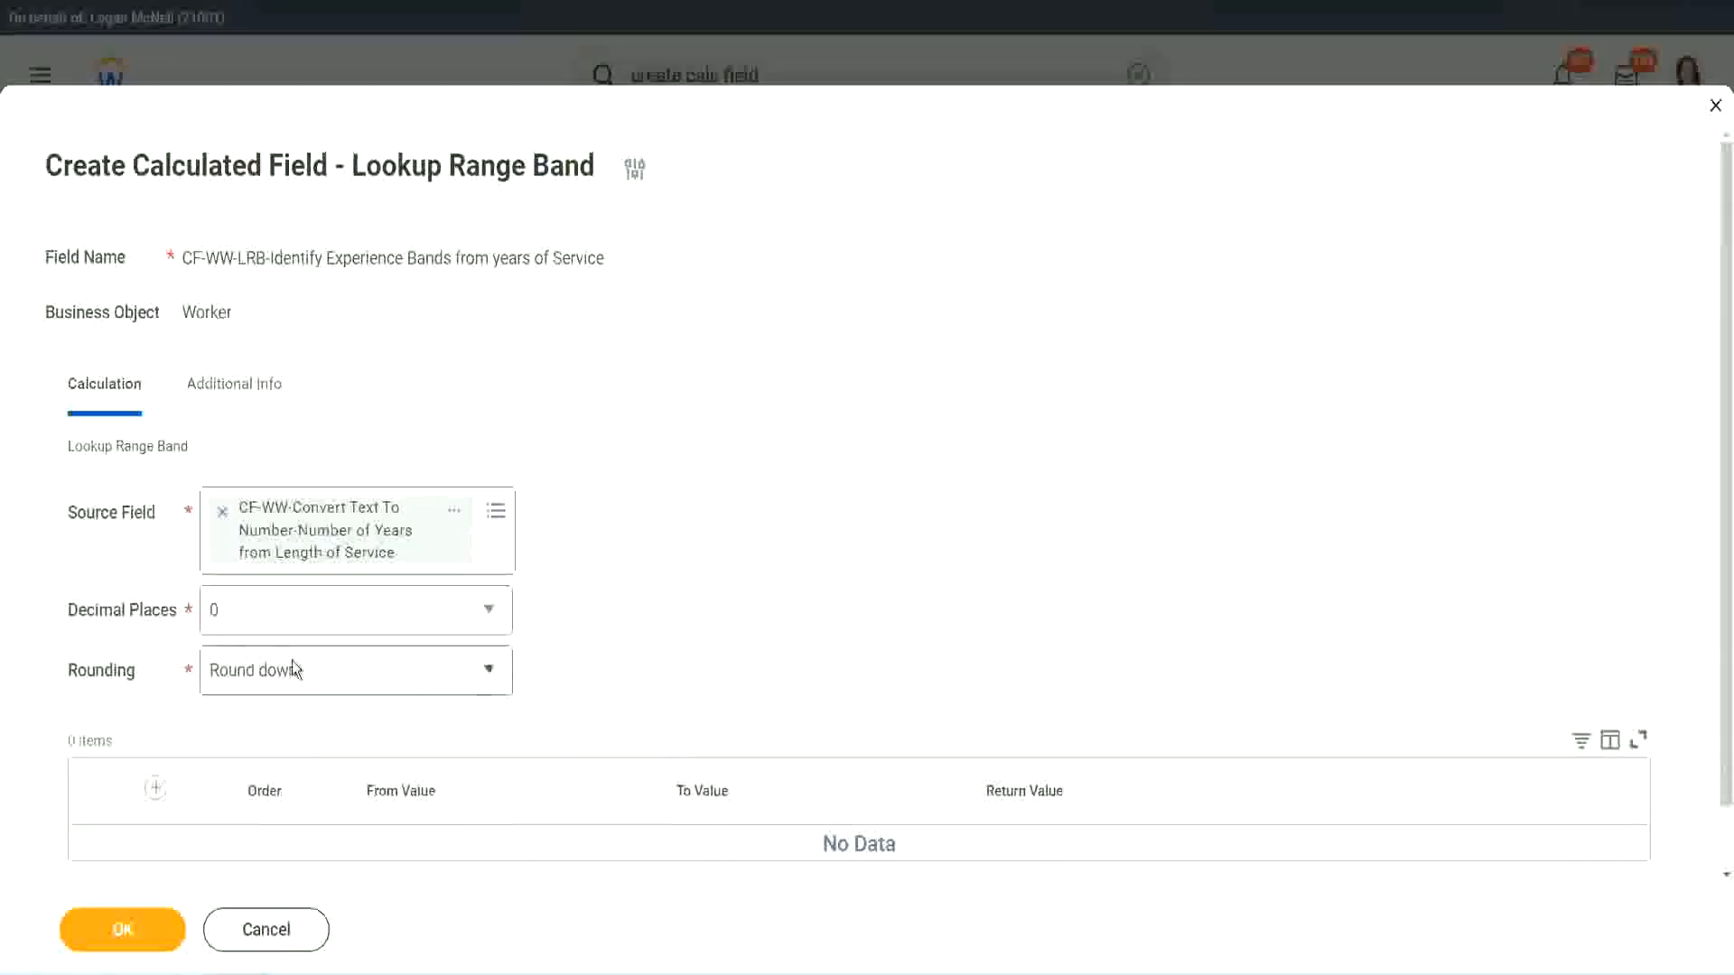
left_click(354, 670)
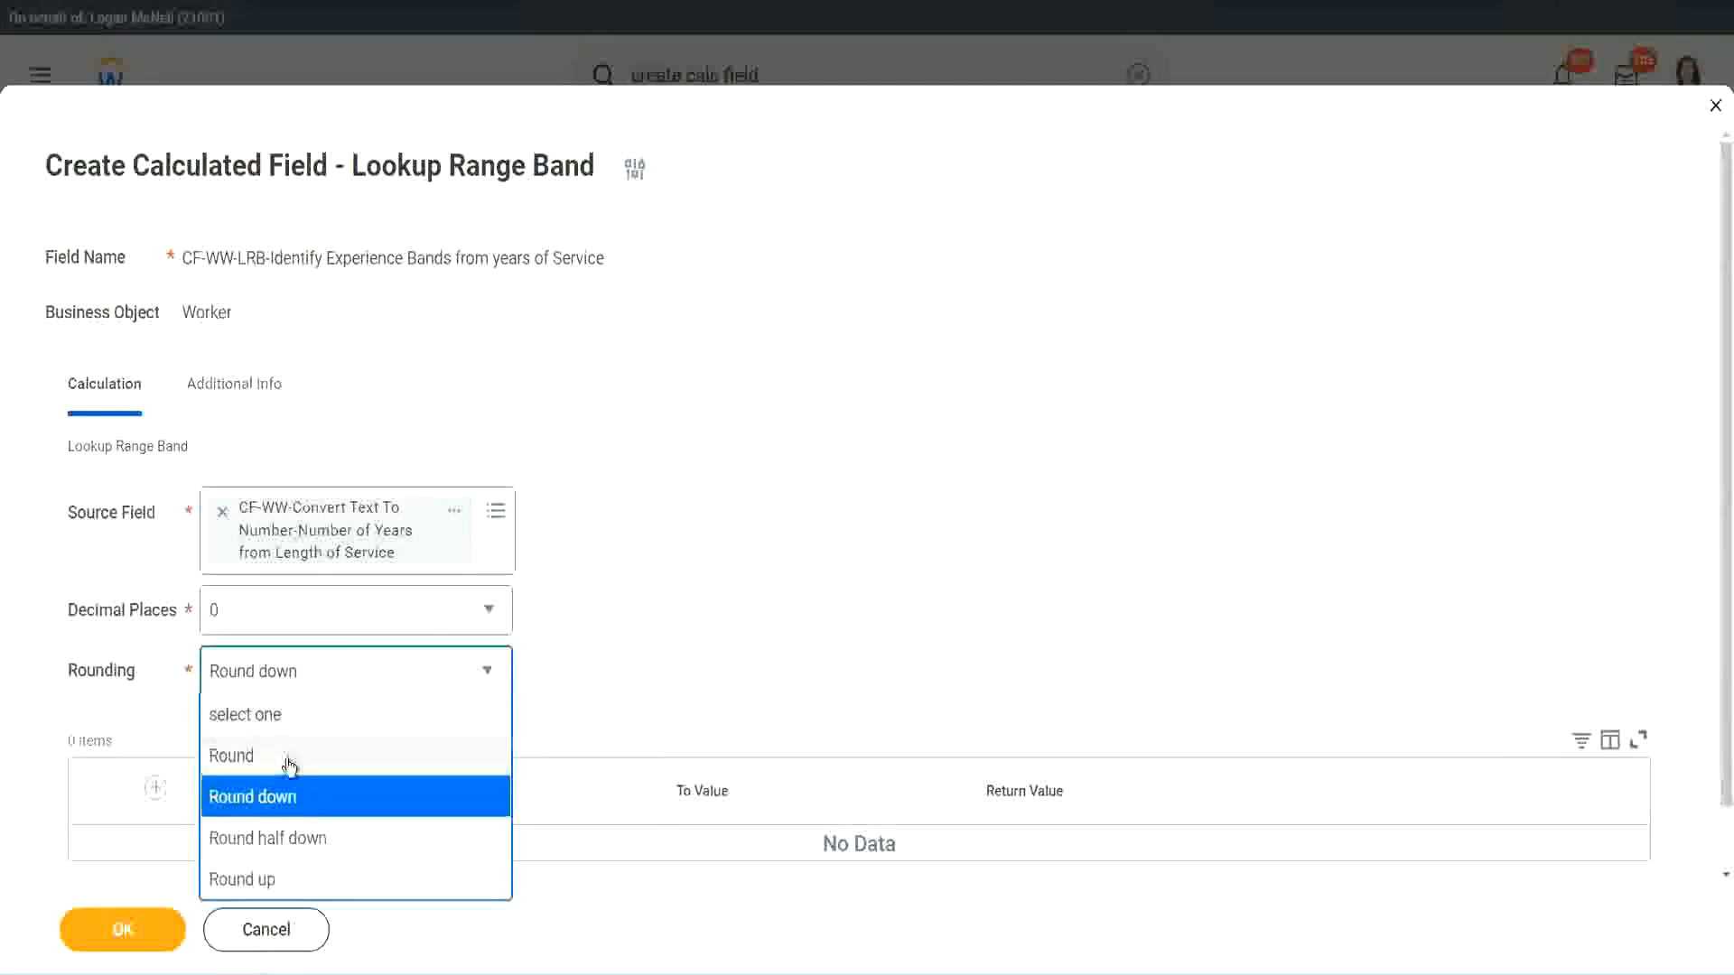
left_click(232, 755)
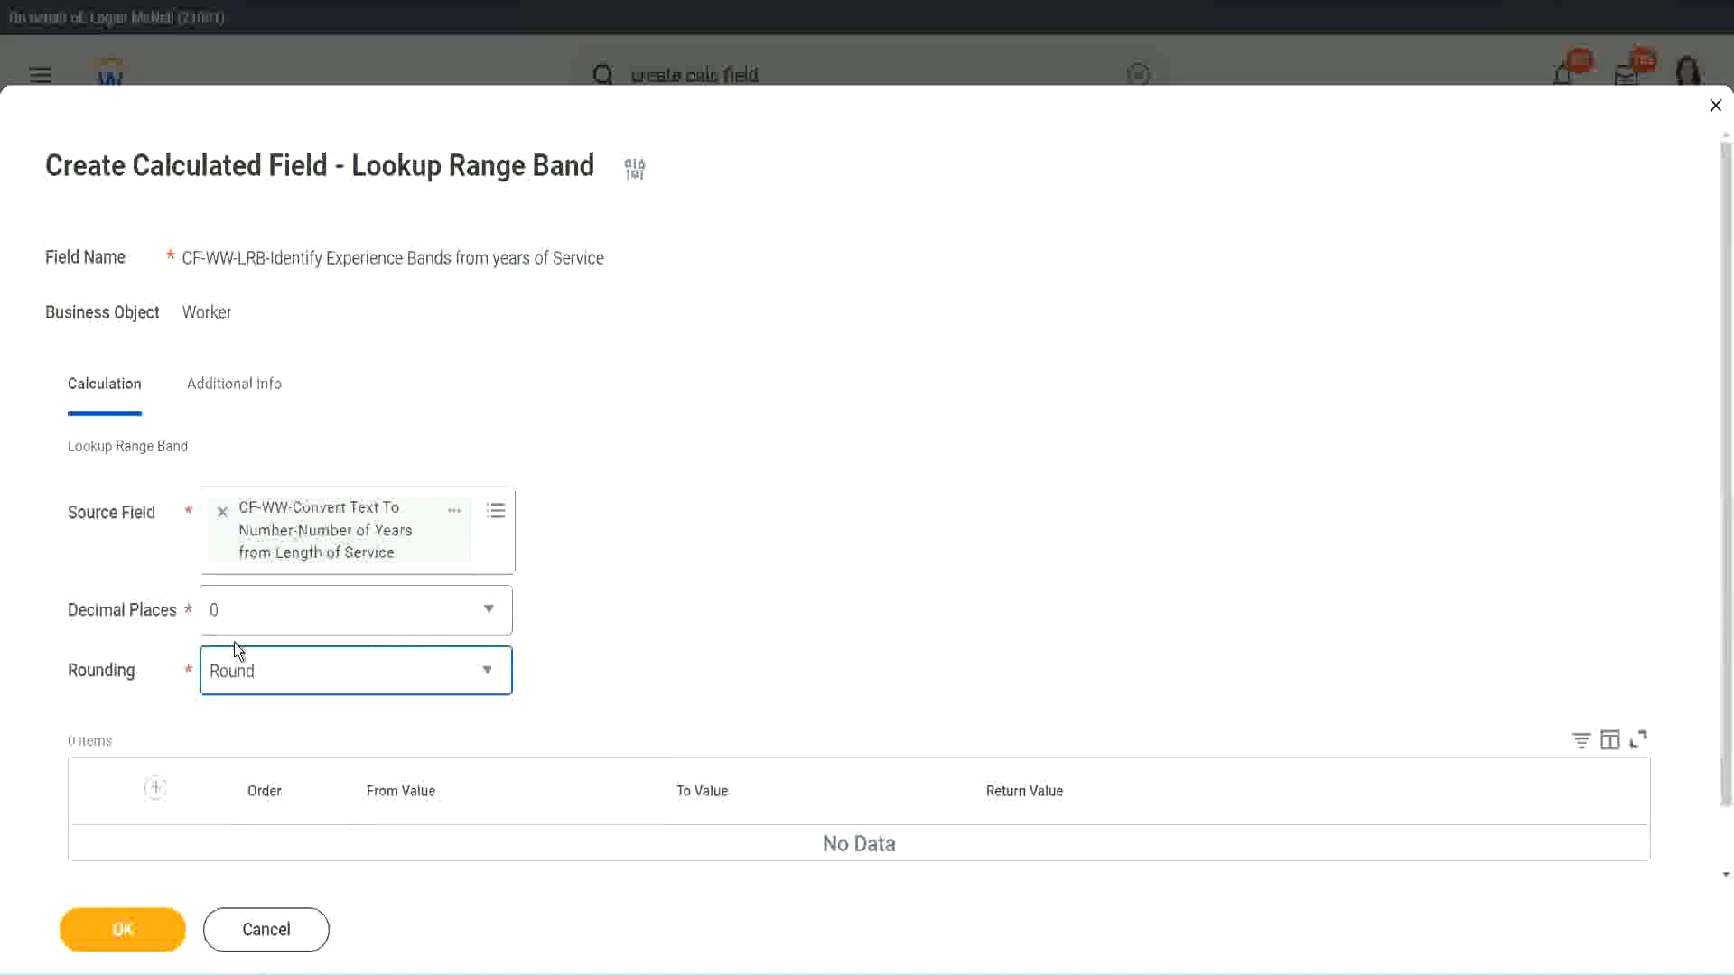
mouse_move(297, 595)
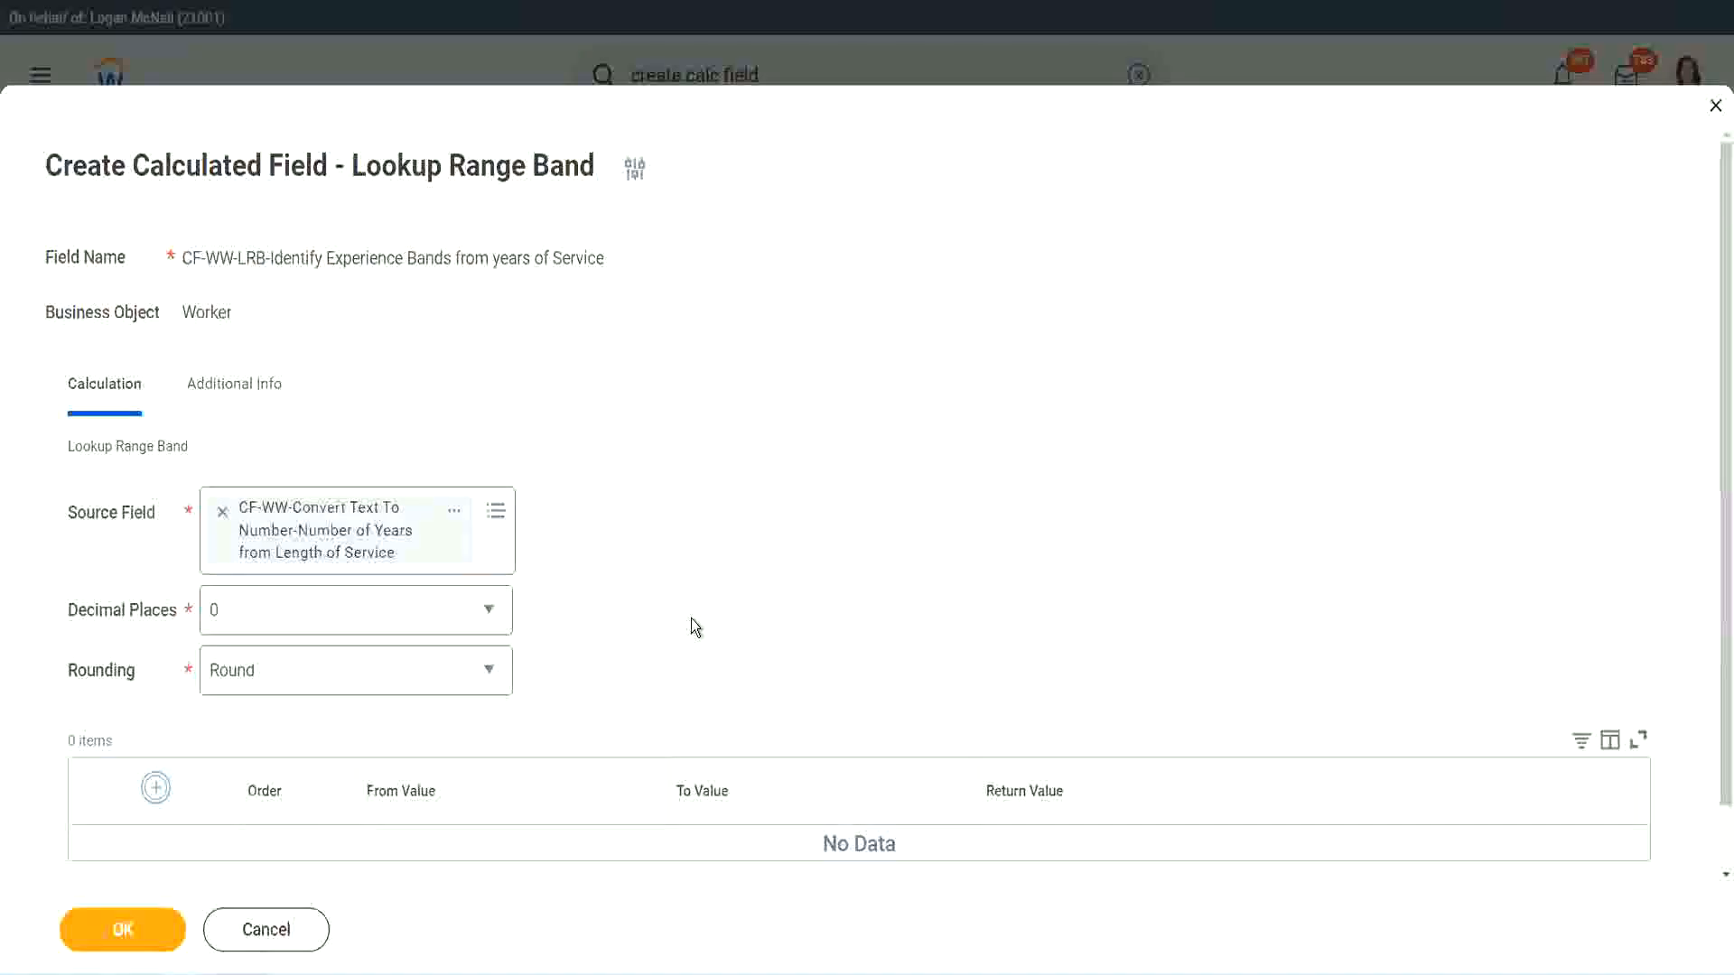
Add a first band from 0 to 7 returning Amateur, then add a second row.
left_click(155, 788)
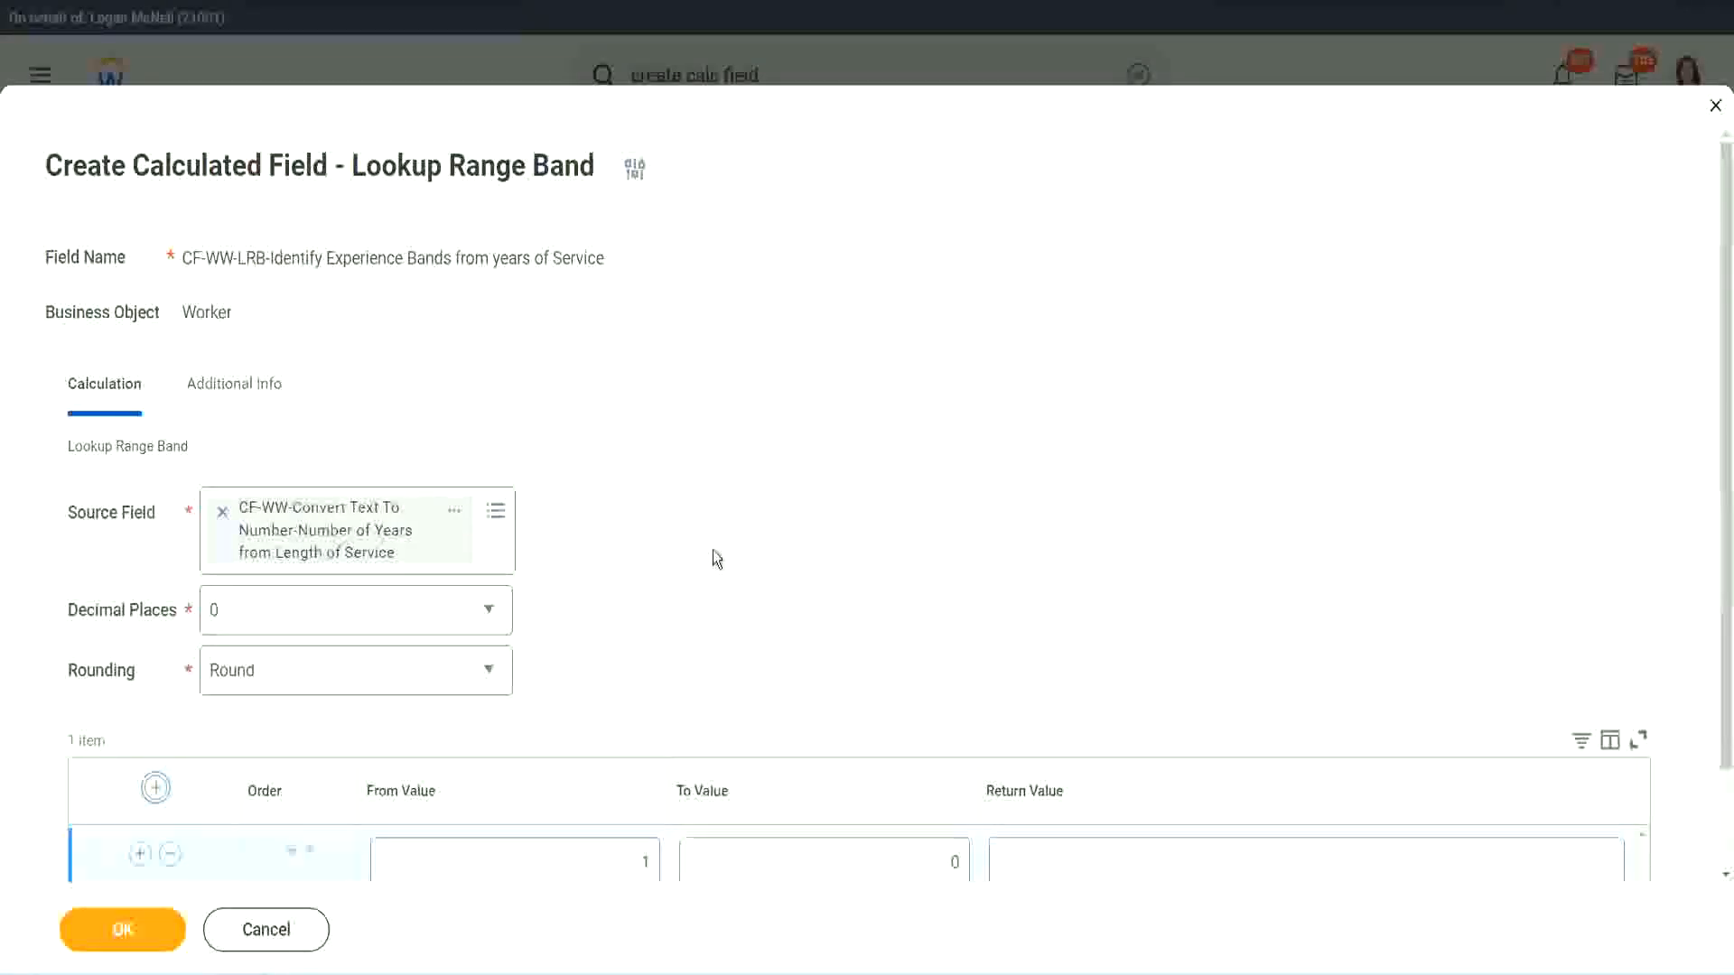
scroll("down", 3)
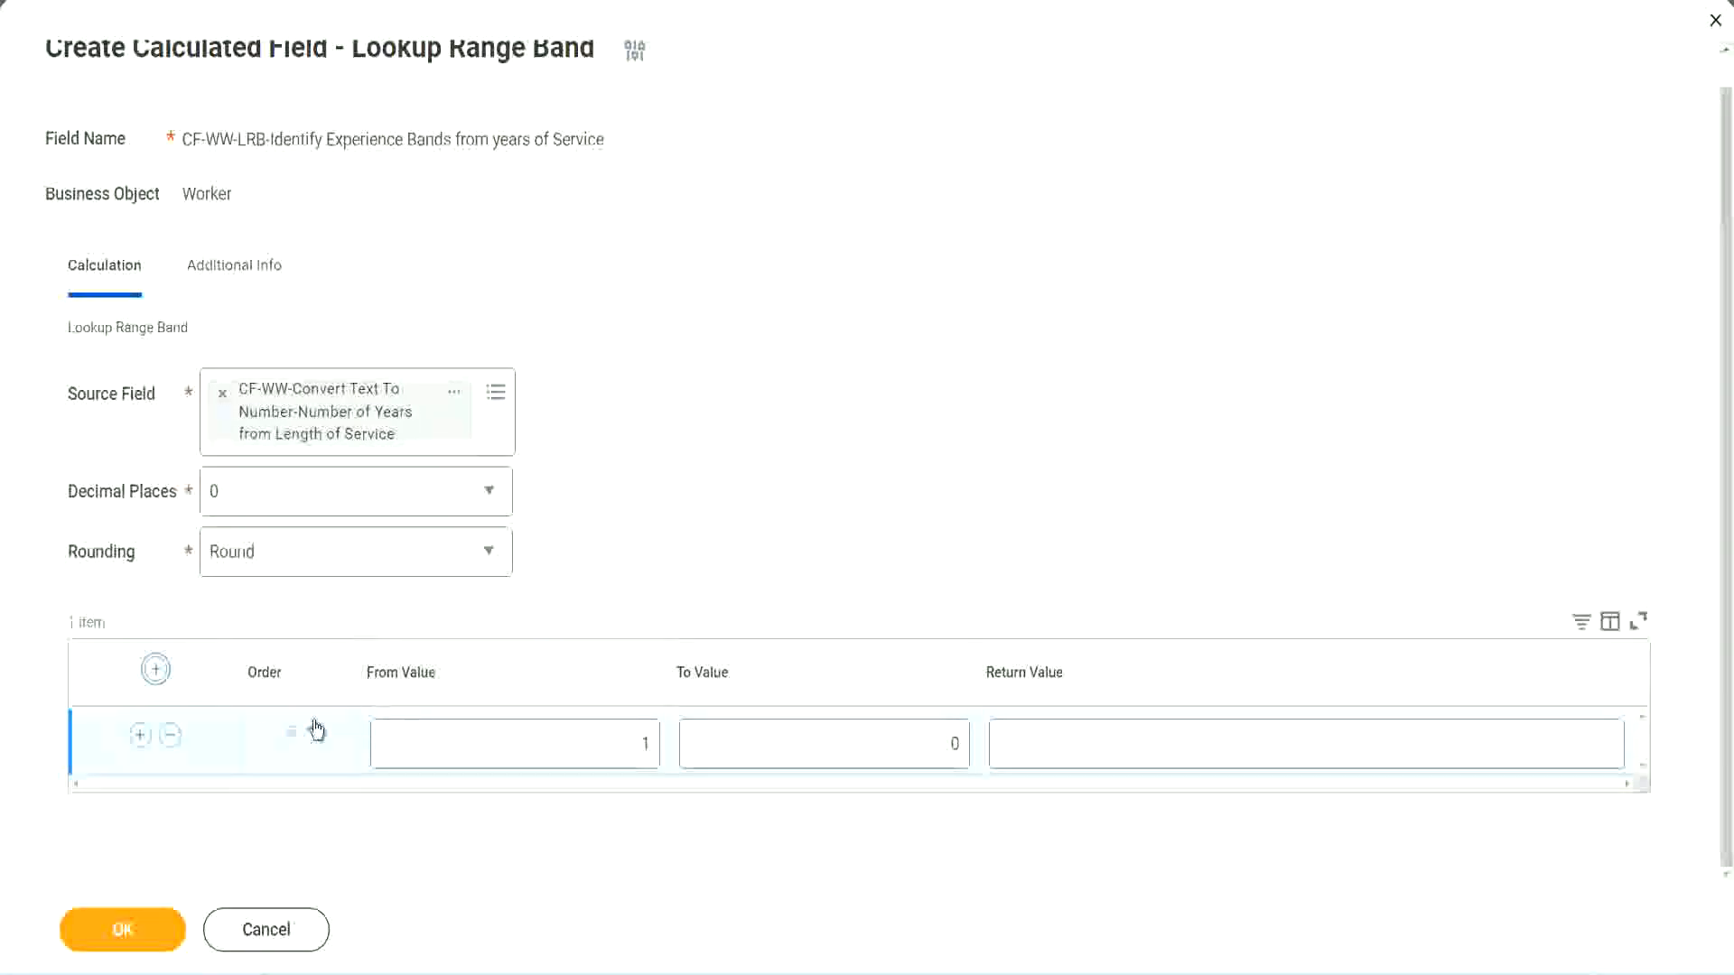
left_click(514, 743)
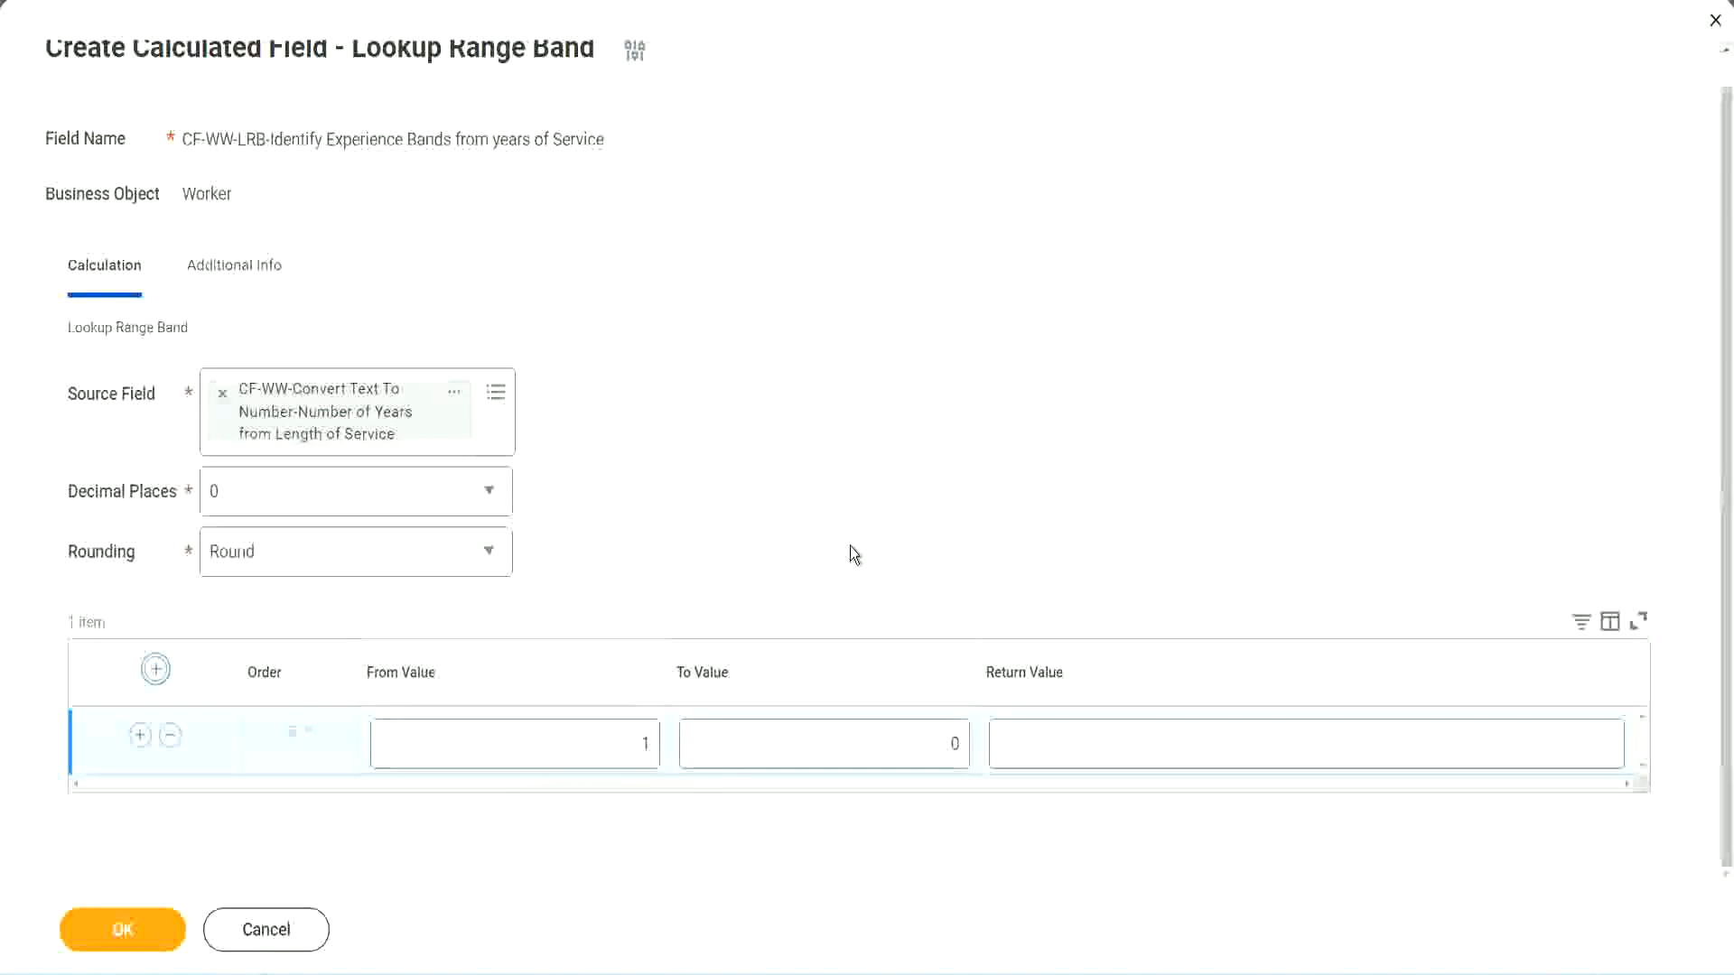
left_click(514, 743)
type("7")
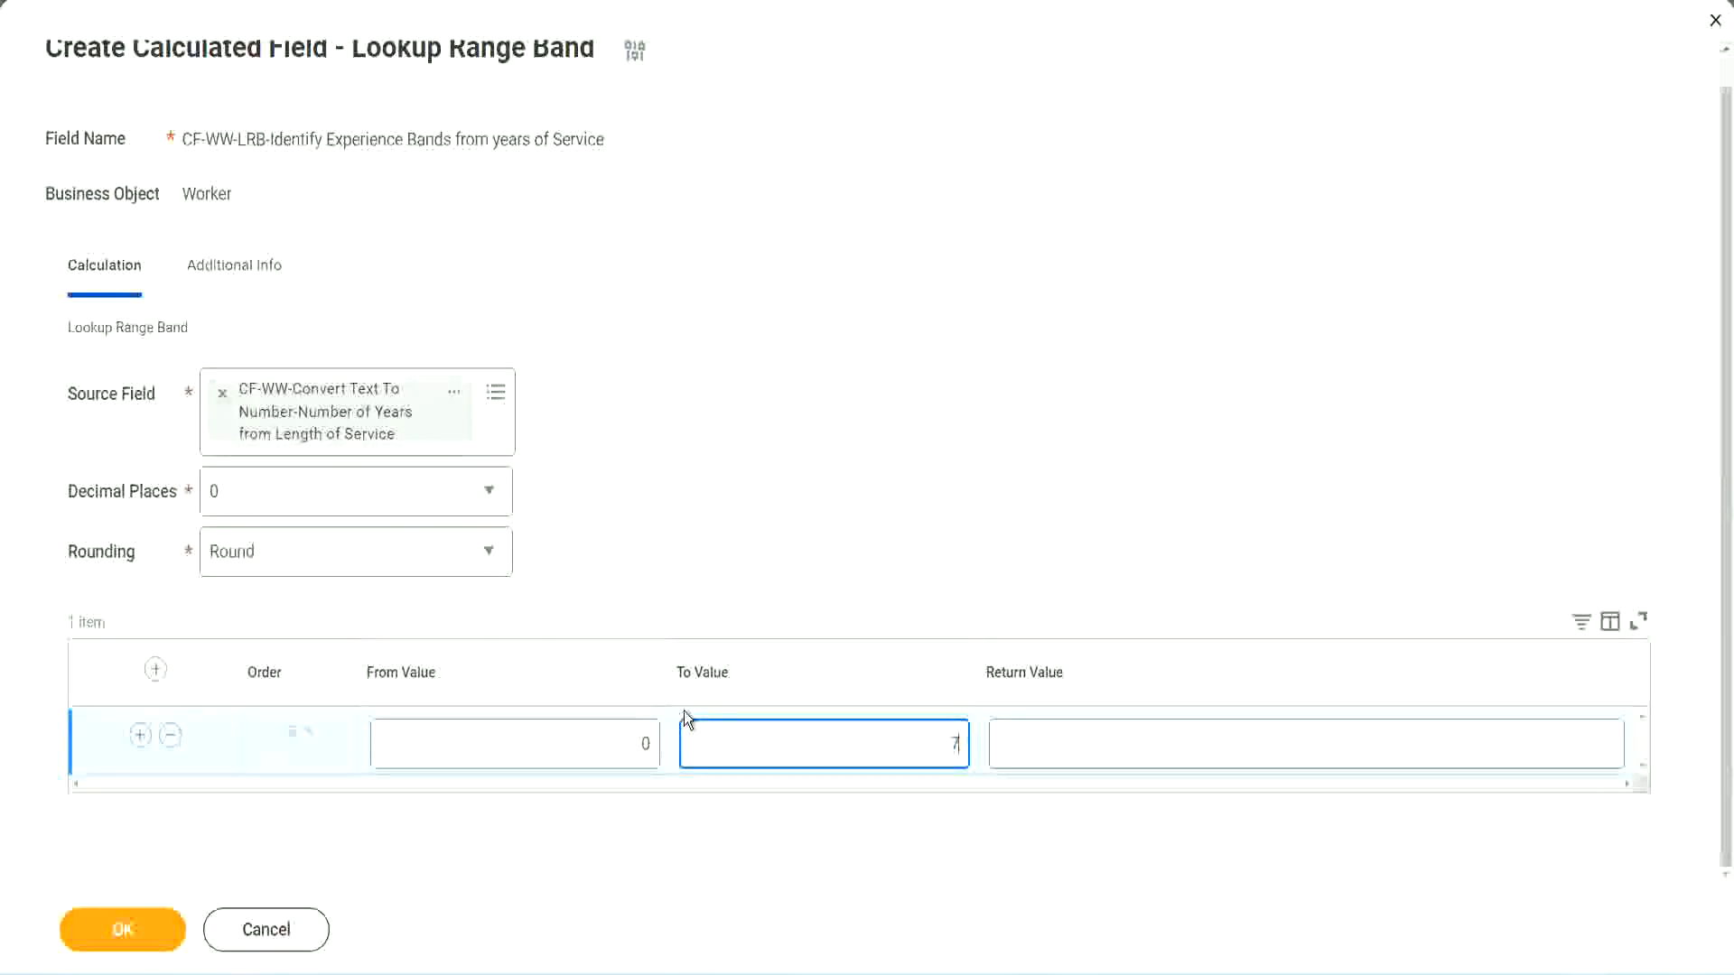
left_click(1302, 743)
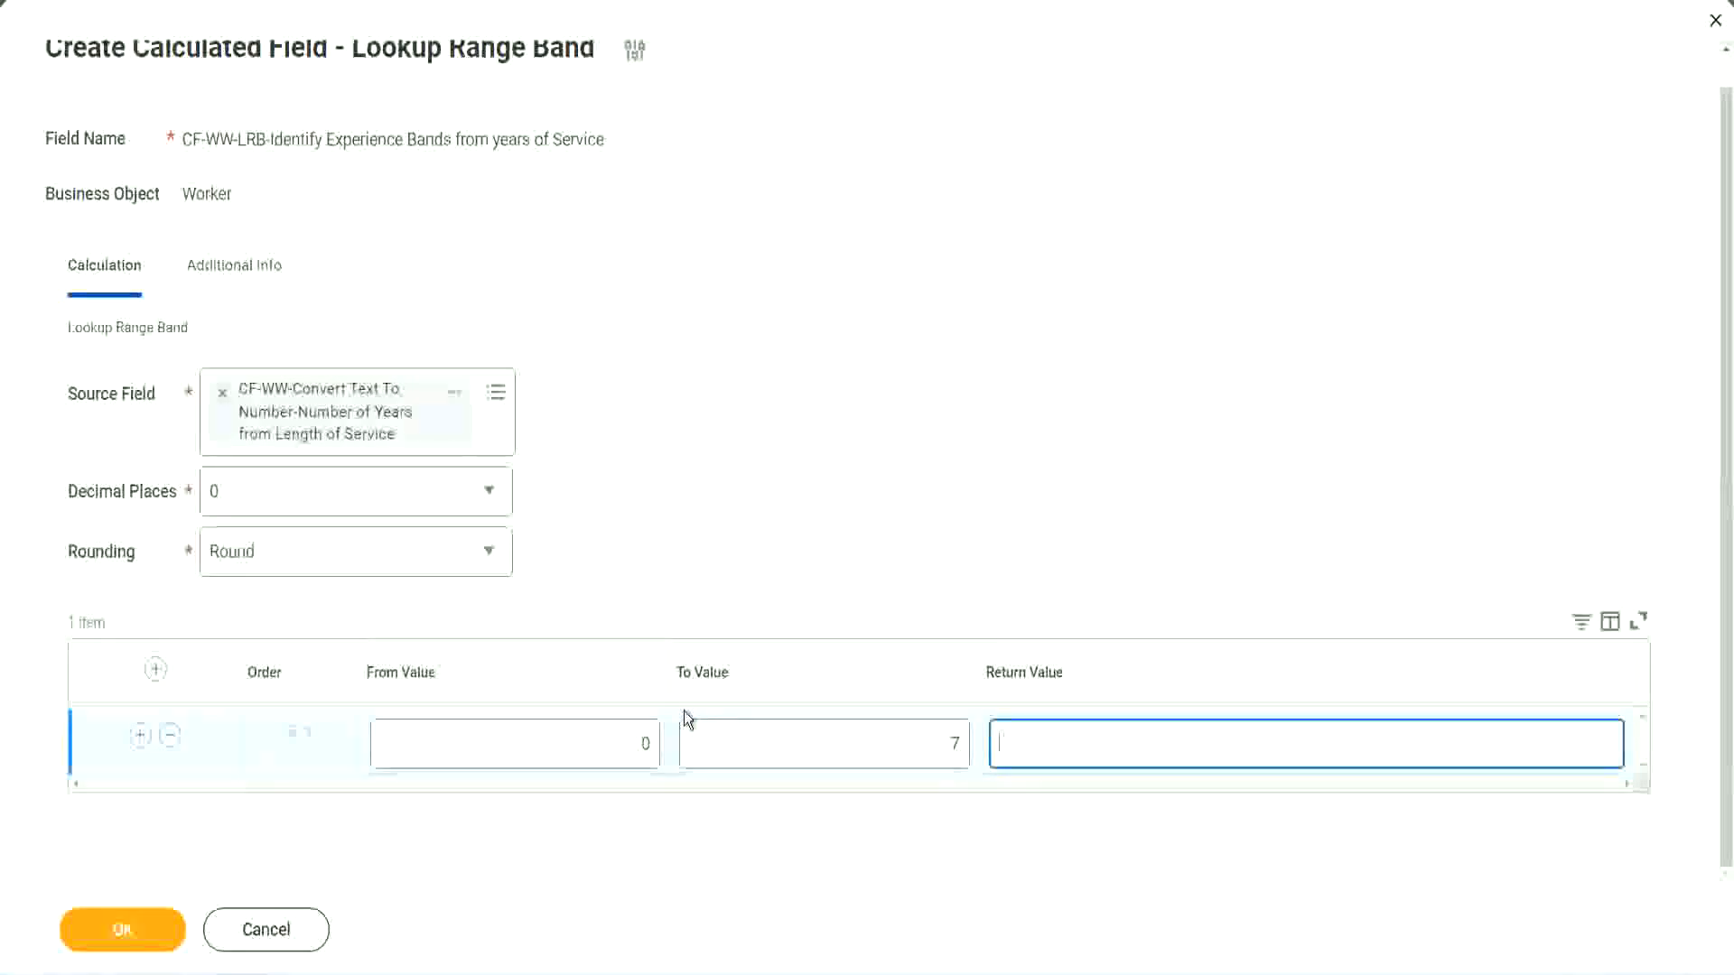
type("Amateur")
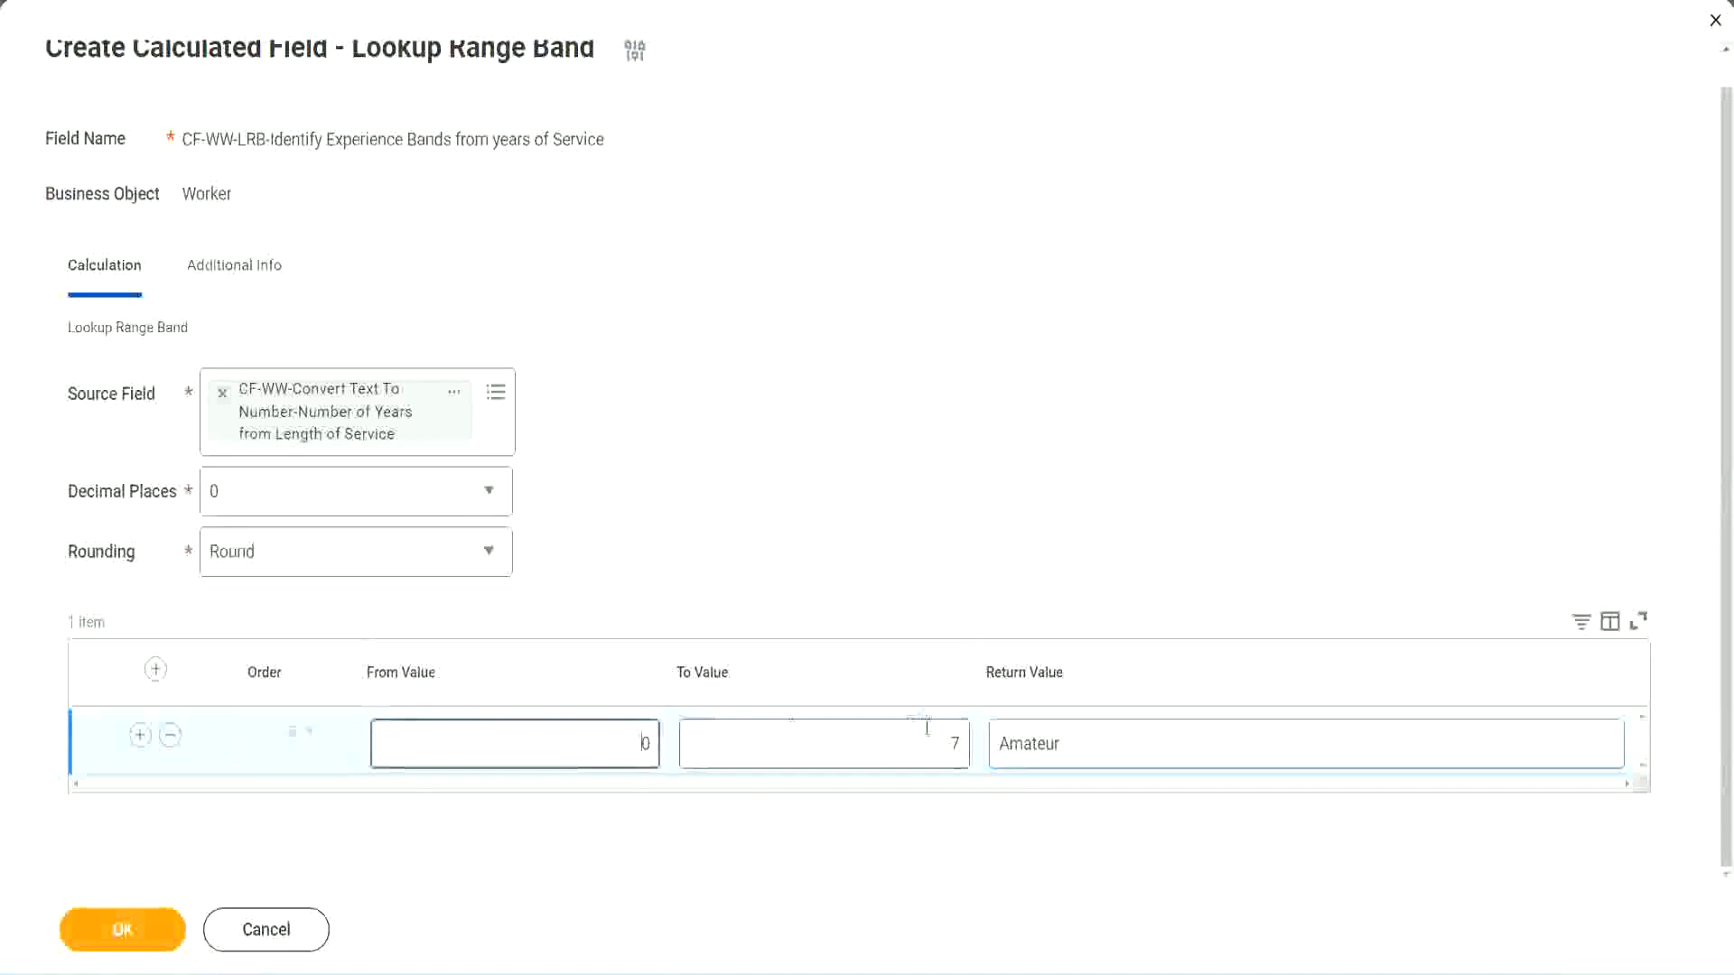
left_click(824, 744)
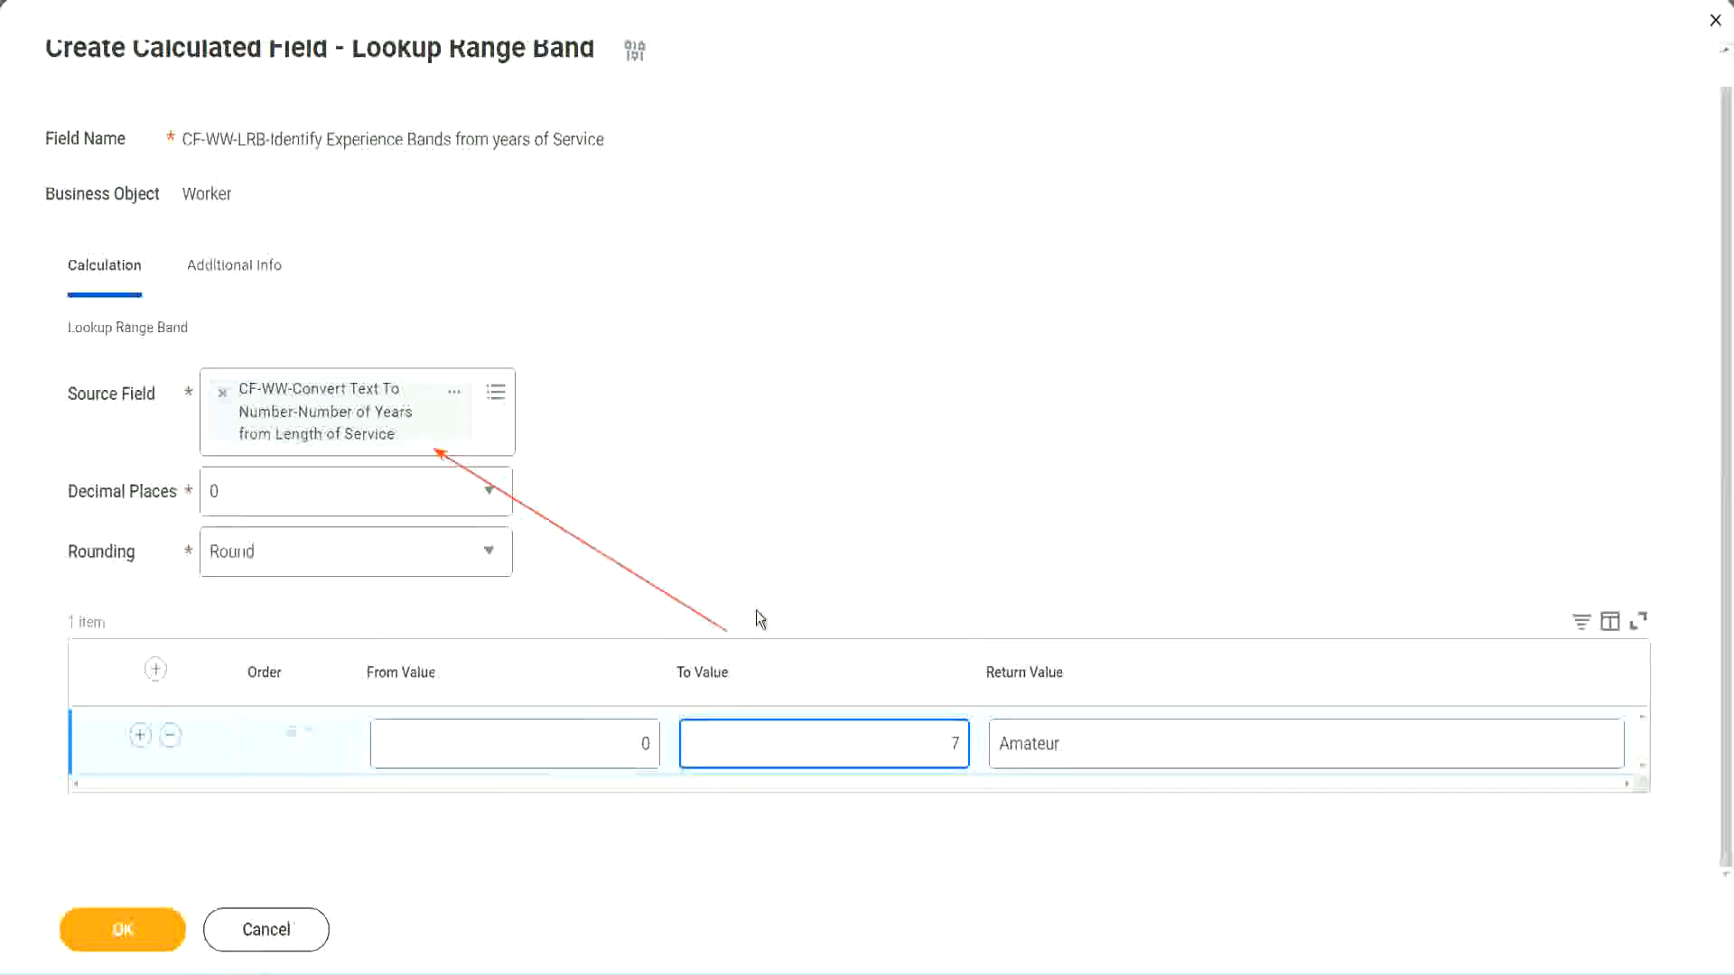
left_click(822, 743)
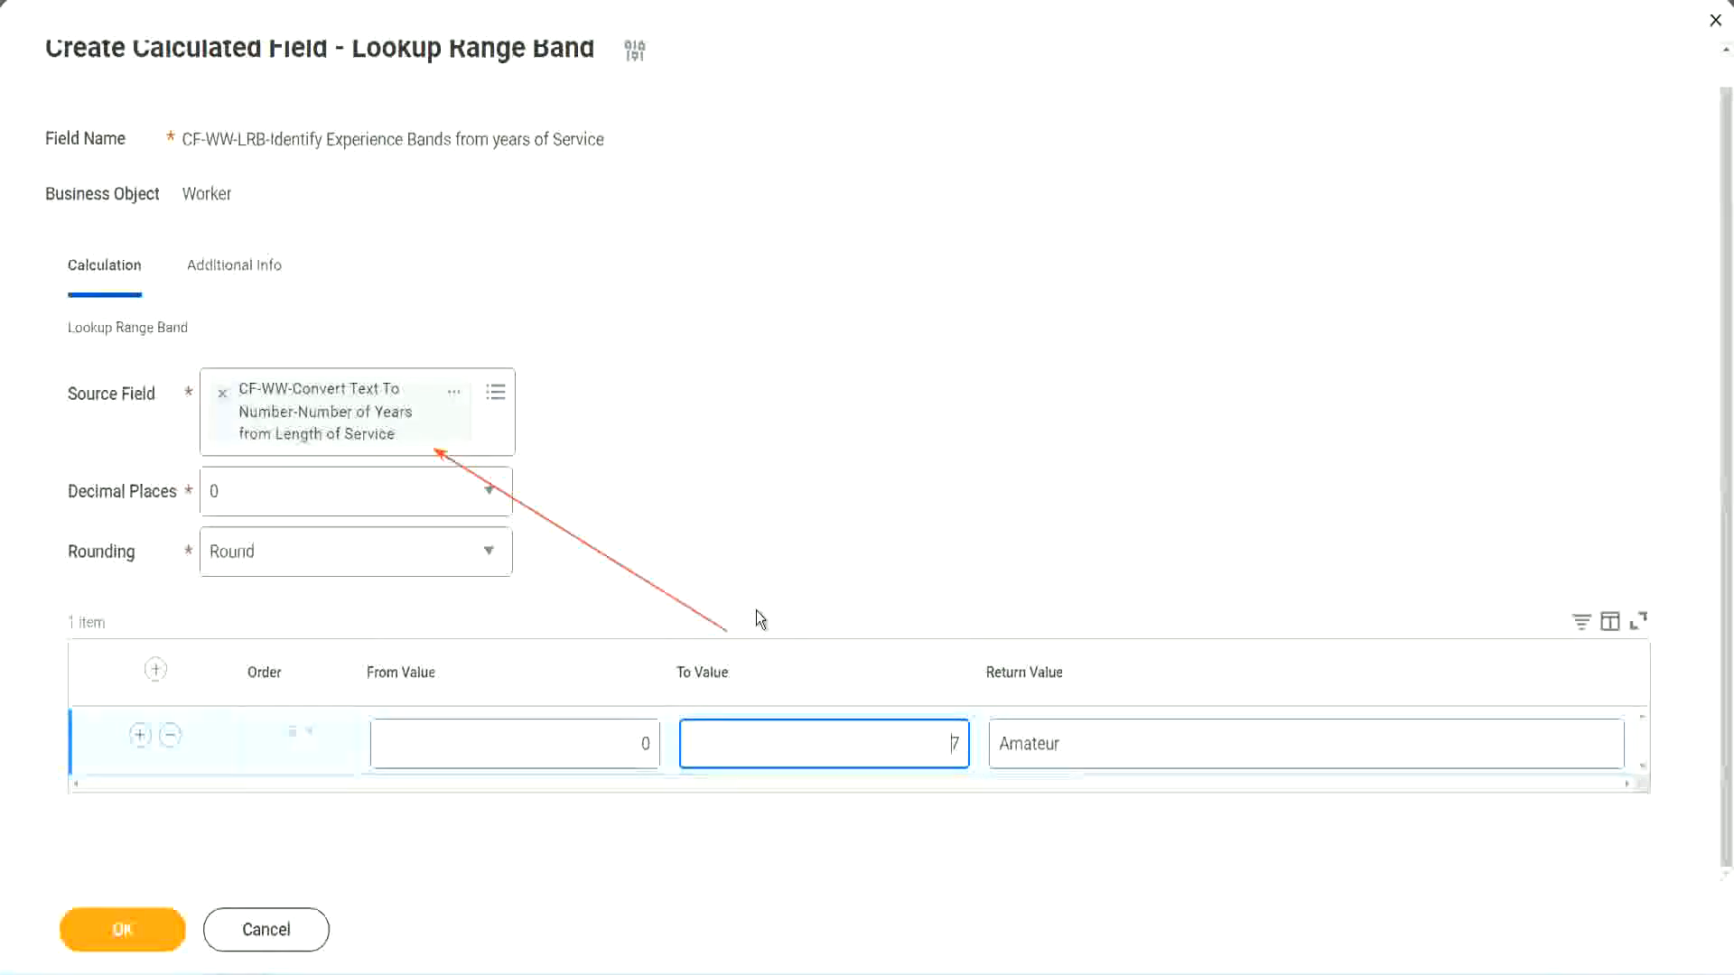
mouse_move(486, 381)
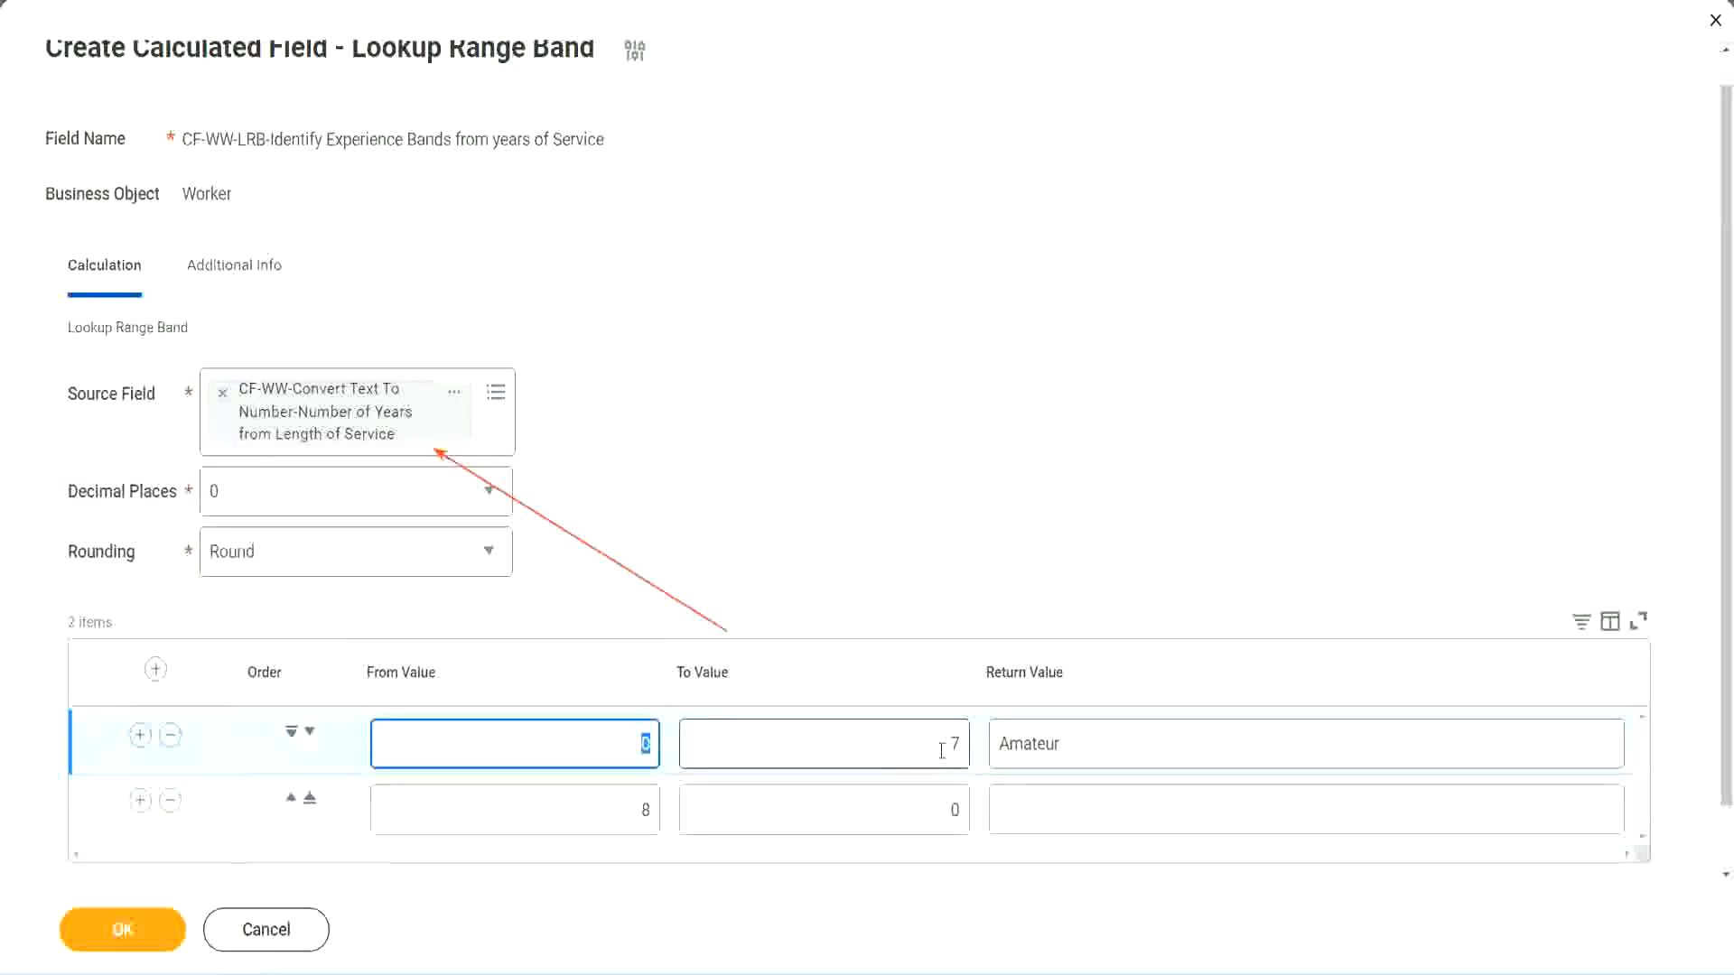
Make the second band run to 15 and return Experienced.
left_click(824, 744)
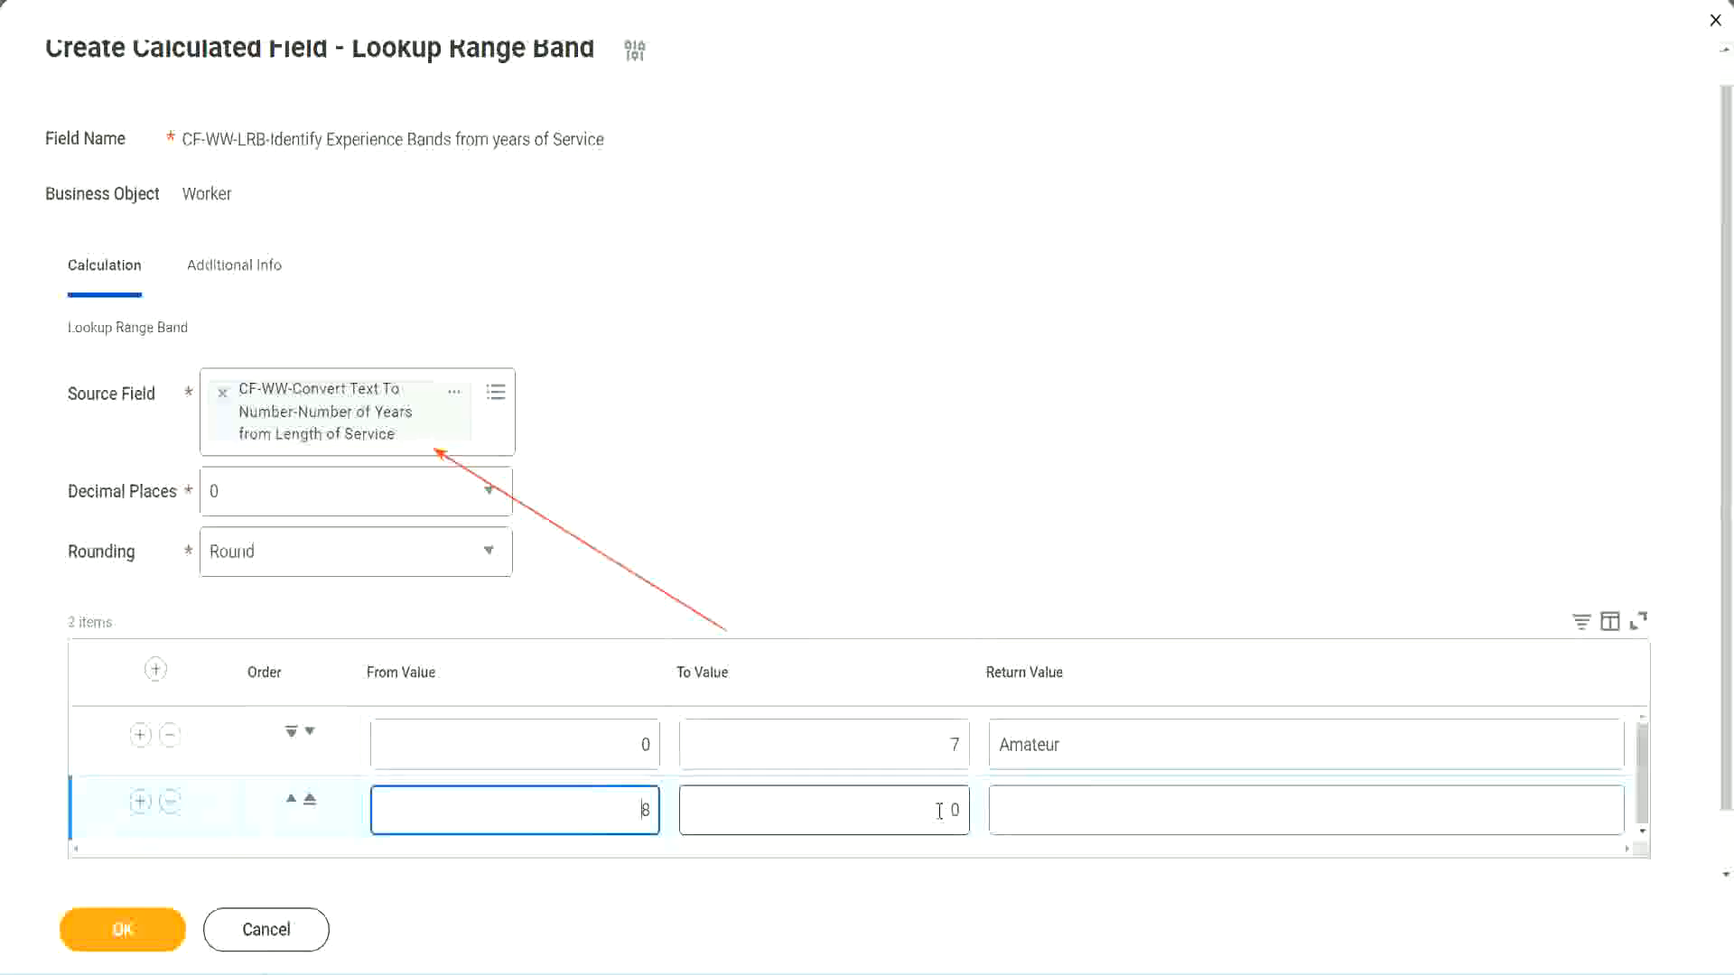
left_click(823, 810)
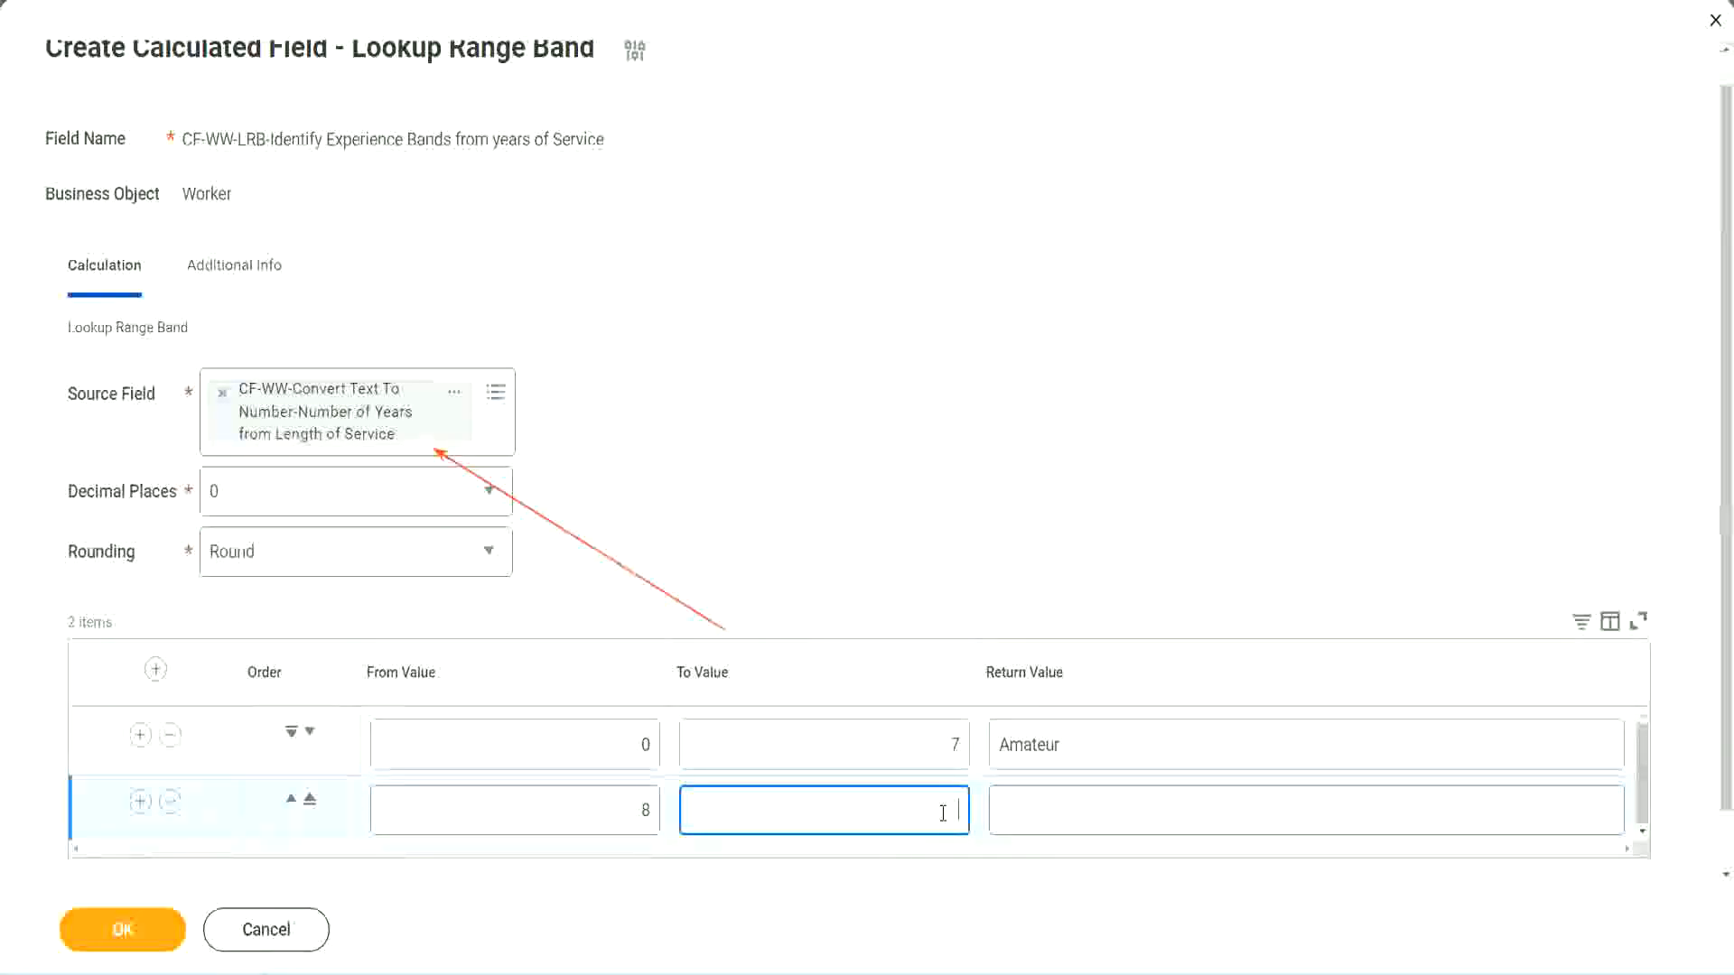
type("15")
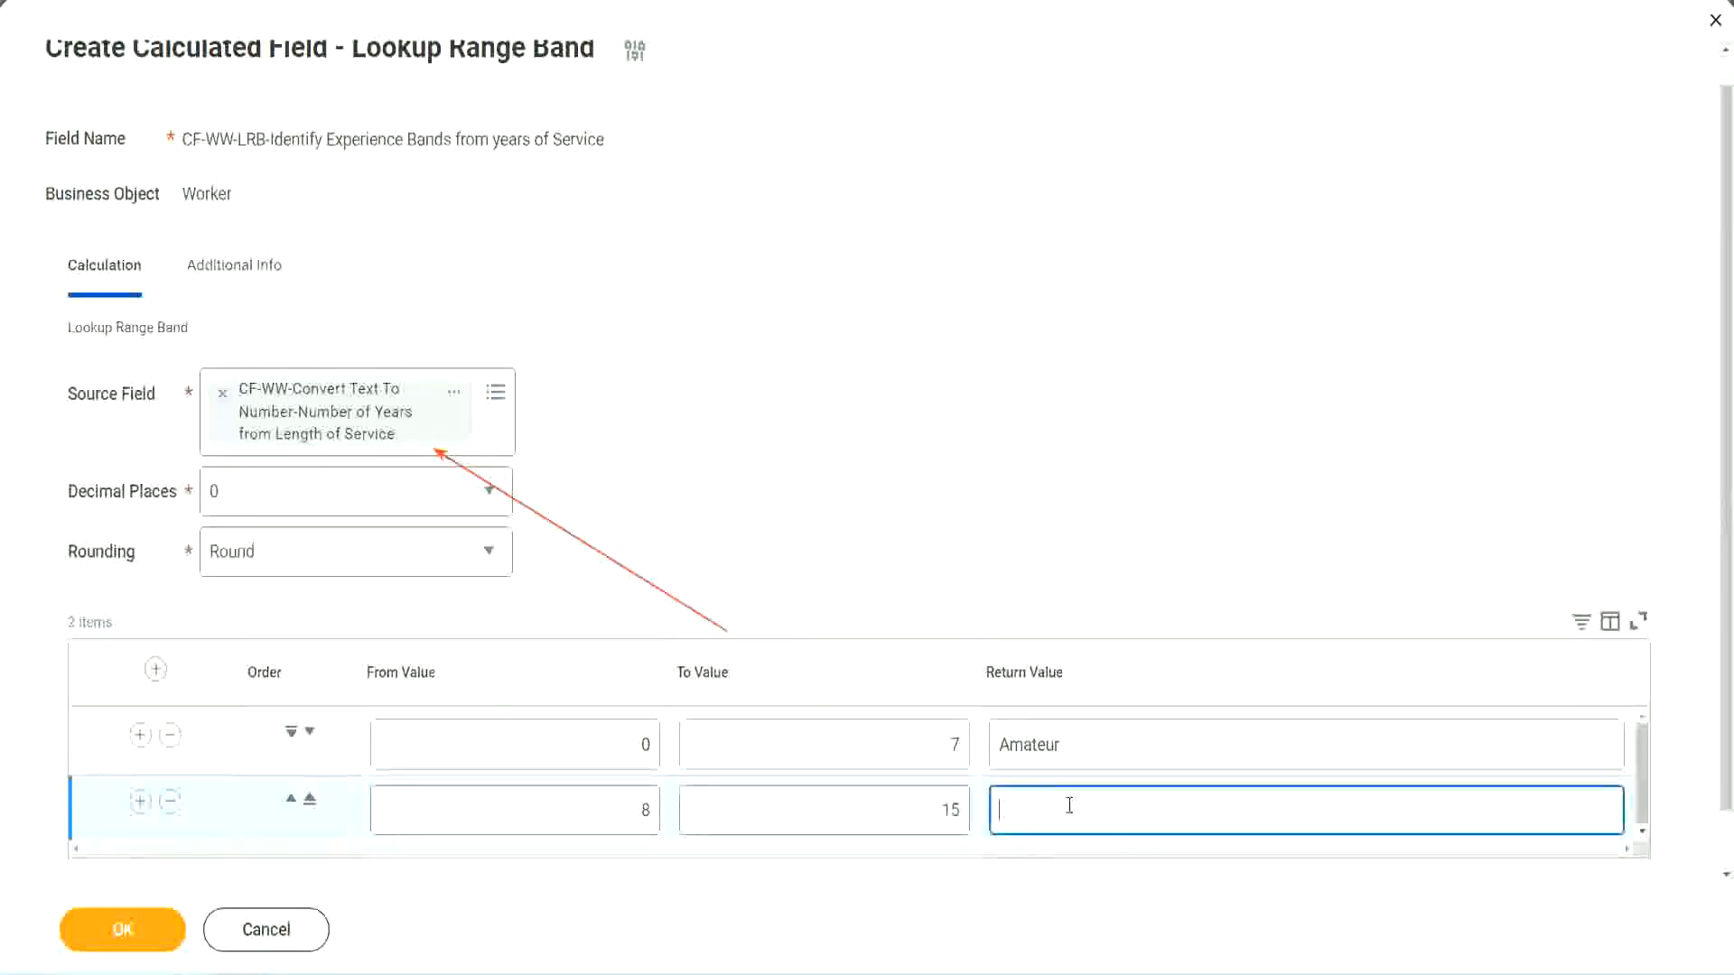
type("Experienced")
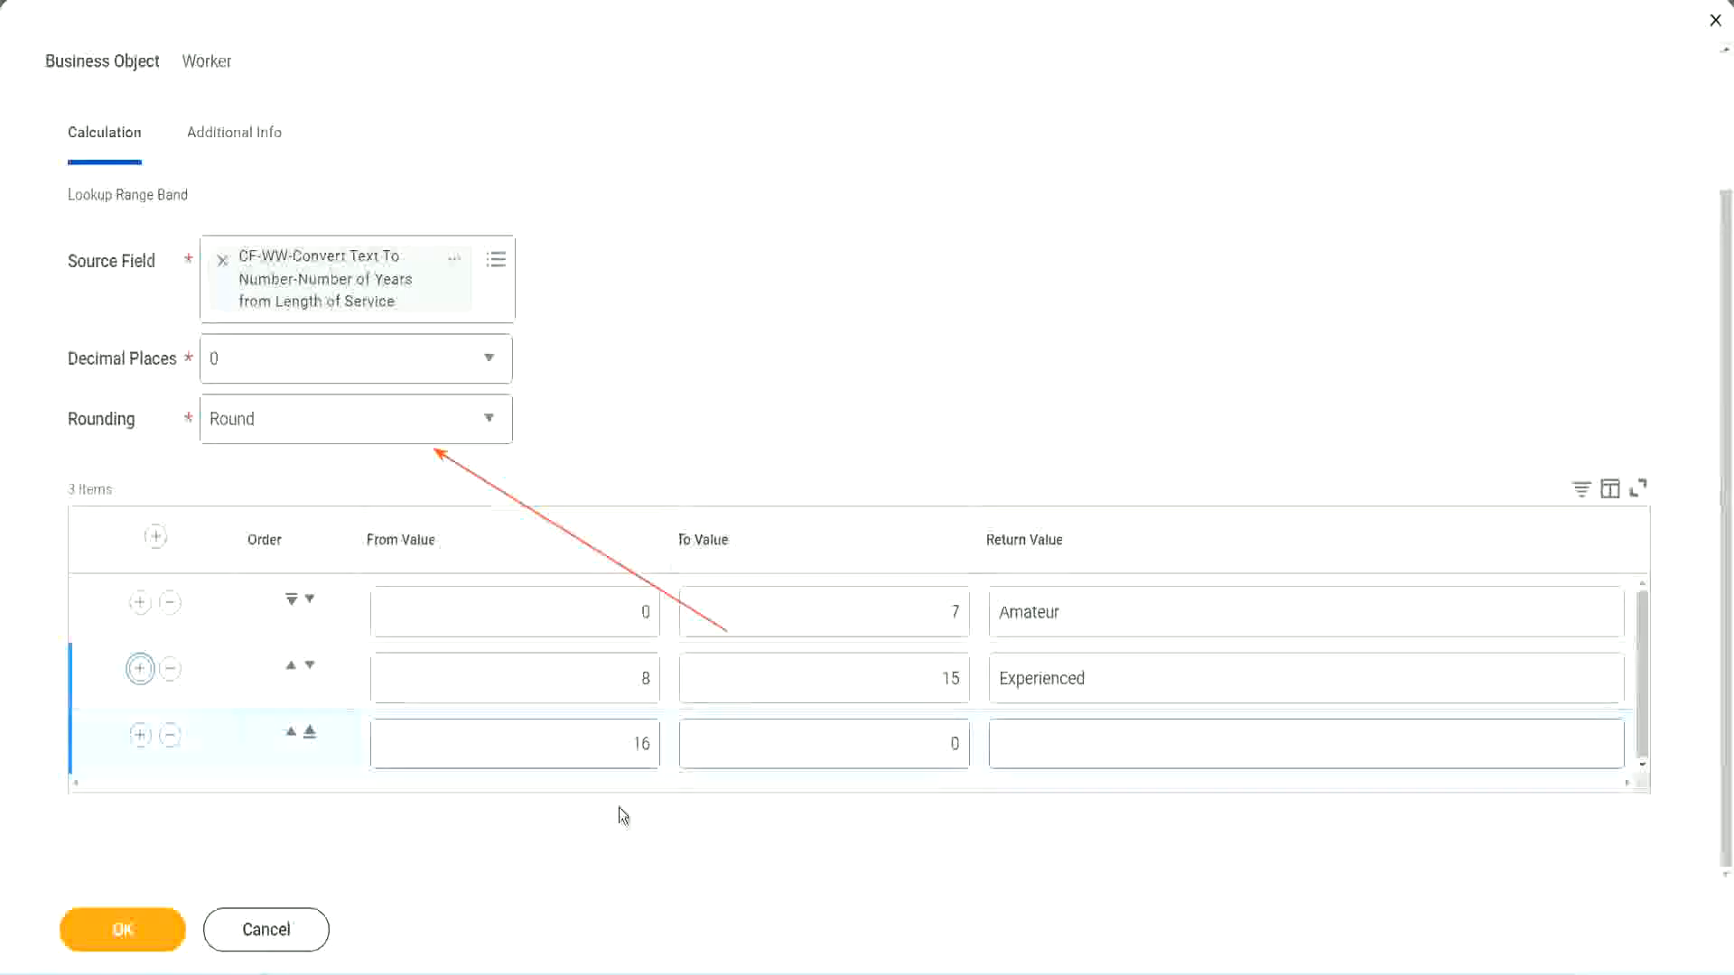
Make the third band run to 30 and return Senior.
left_click(823, 743)
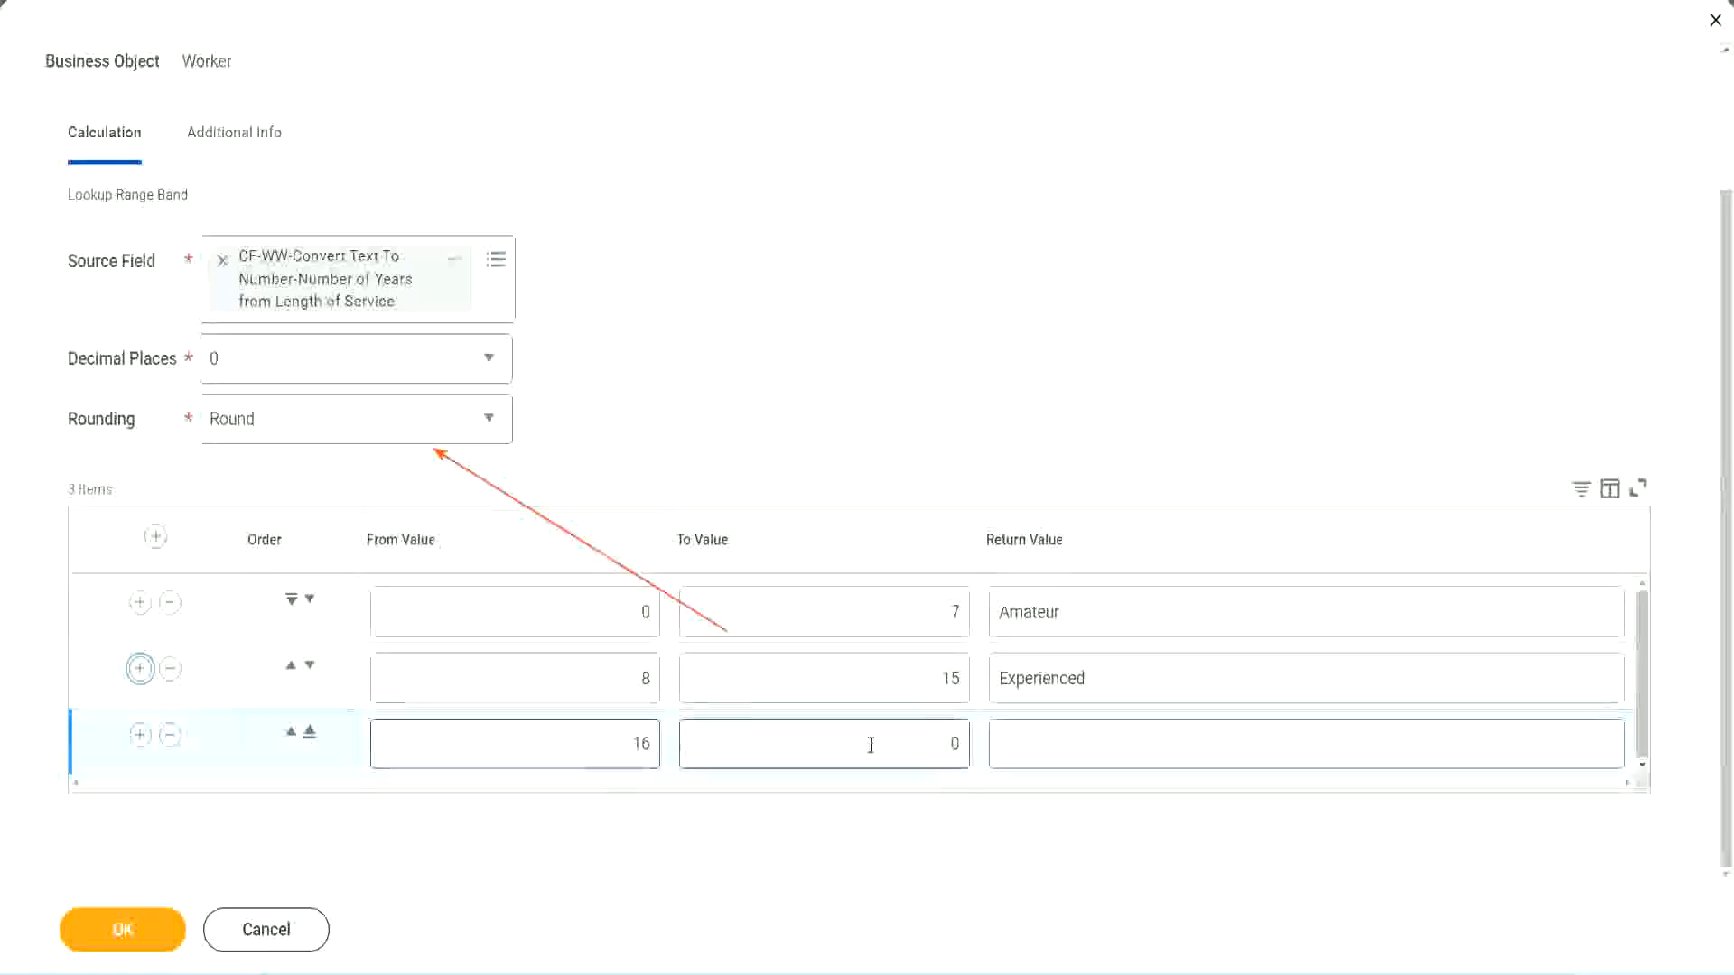
left_click(824, 743)
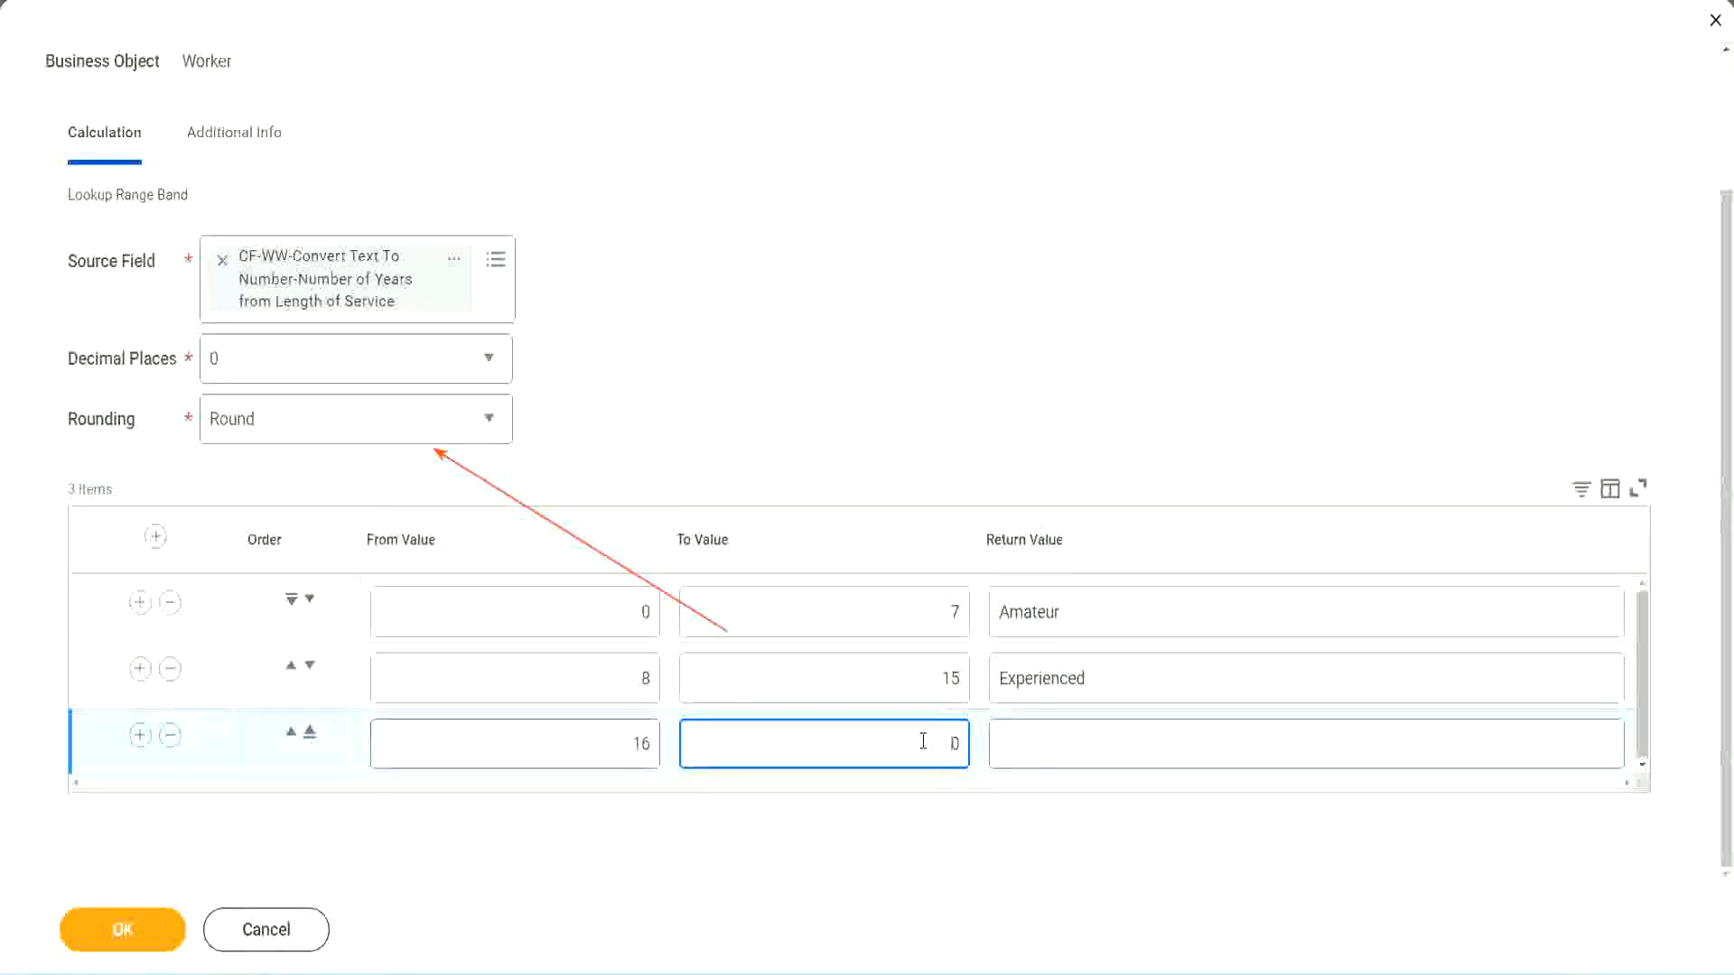
type("30")
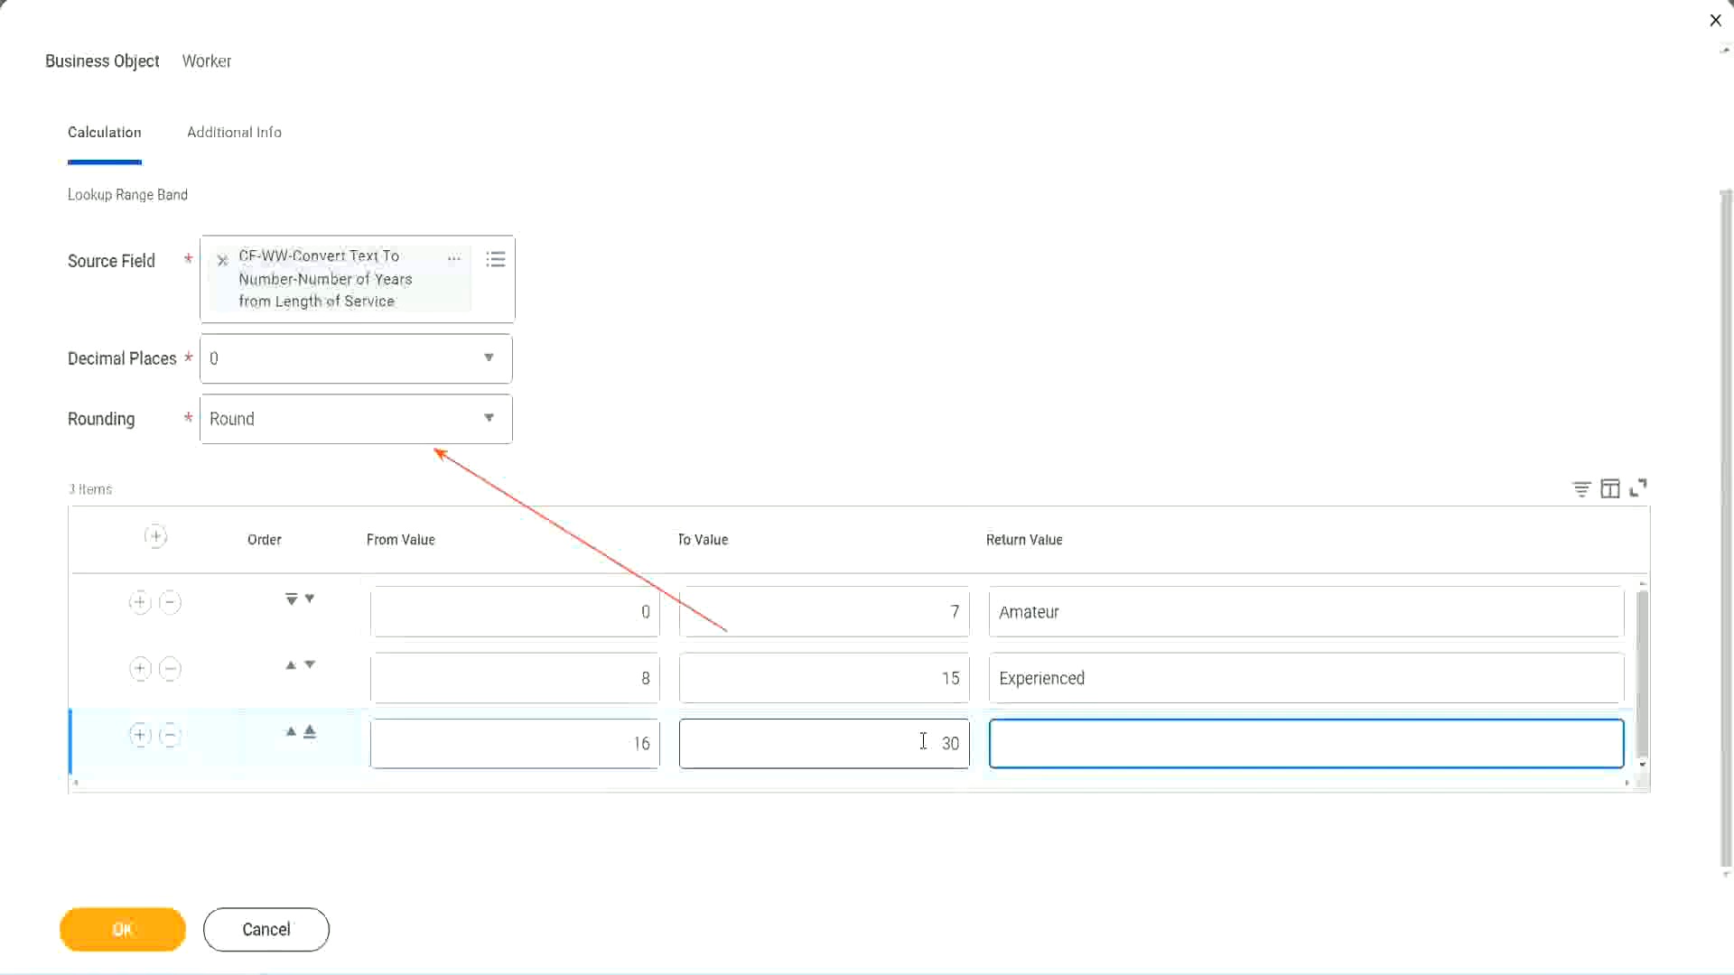
type("Senior")
type("31")
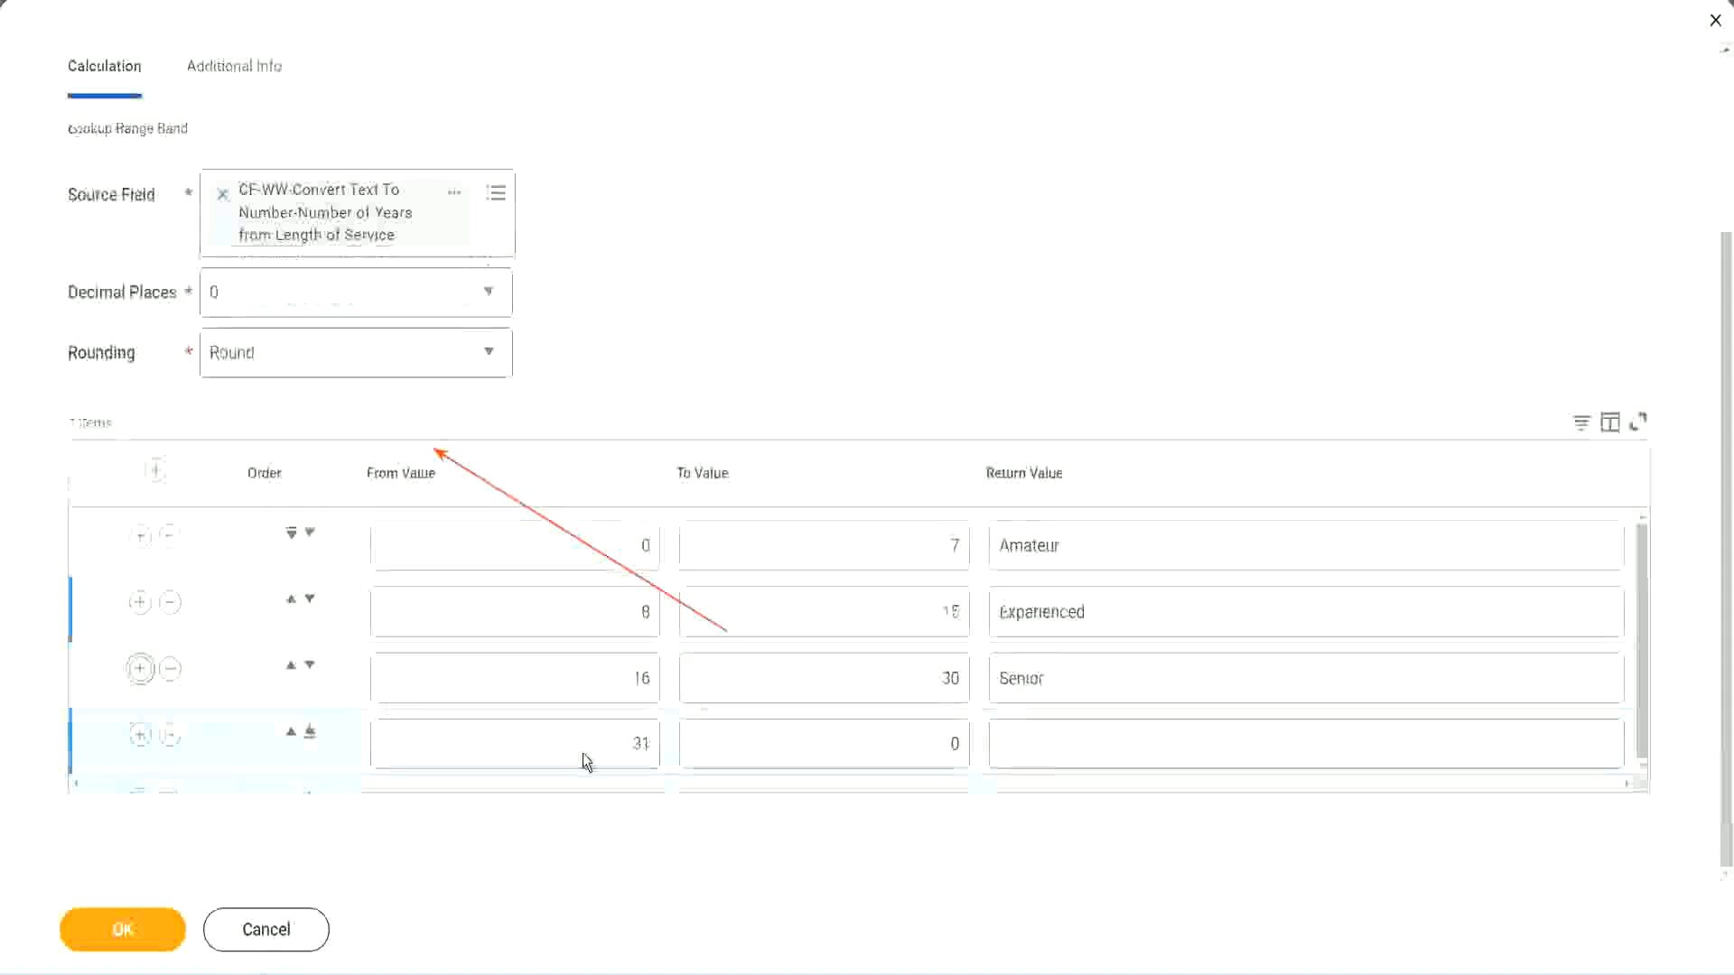
Set the fourth band to 31–1000 returning Legend and save the calculated field.
left_click(514, 743)
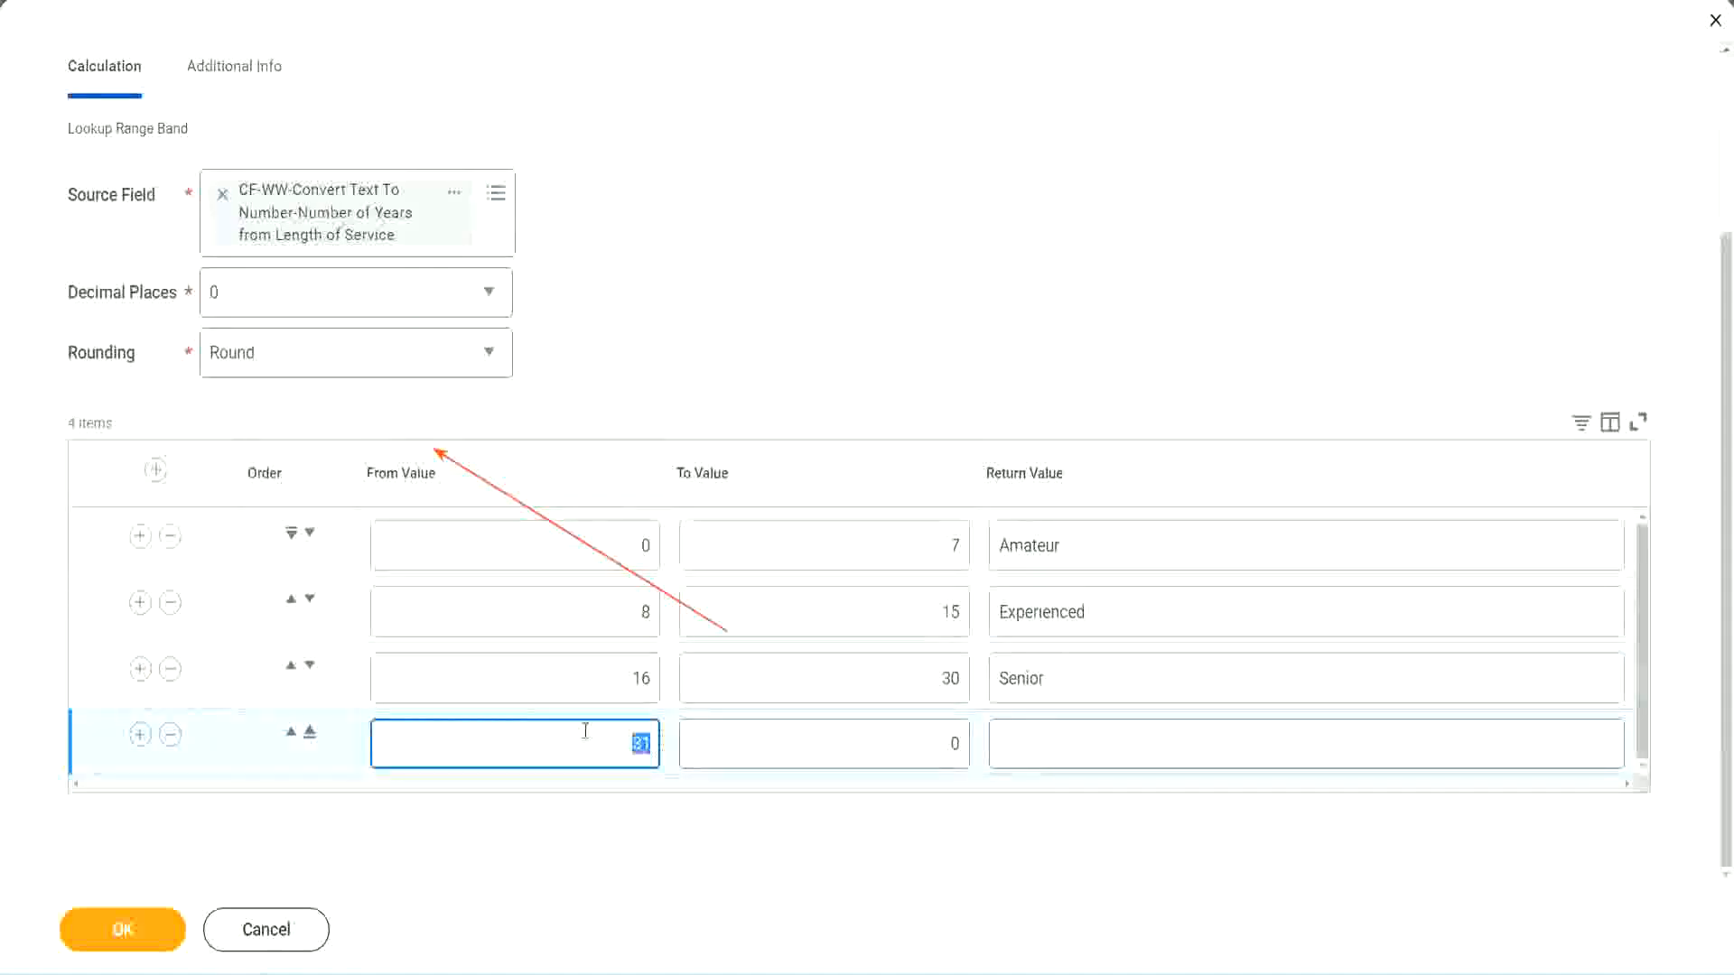
left_click(824, 743)
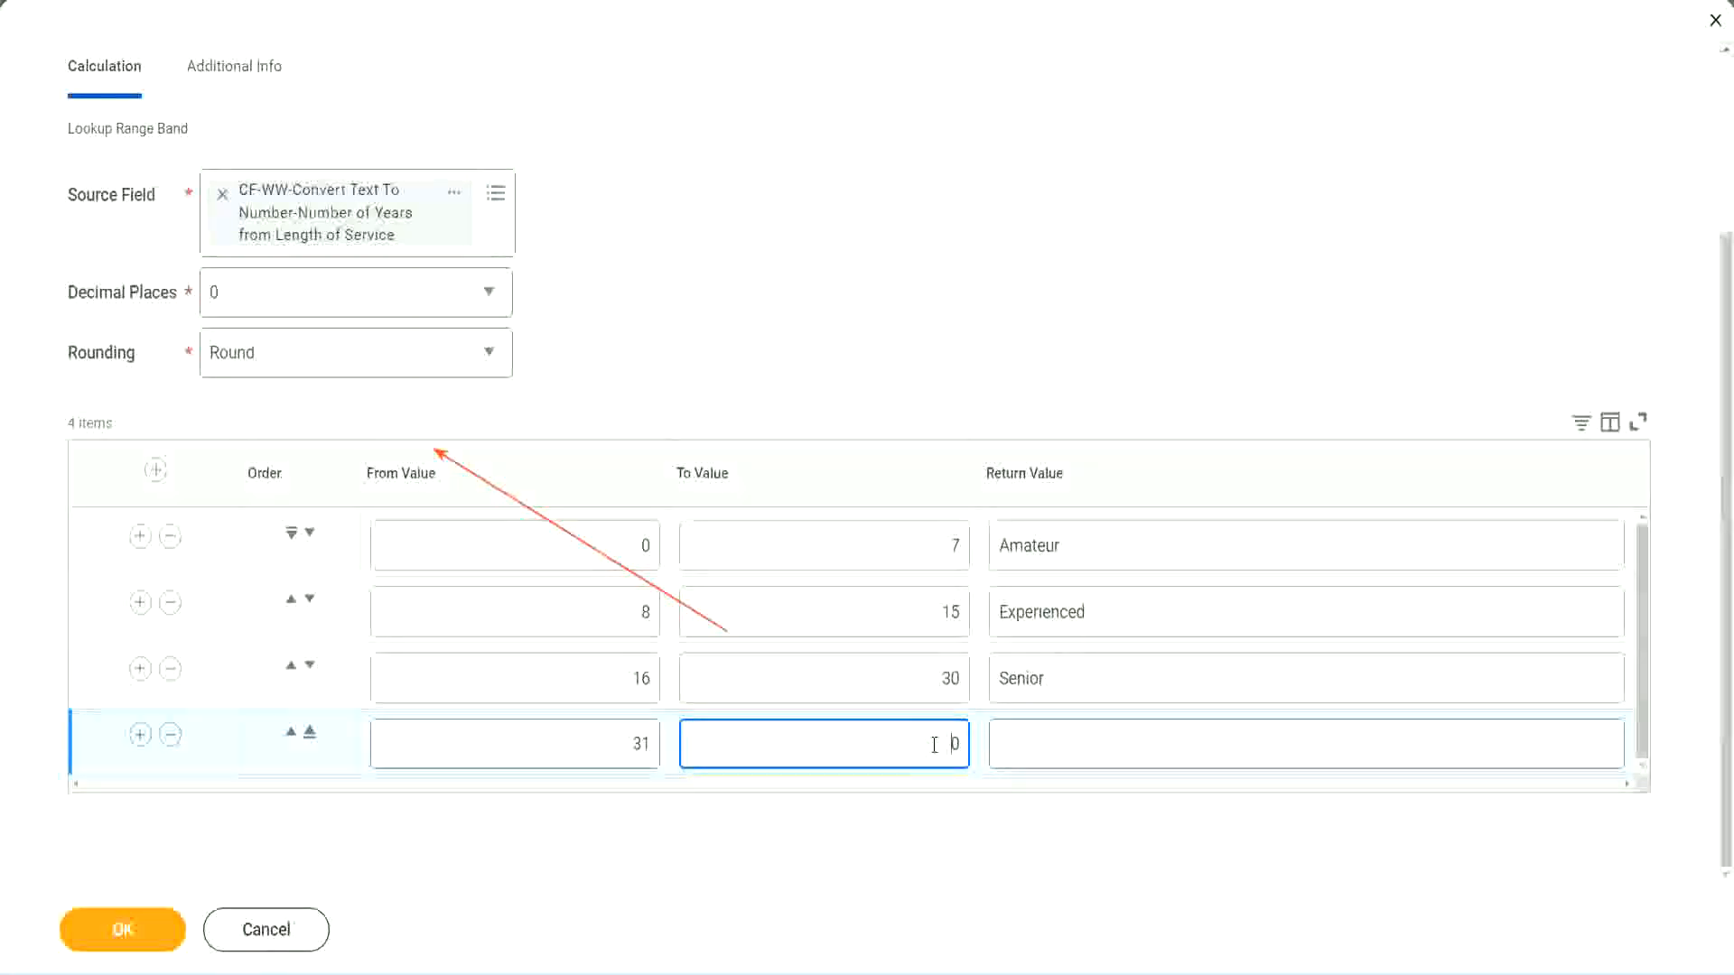
type("1000")
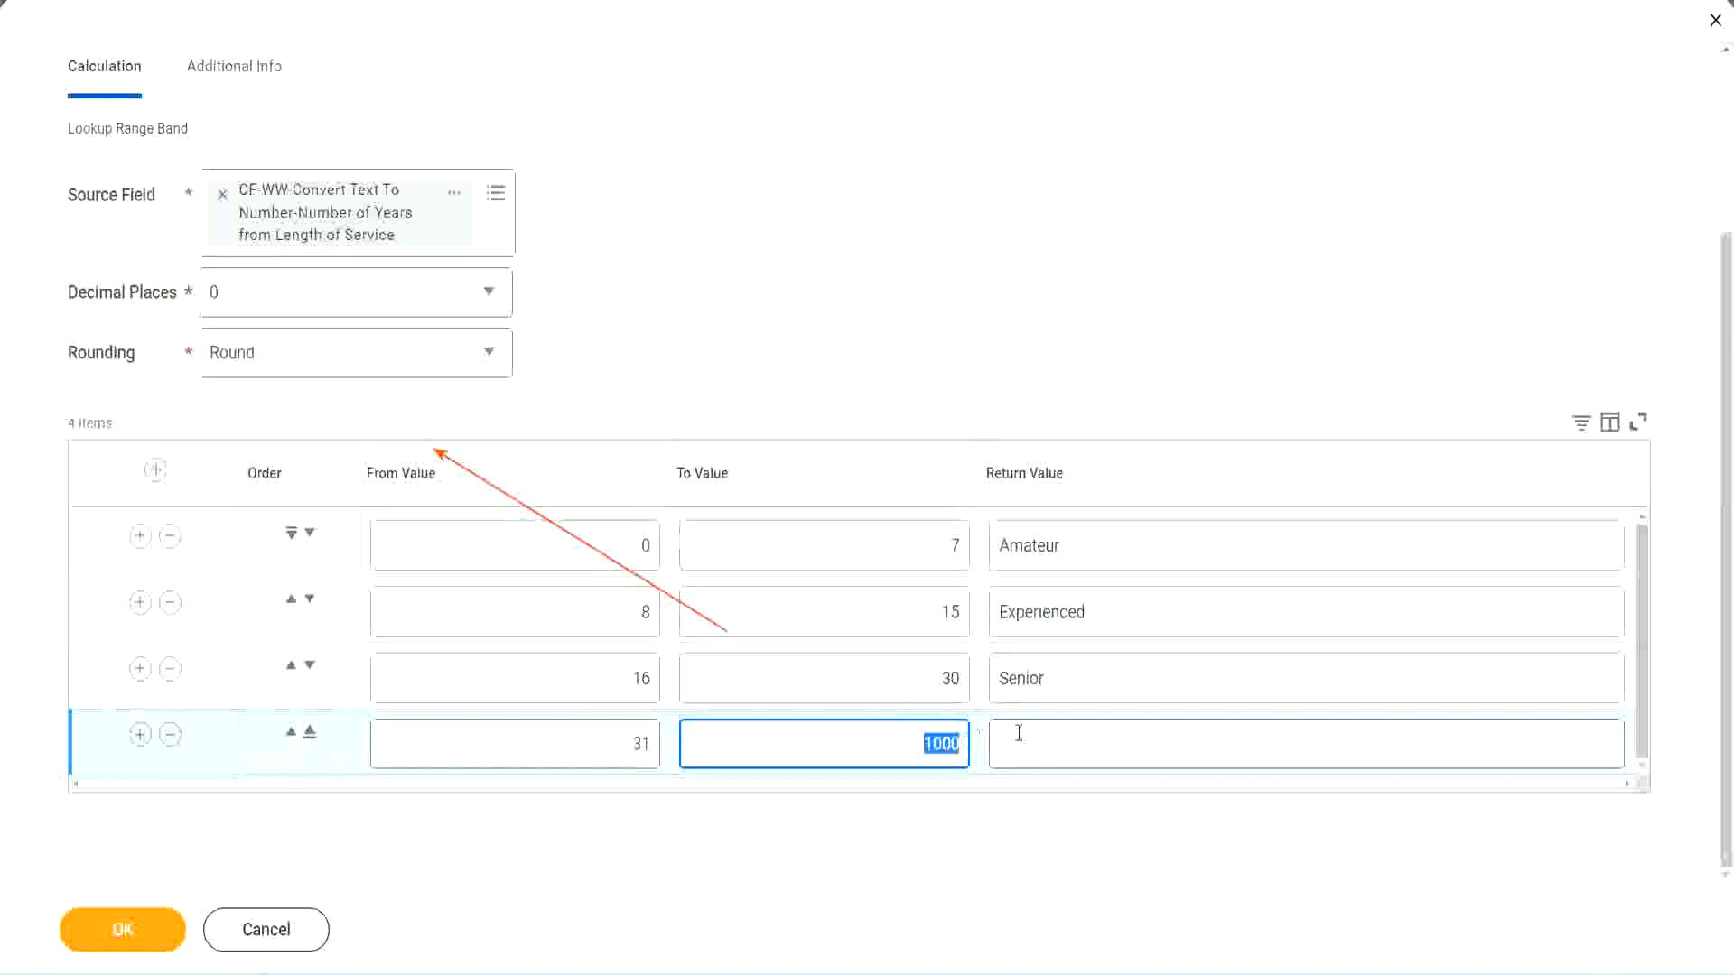
left_click(1305, 743)
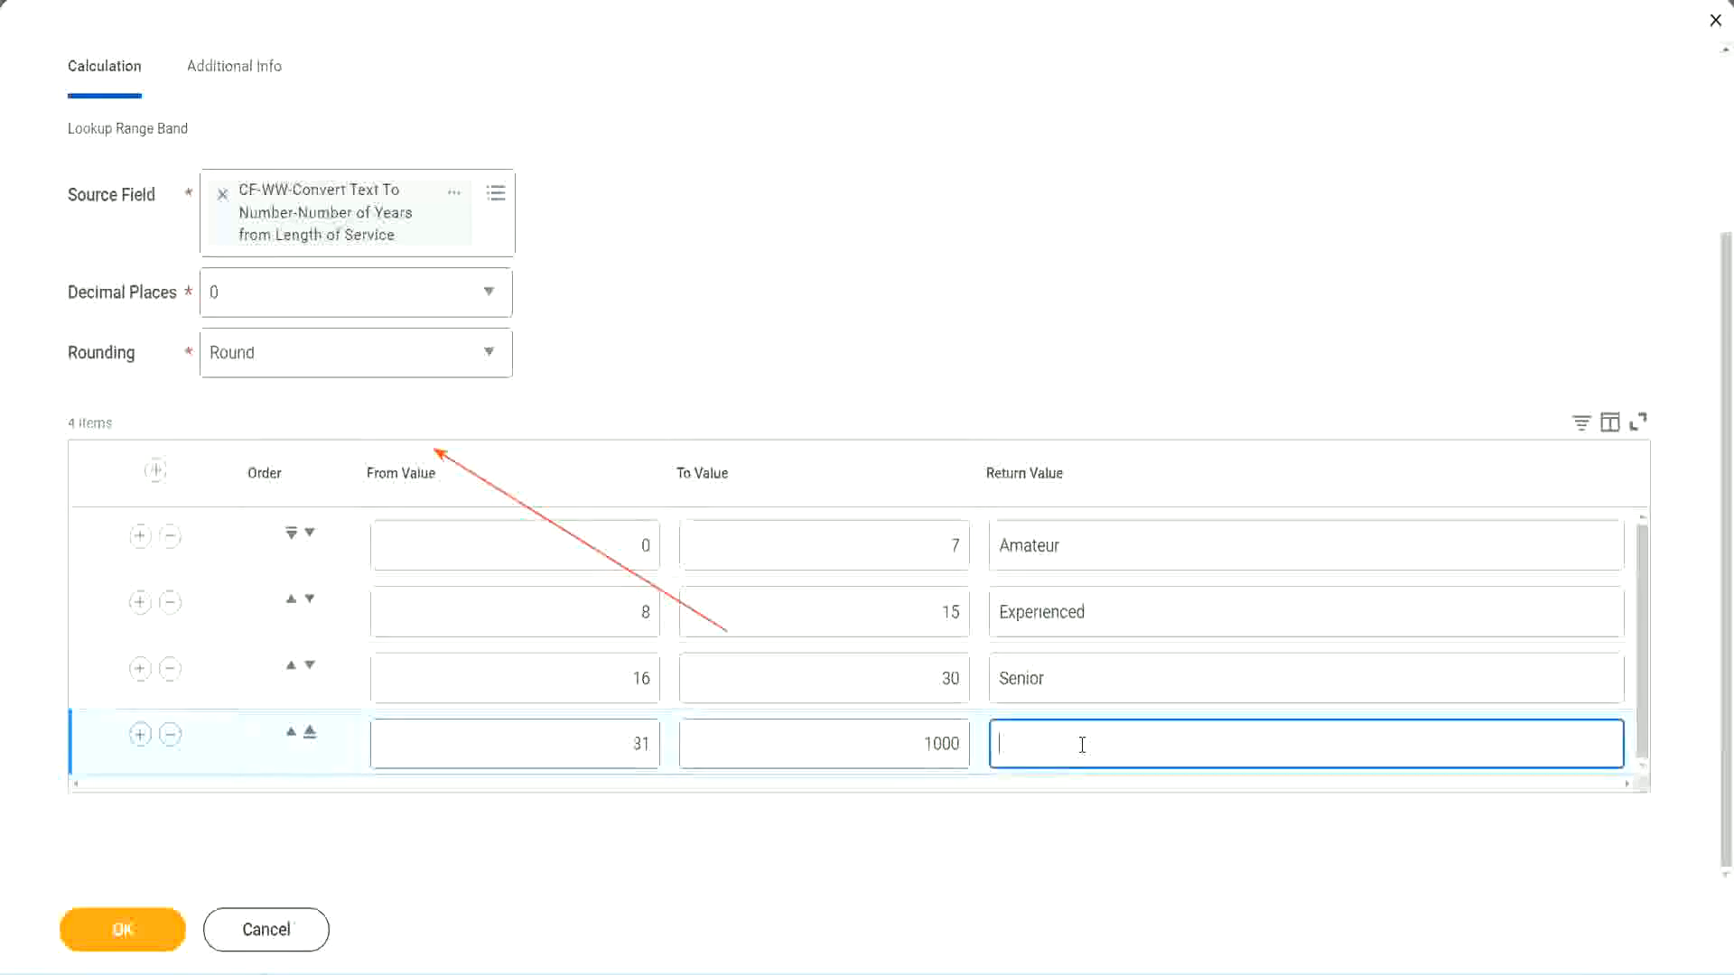
type("Legend")
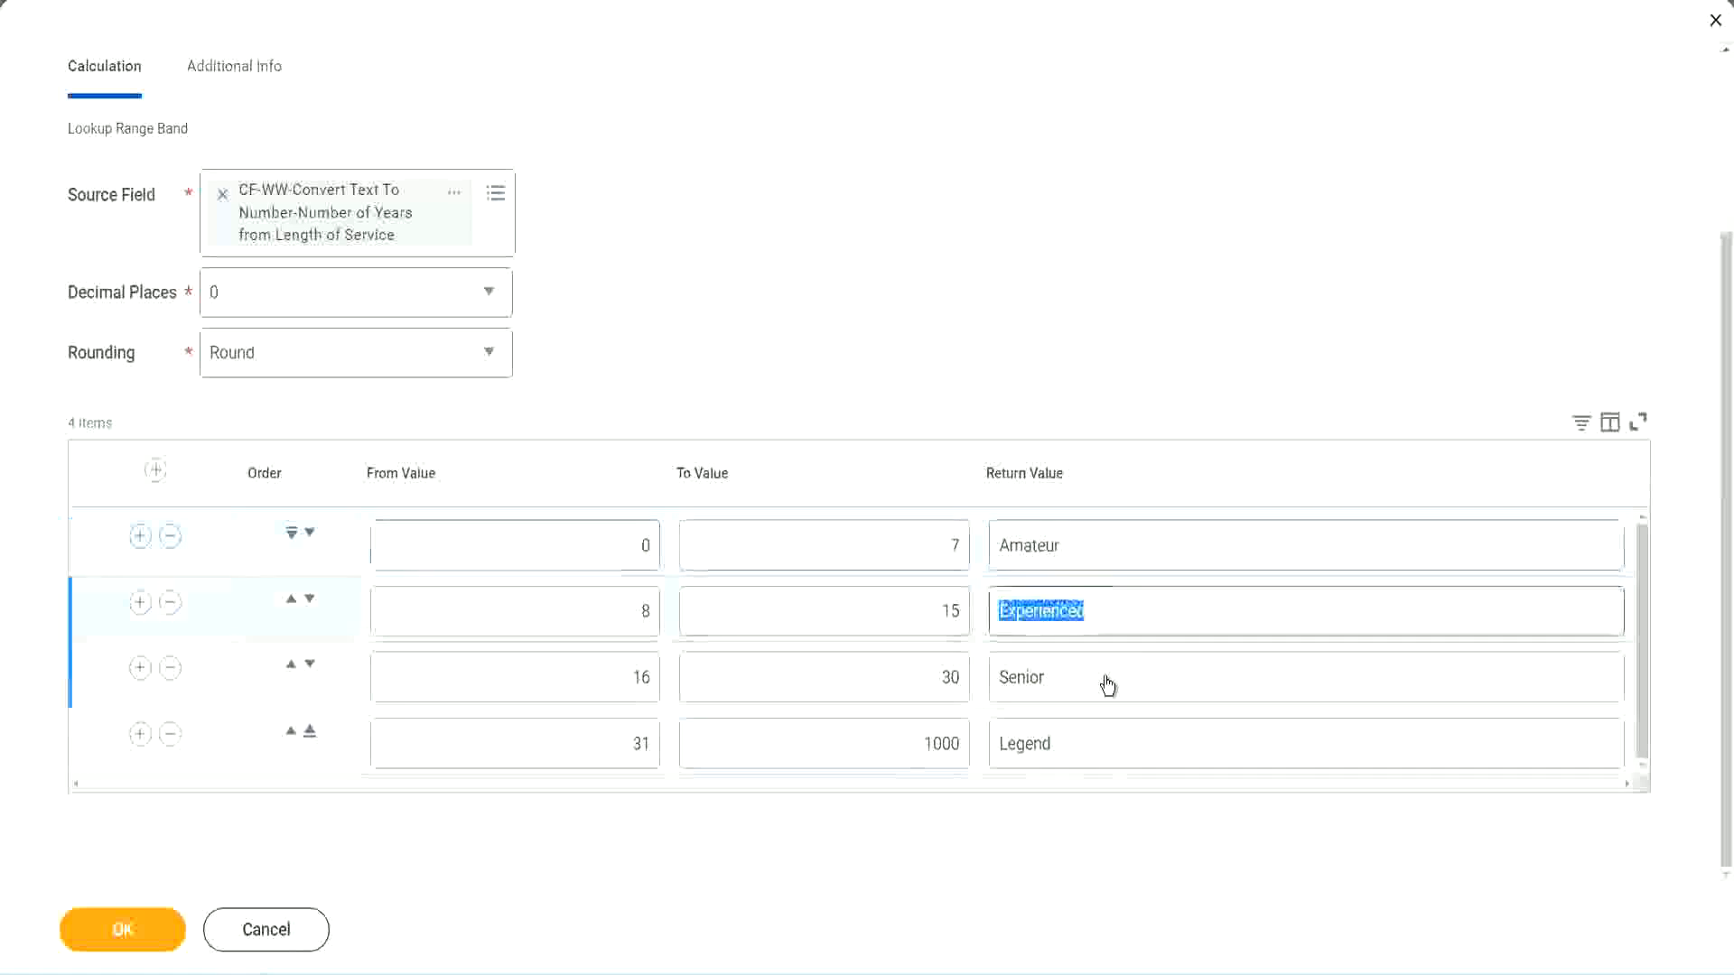
left_click(1305, 743)
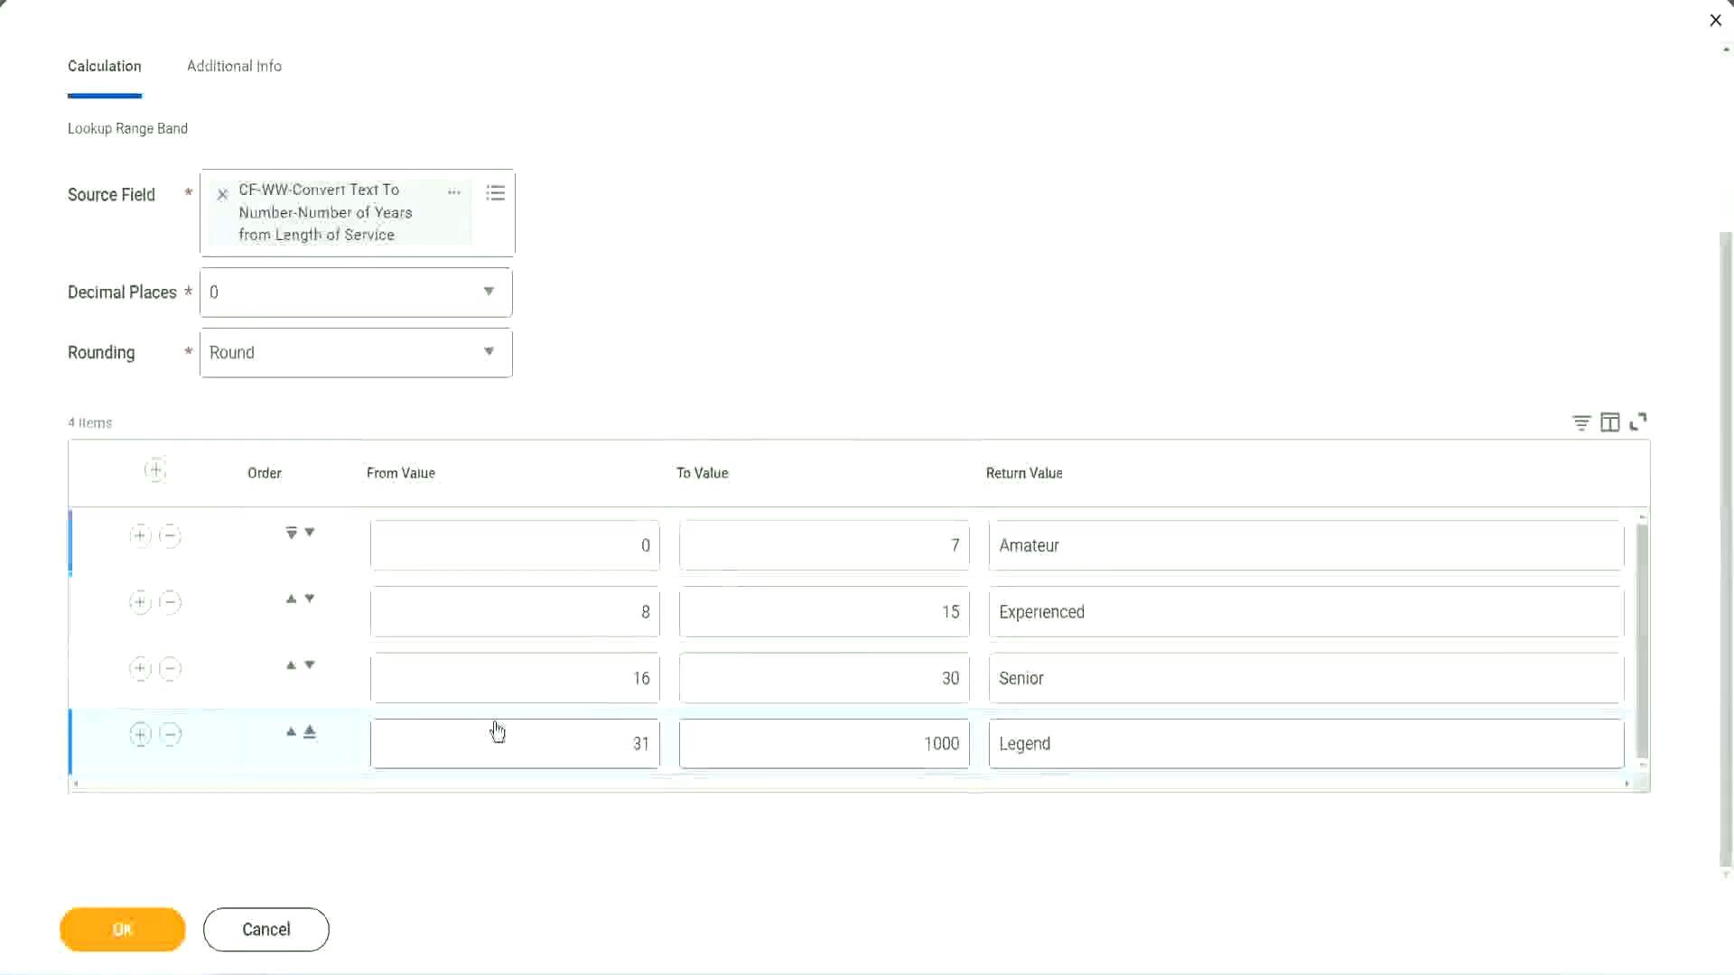
left_click(122, 929)
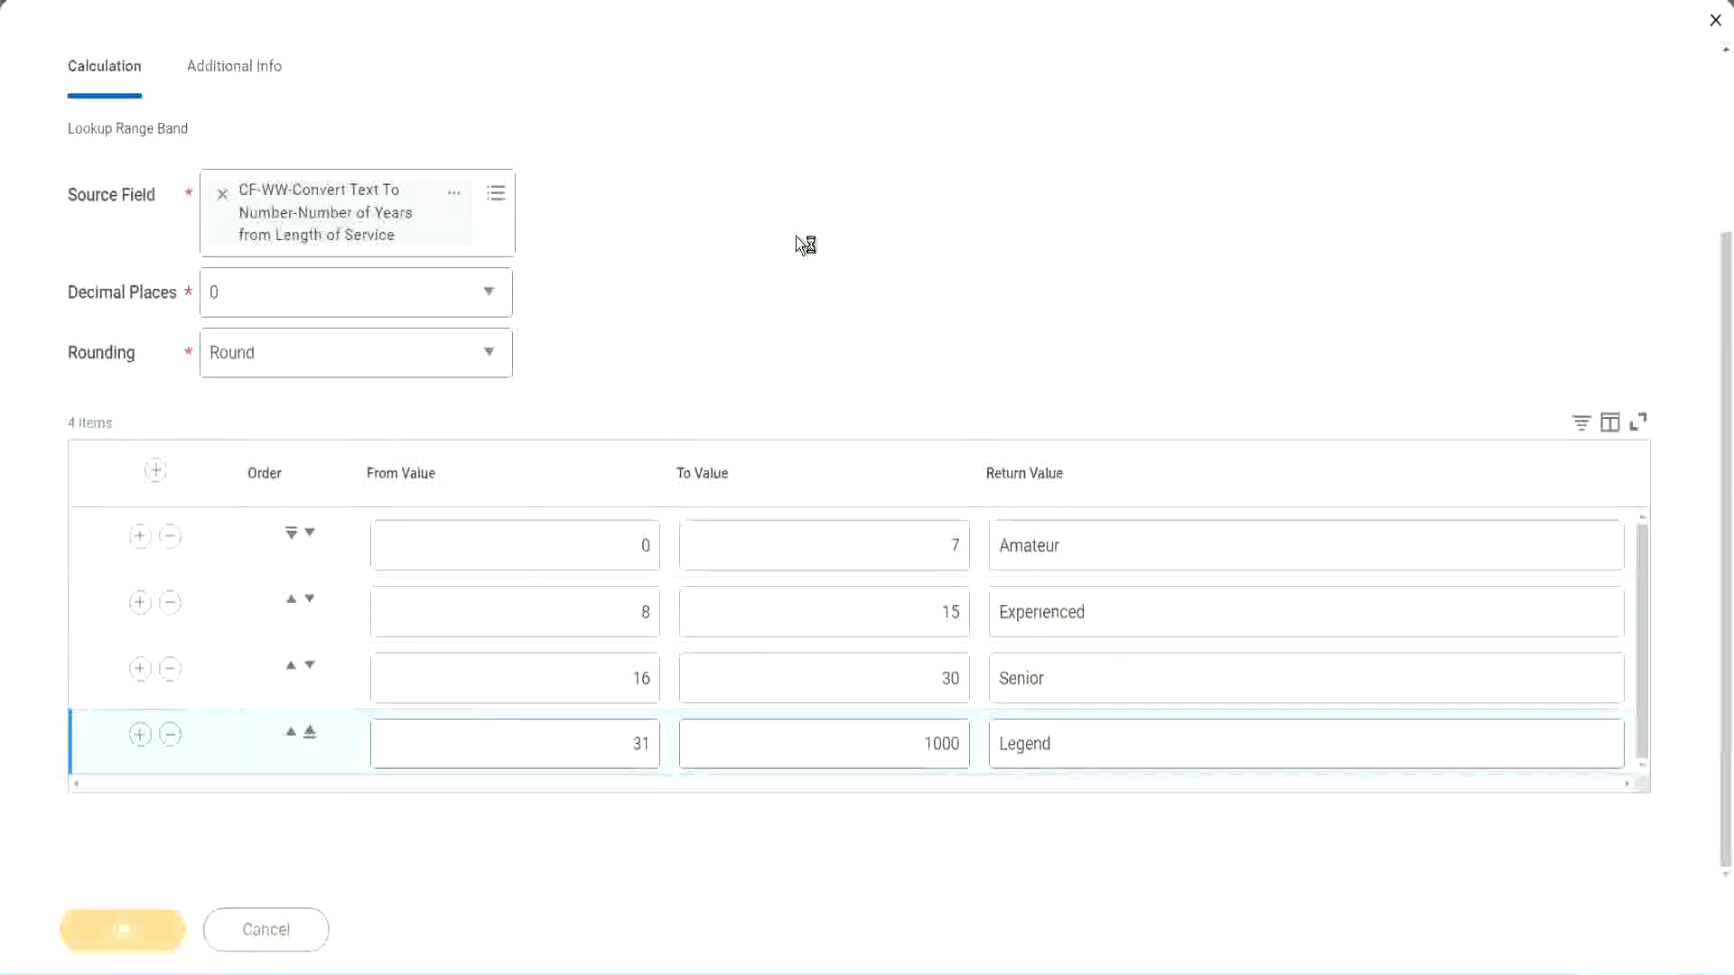
left_click(122, 929)
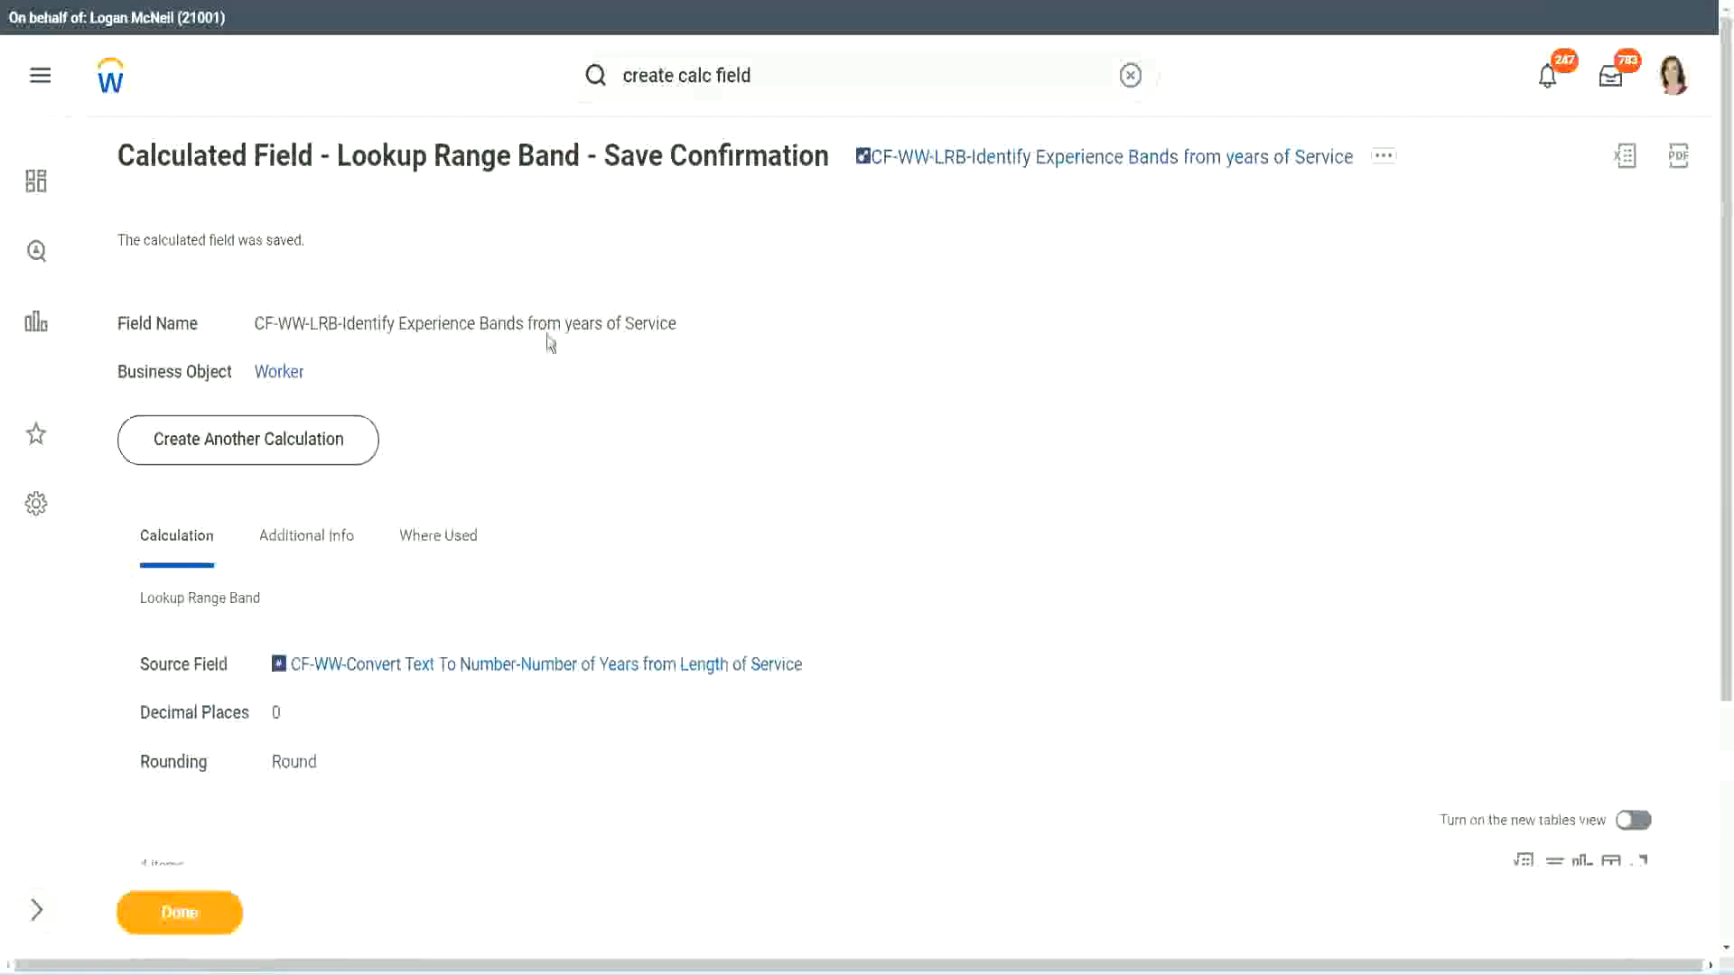
Copy the saved field's name from its related actions and switch to Notepad++.
left_click(1381, 155)
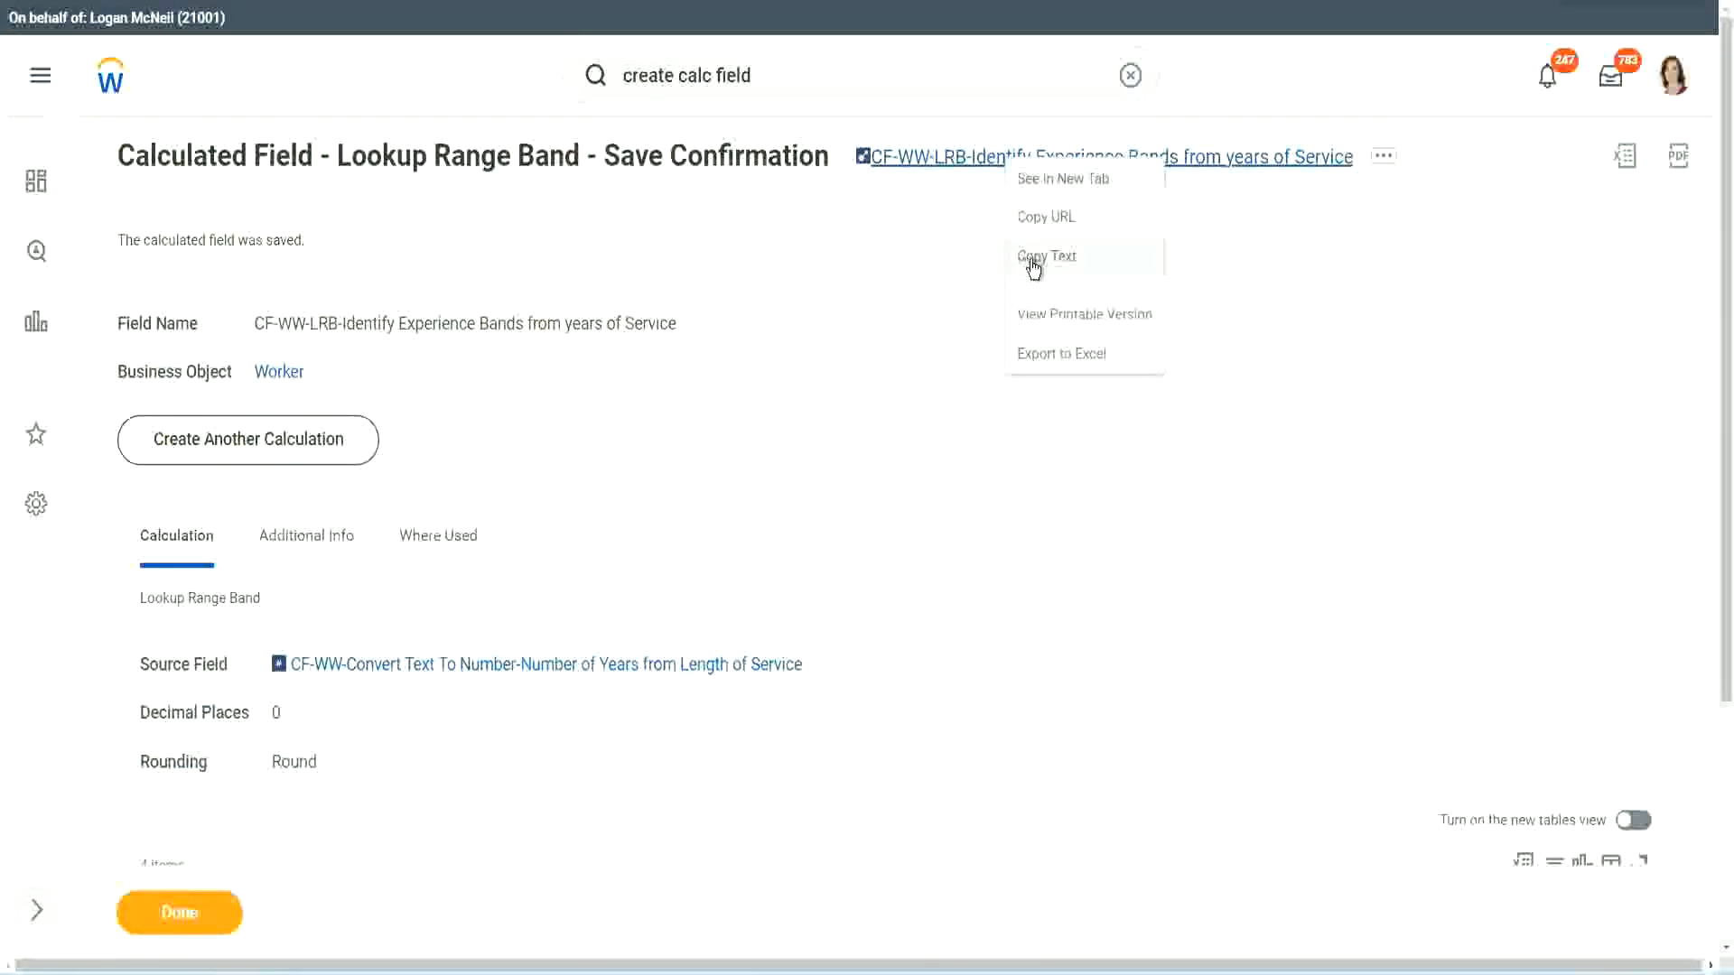
left_click(1023, 275)
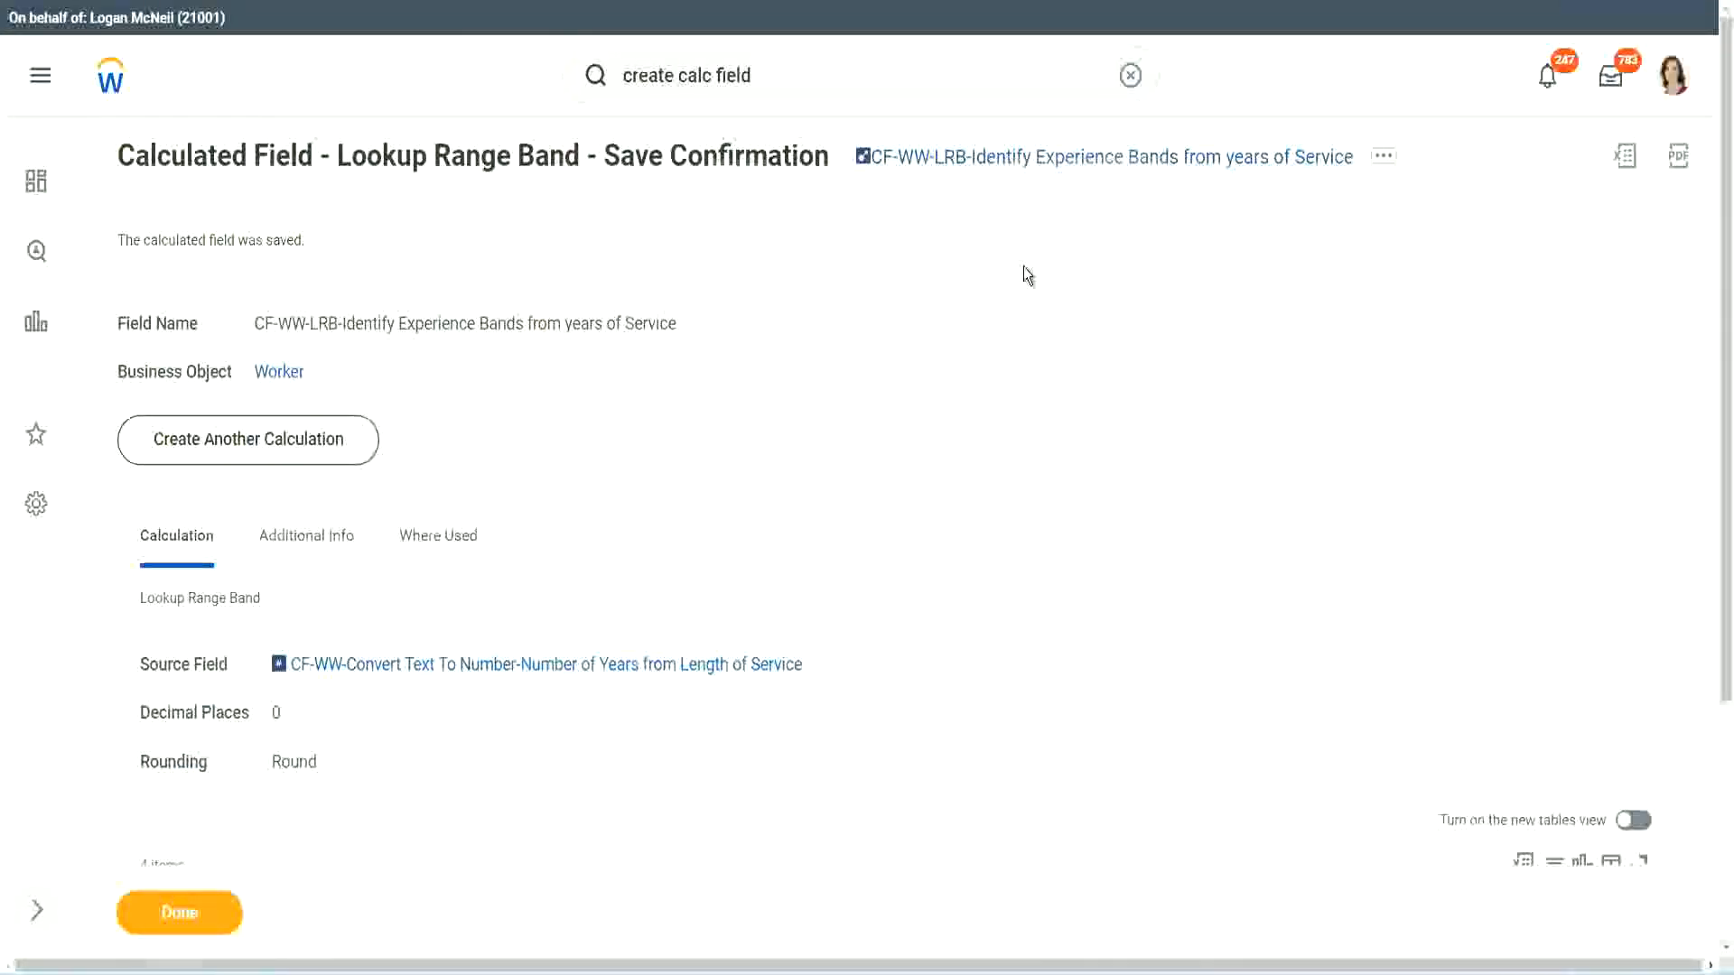
mouse_move(975, 225)
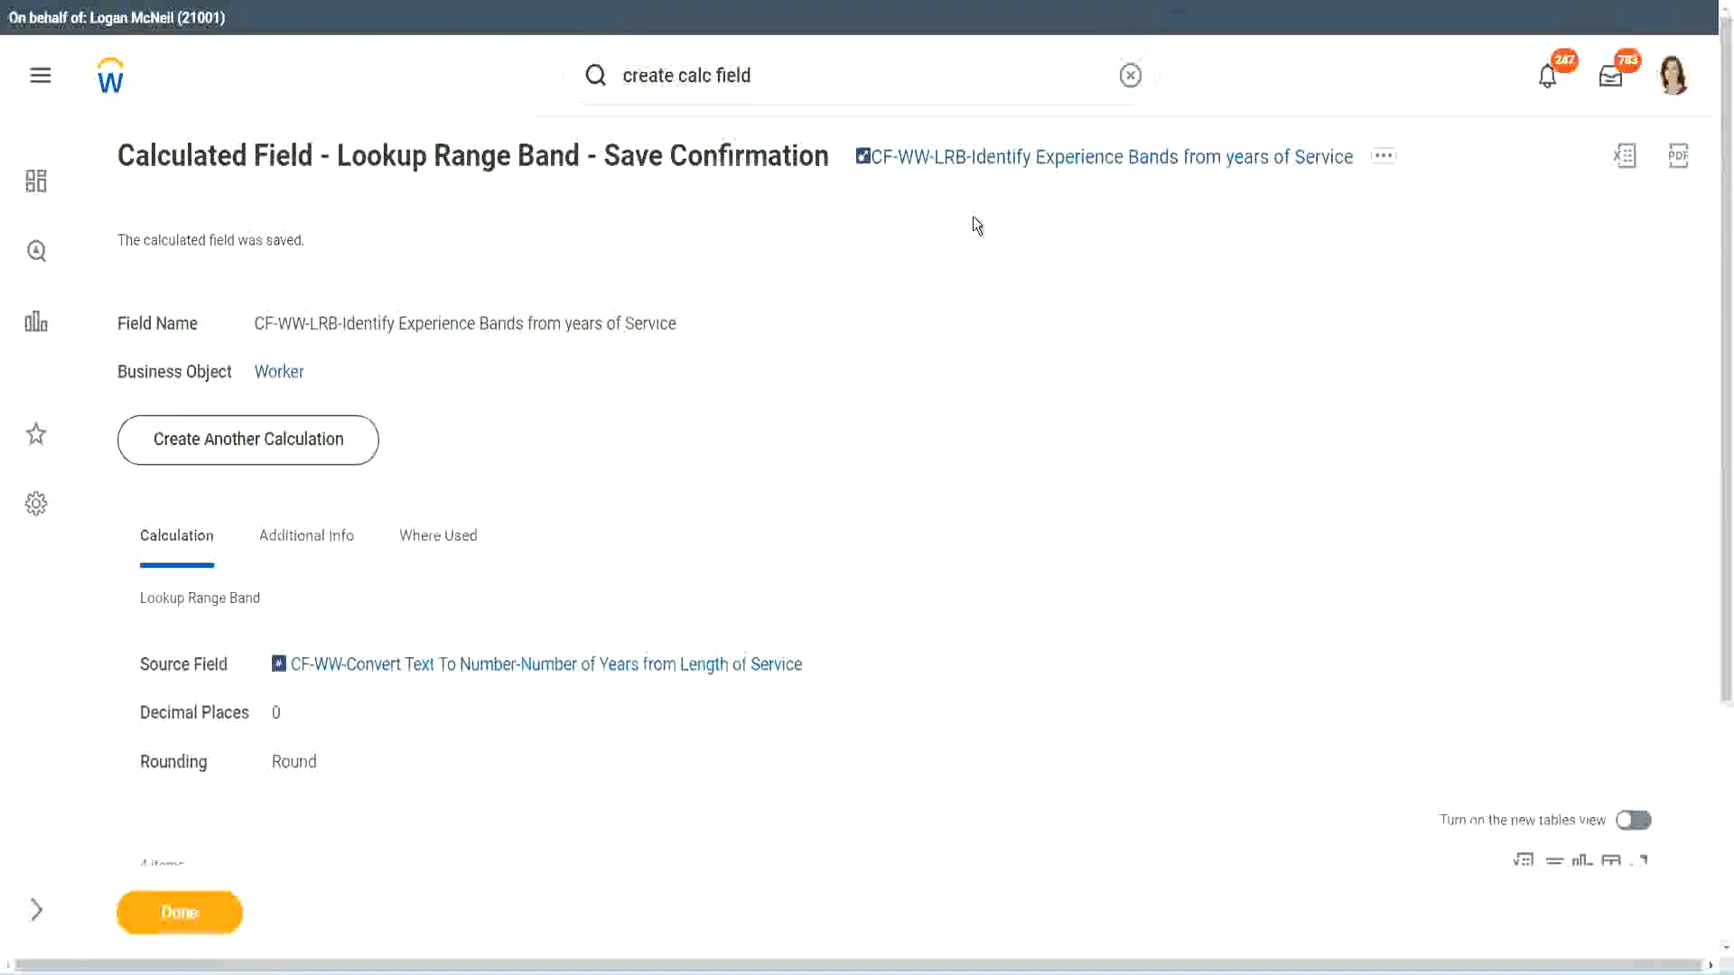
left_click(178, 913)
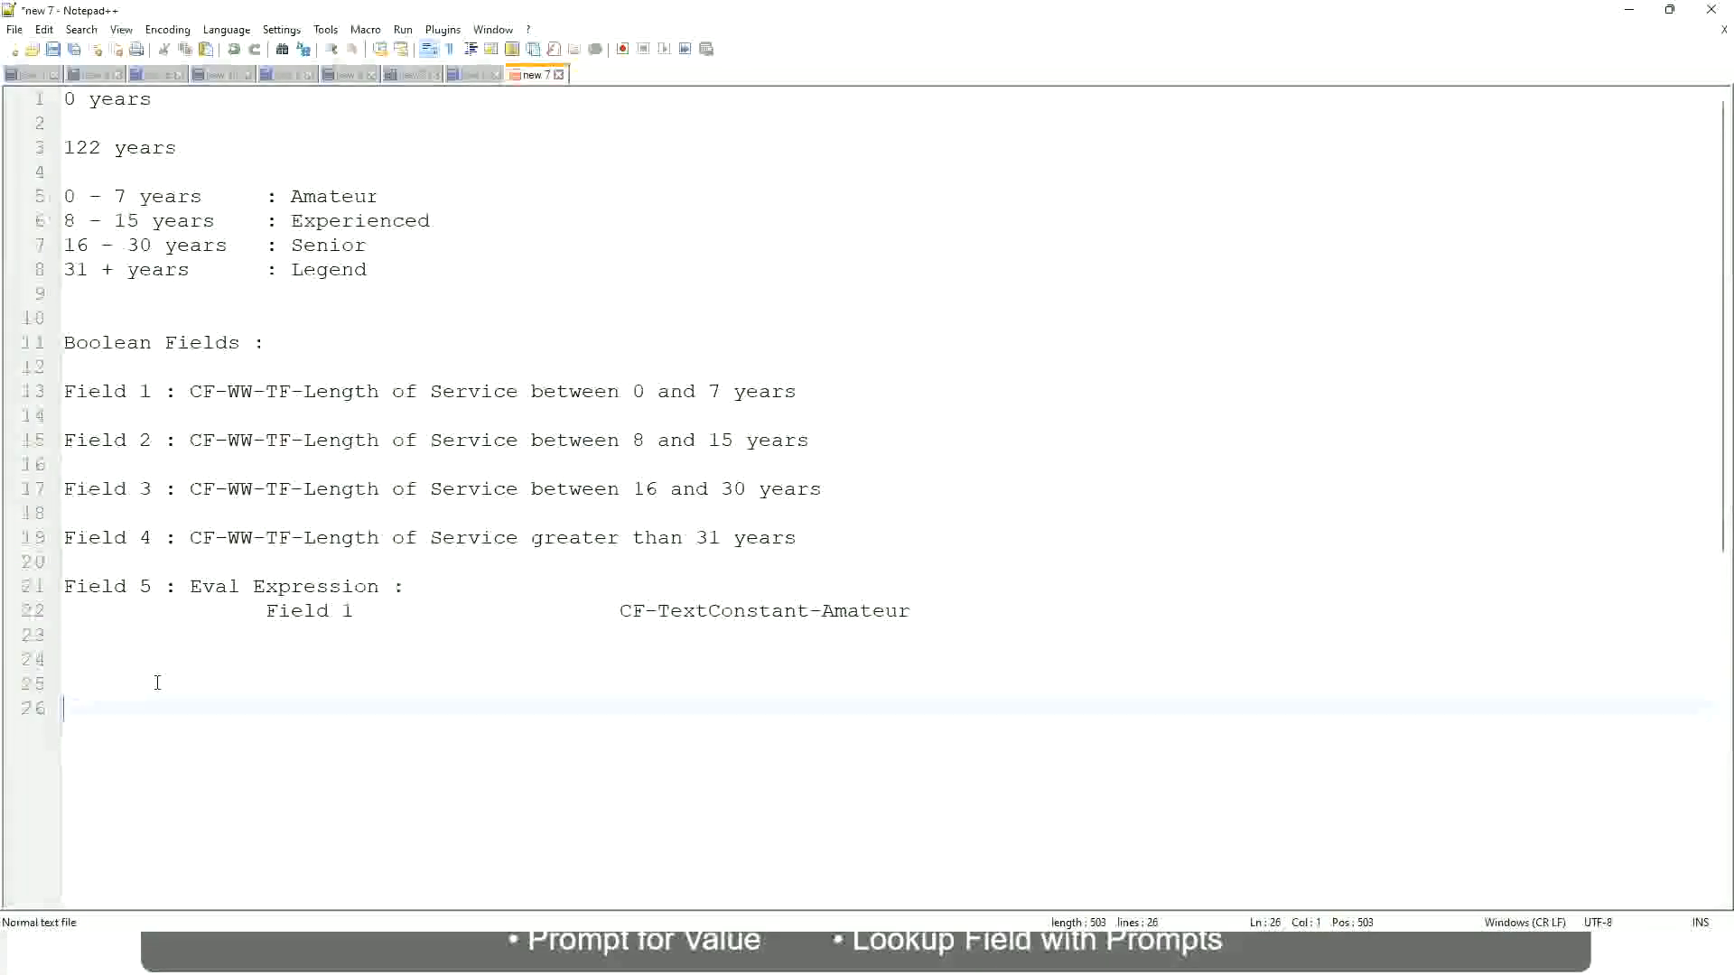
Type a salary span line reading 10,000 USD to 1,000,000 USD.
type("10,")
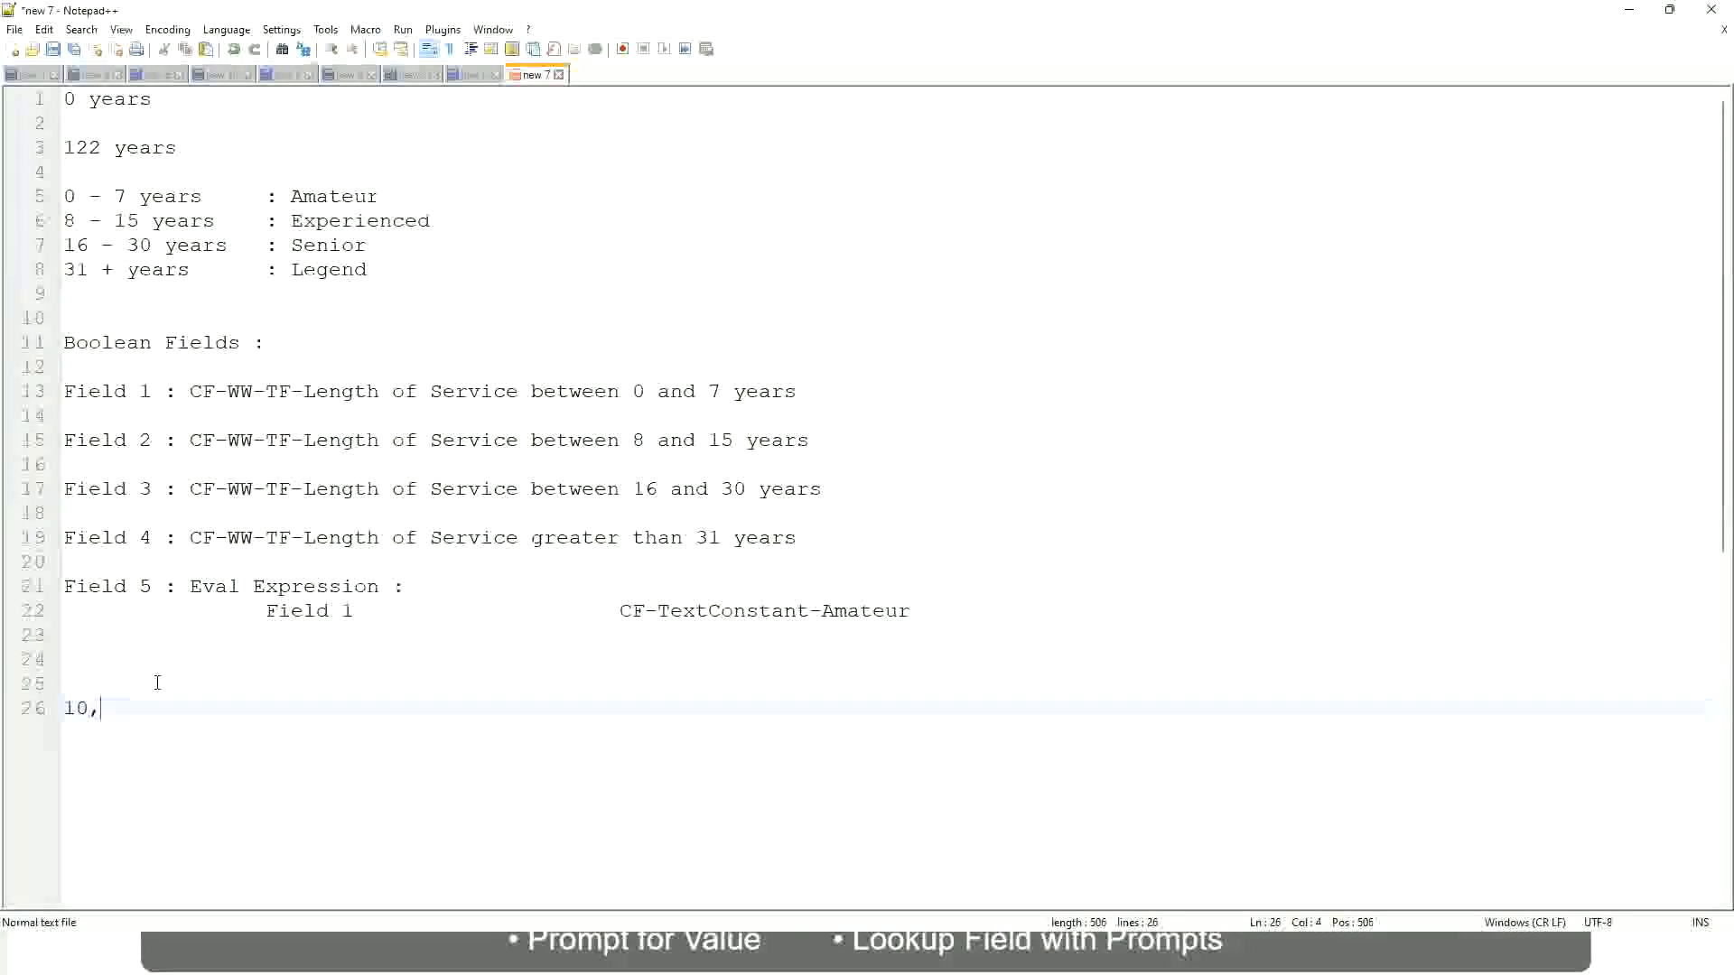
type("00")
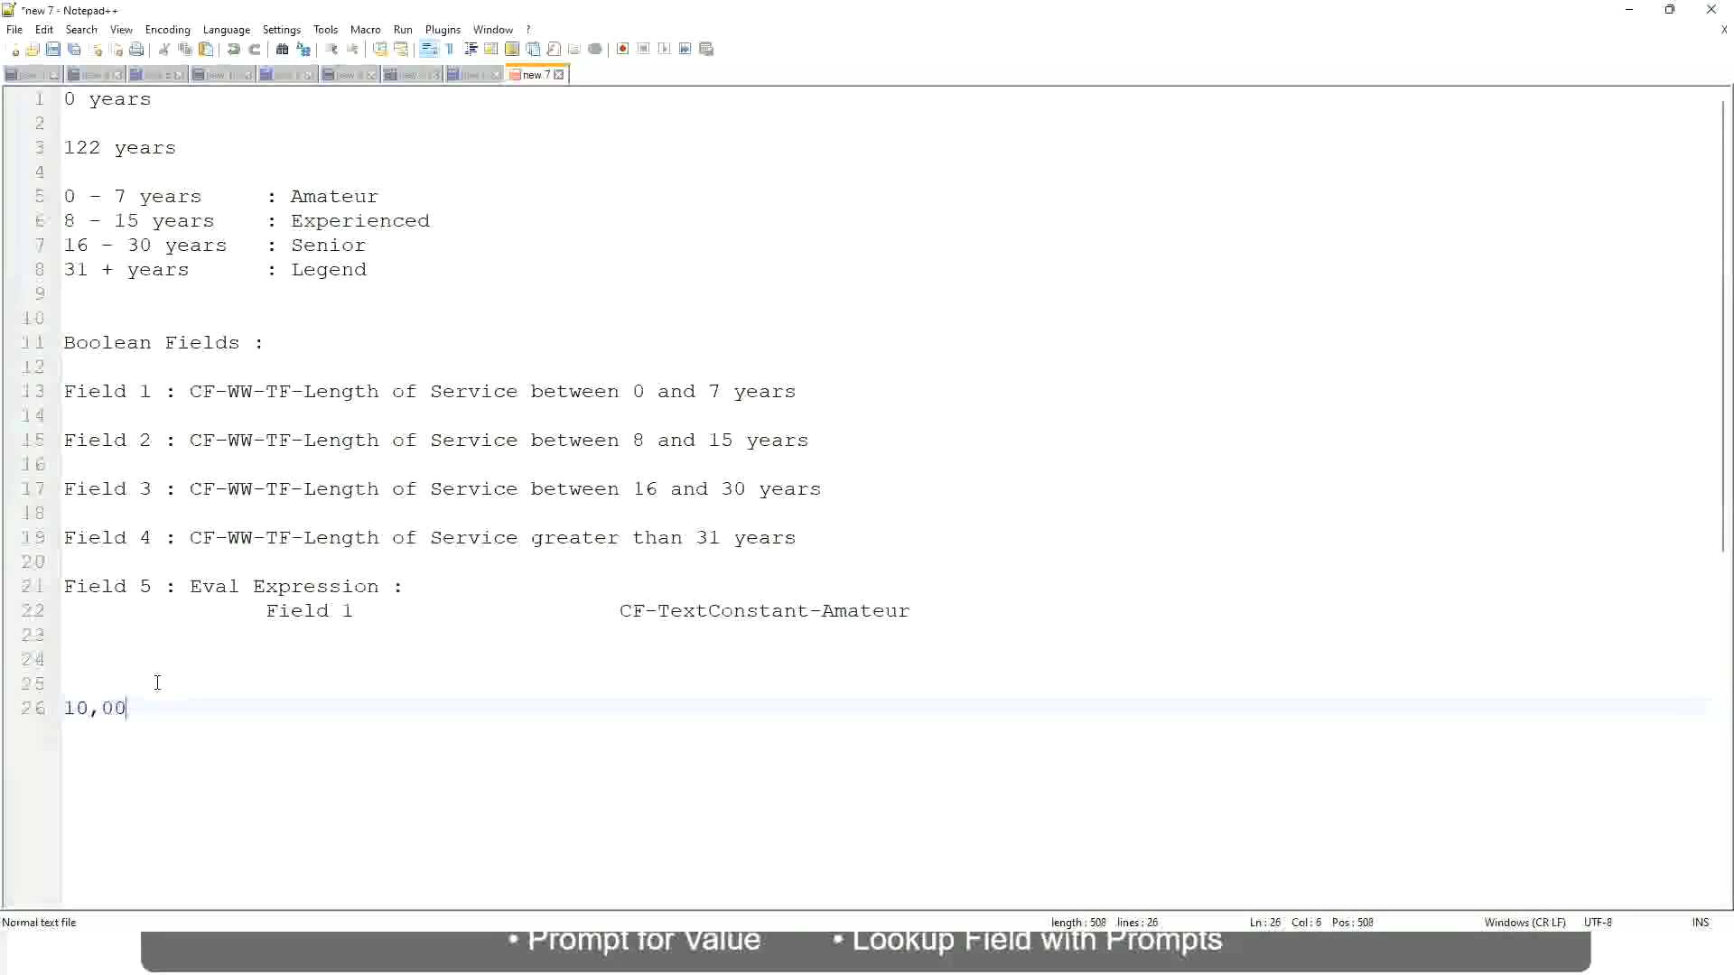
type("0 USD")
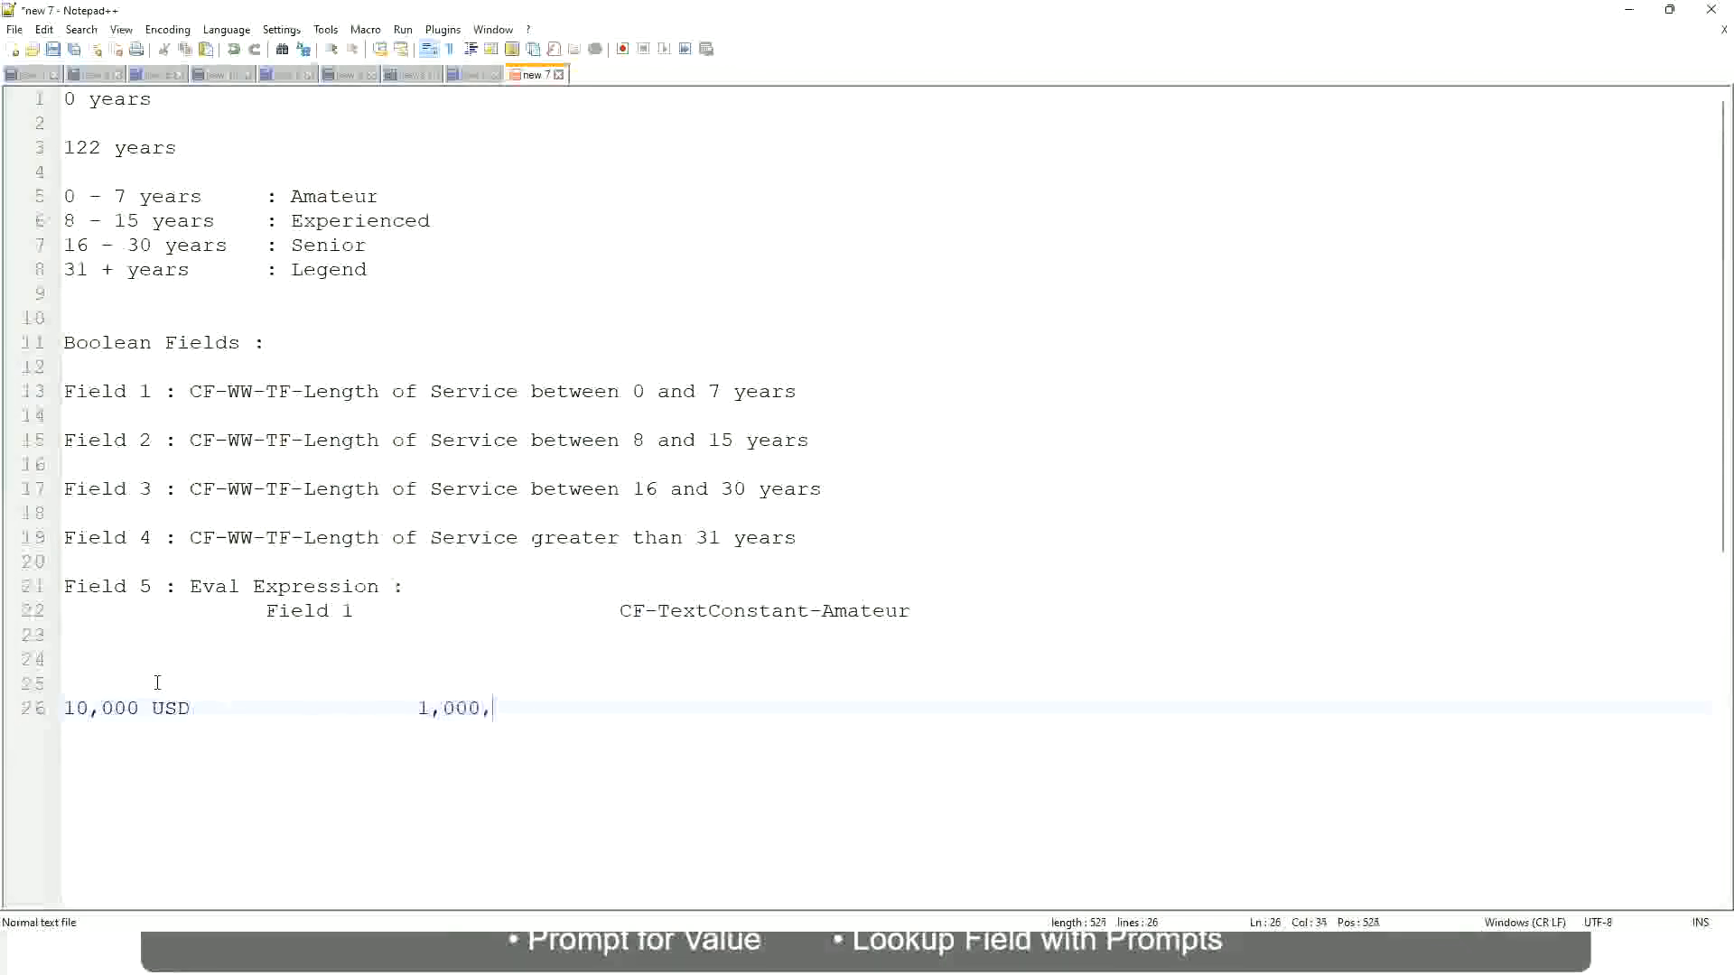
type("000")
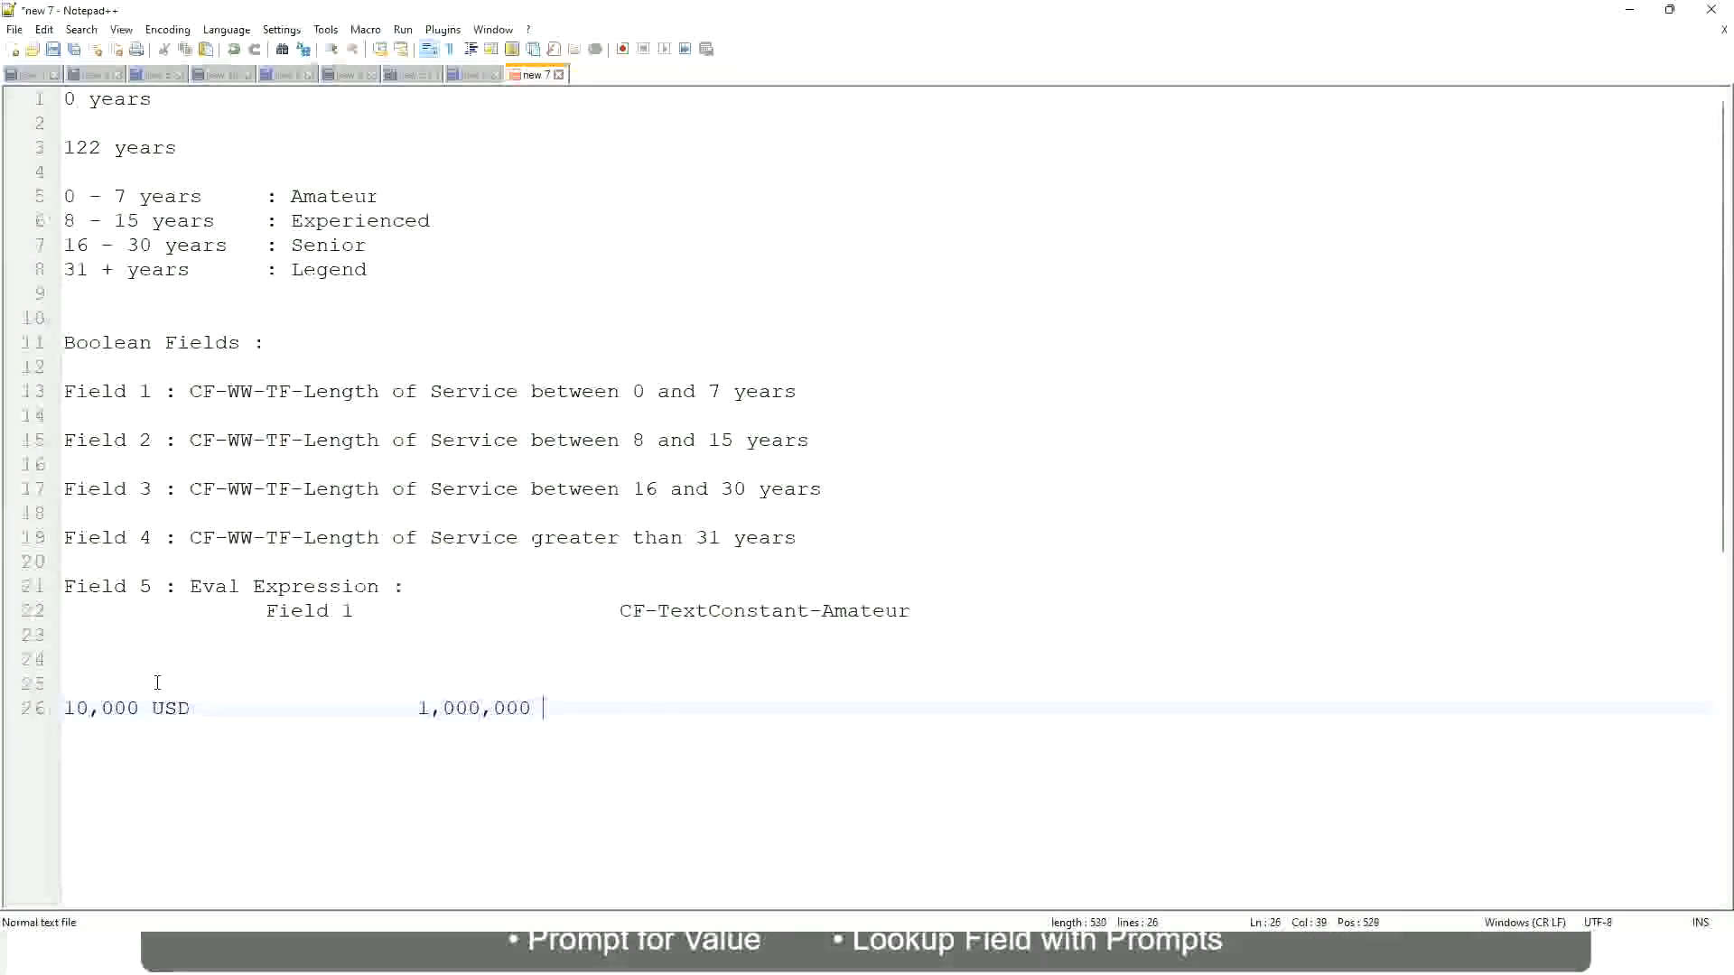
type("USD")
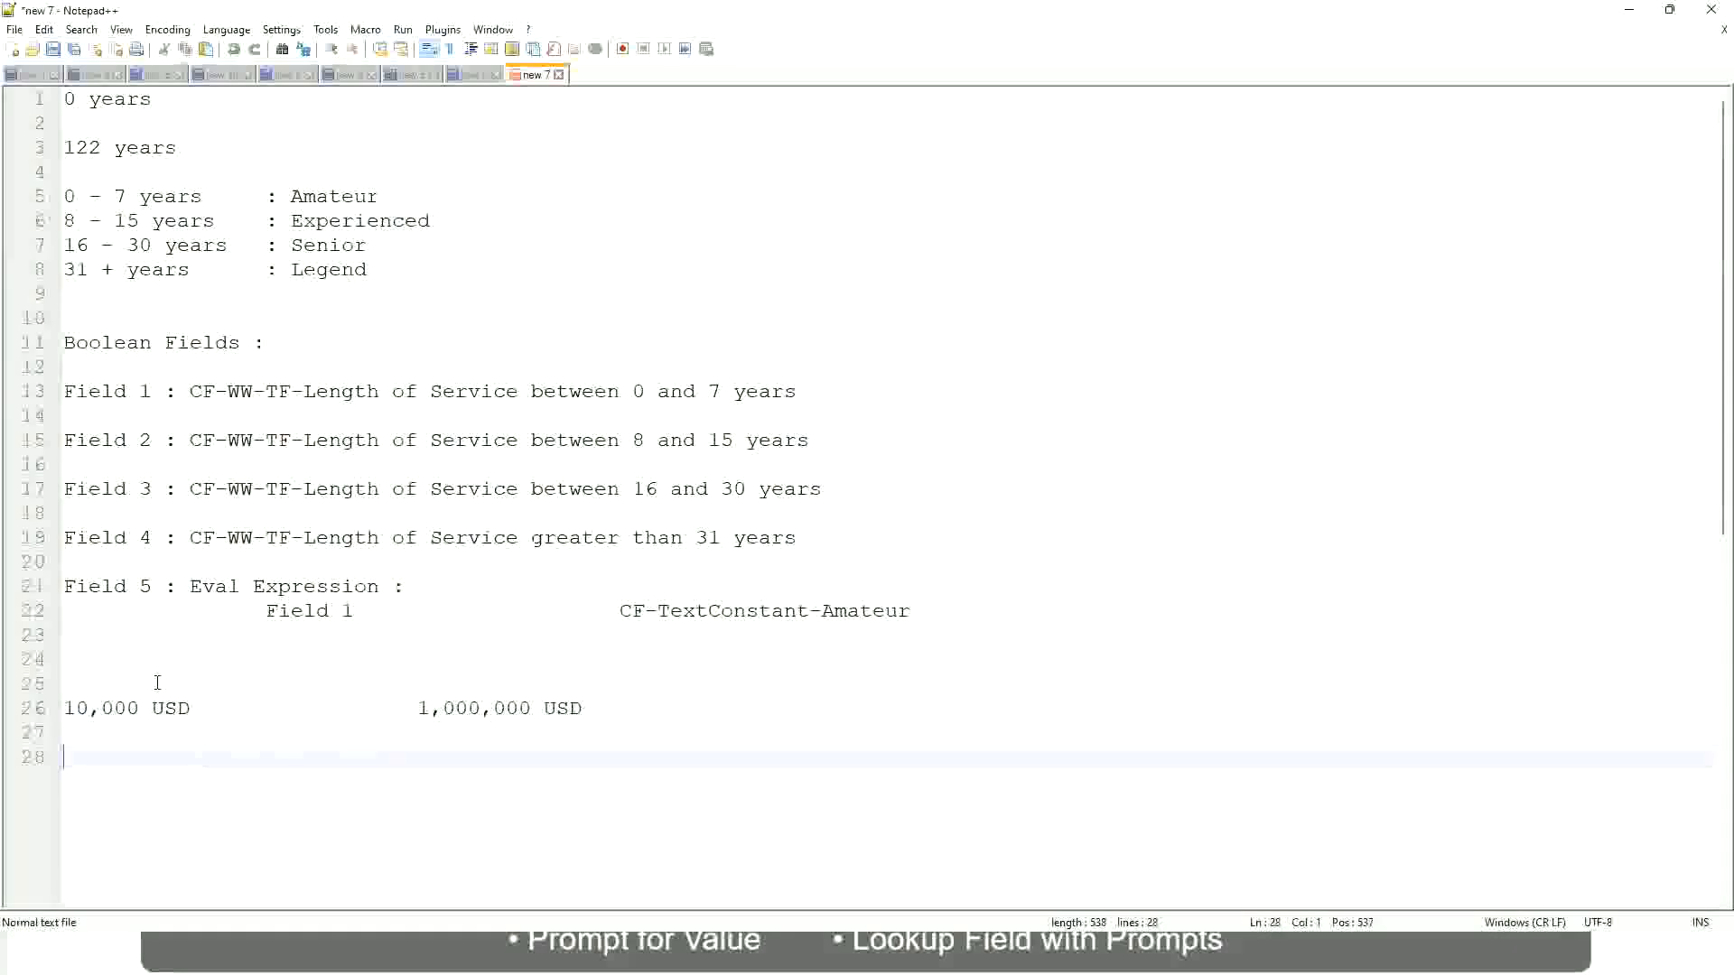
Write the note lines '10 - 50,000 : Low' and '50,001 - 150,000 : Medium'.
type("10 - 50")
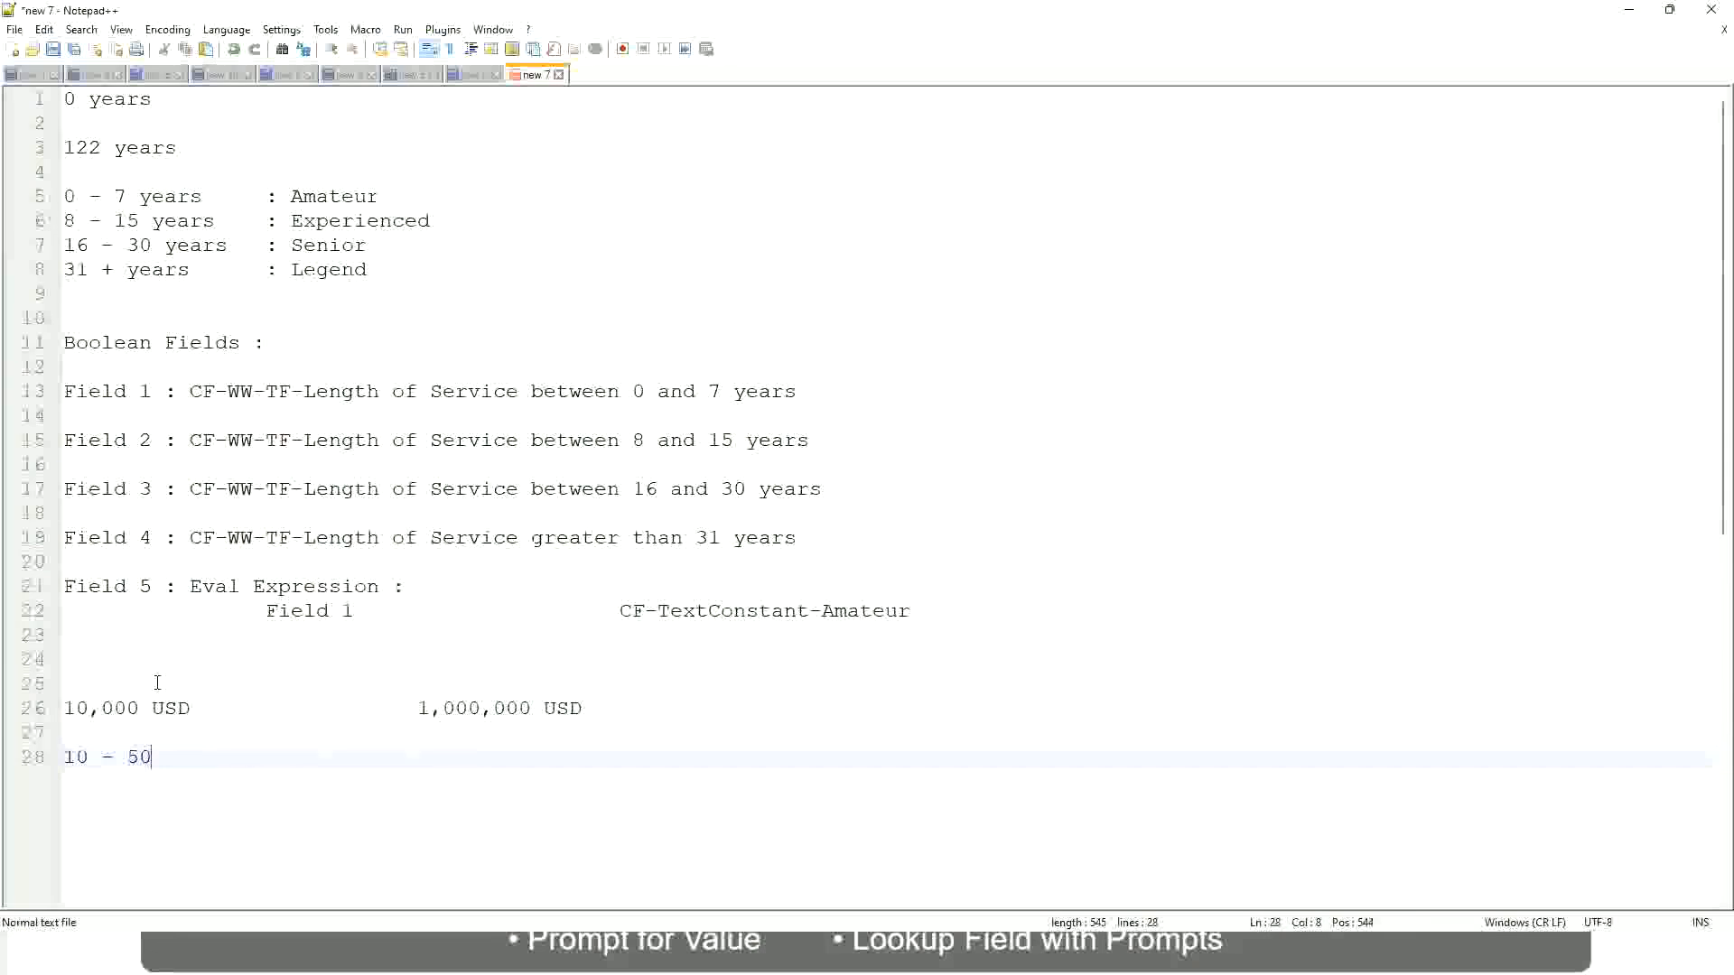
type(",000")
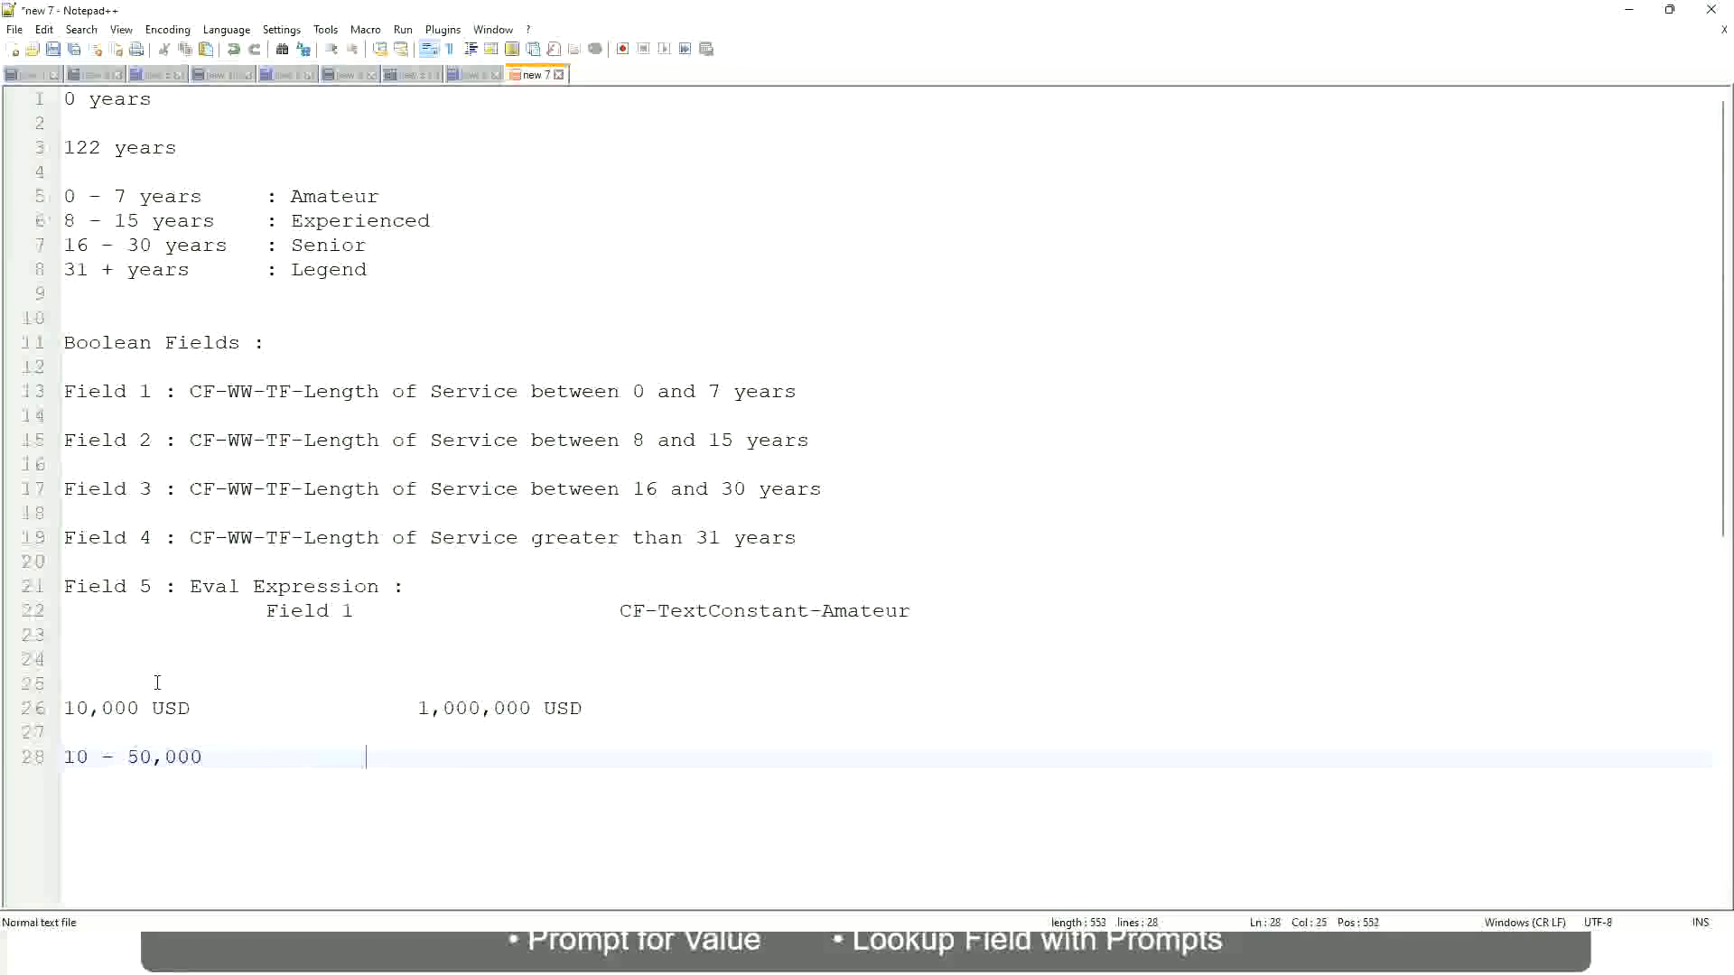
type(": Low")
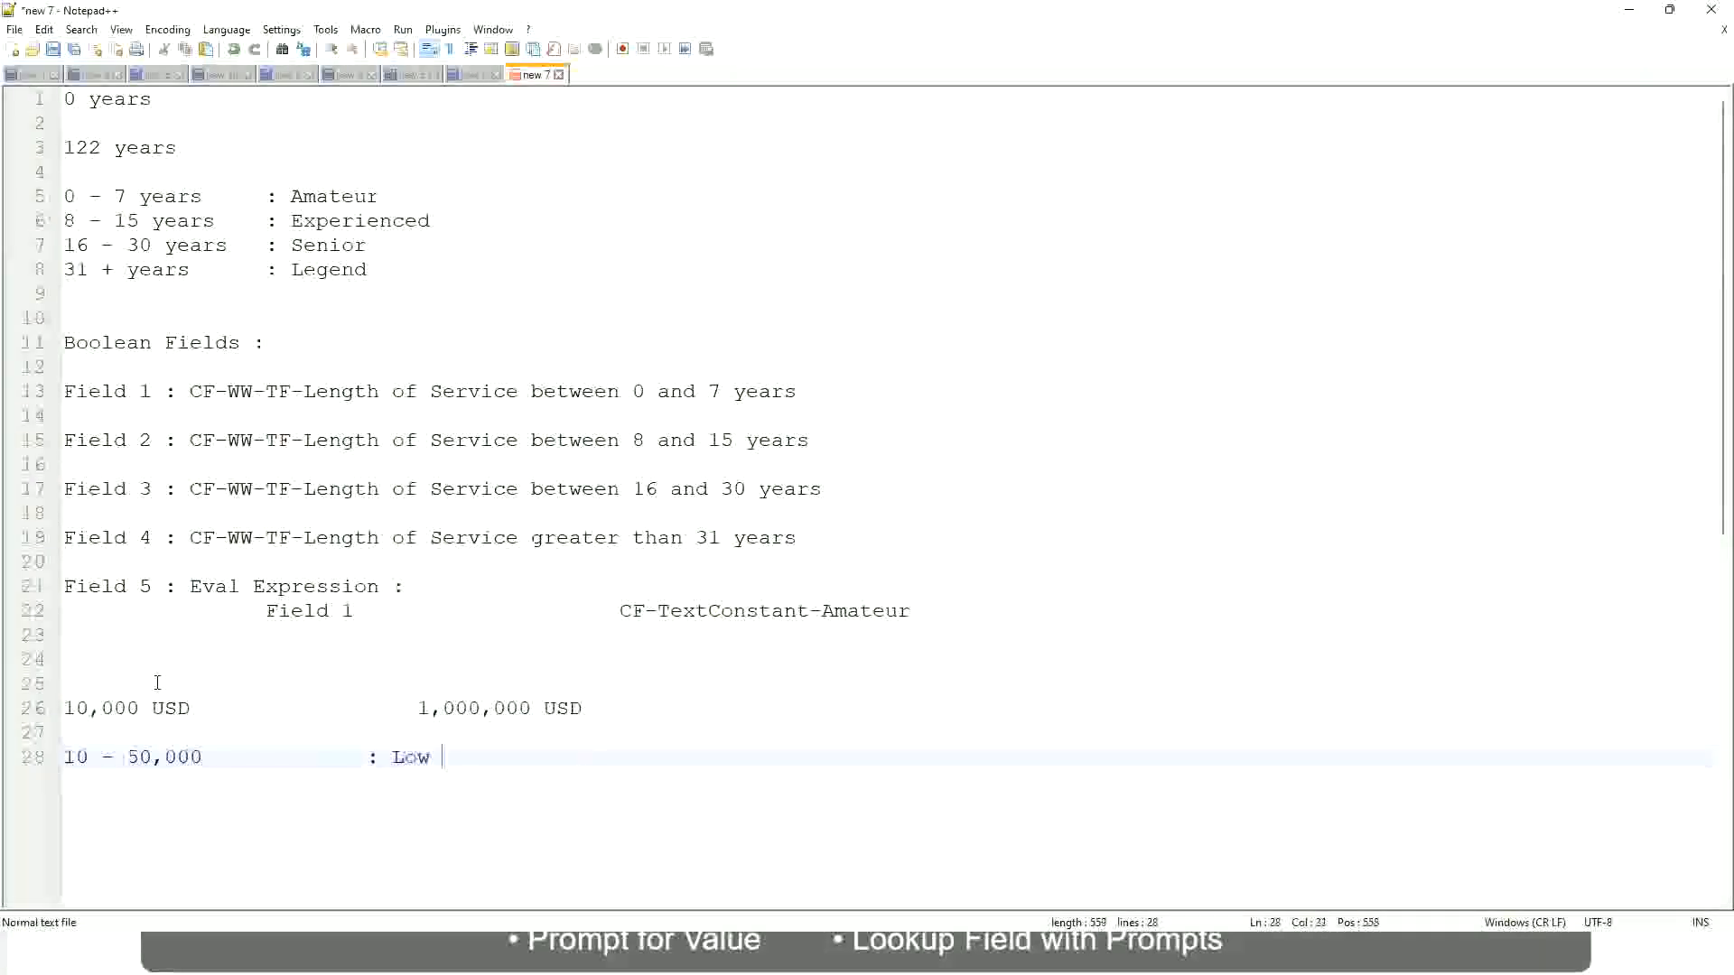
key("Enter")
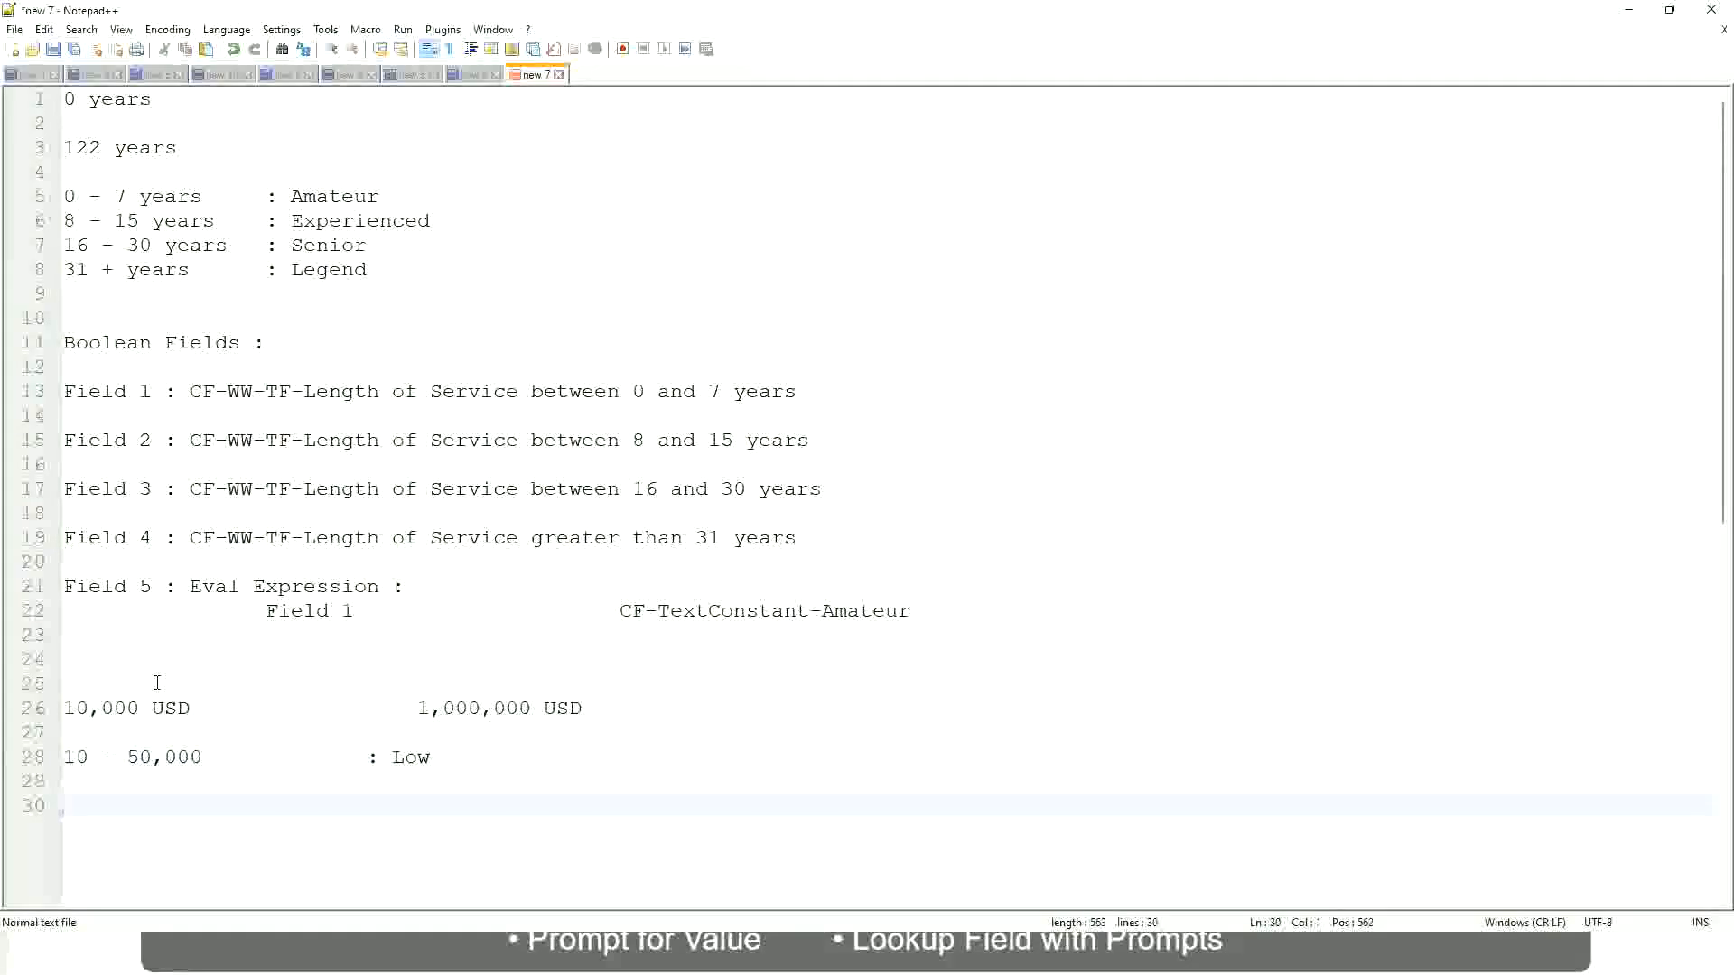
type("5")
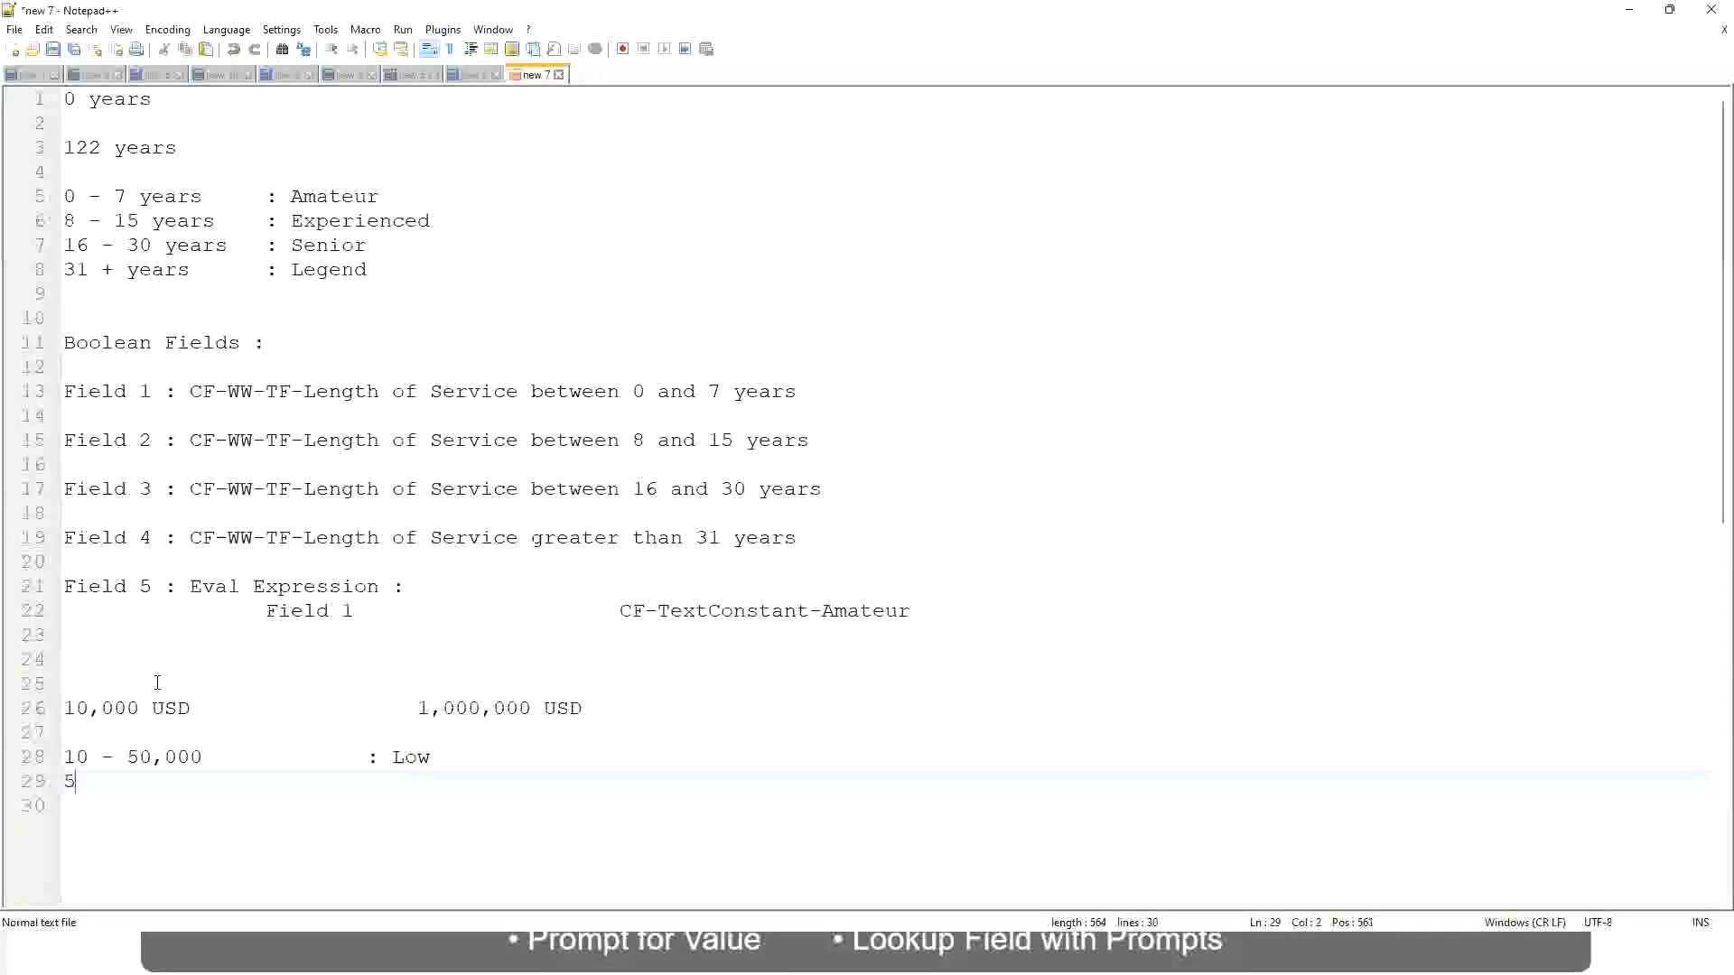
type("0,001")
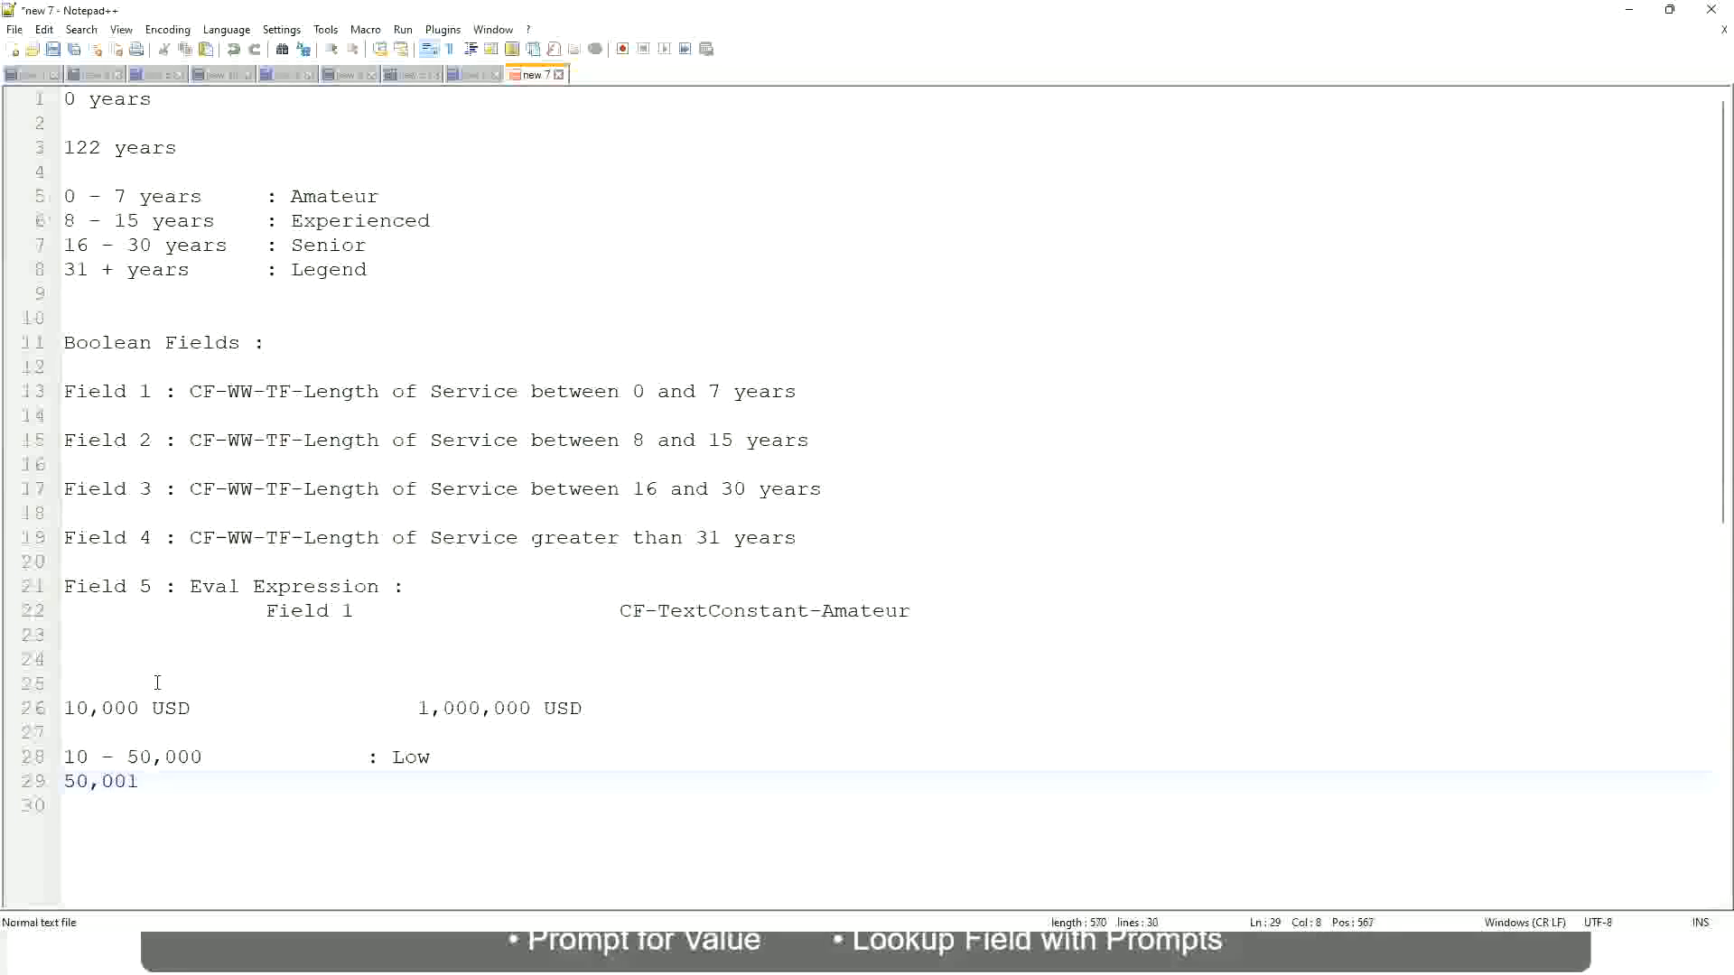
type("- 150")
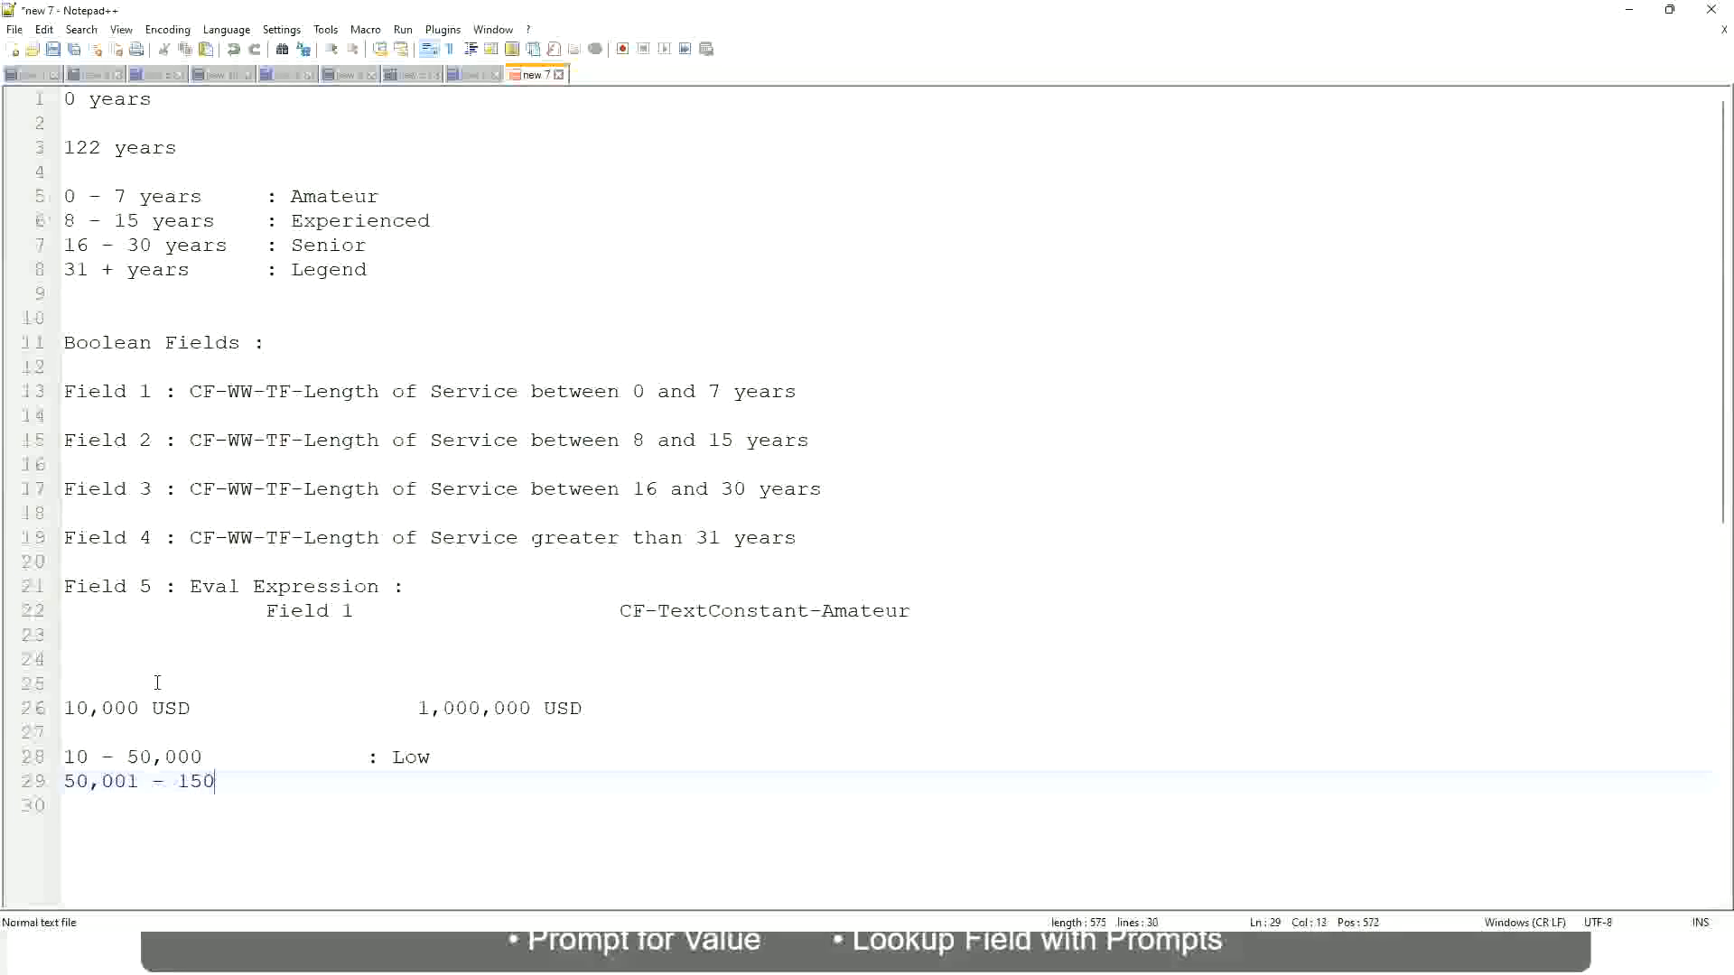
type(",000")
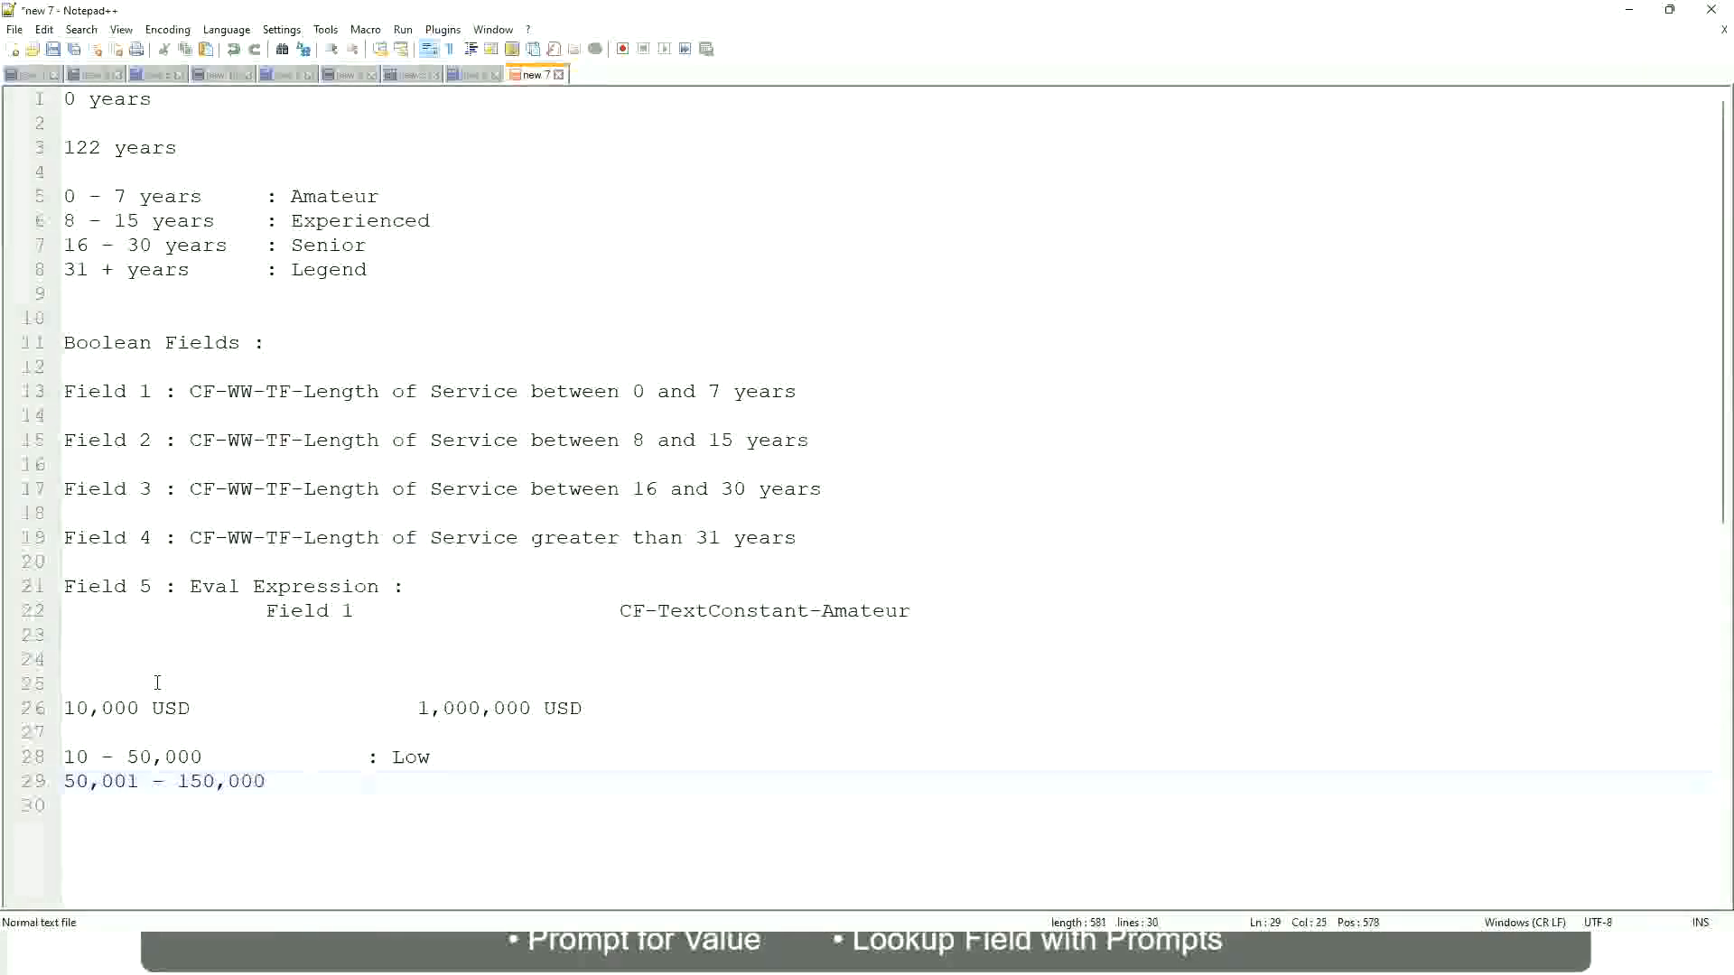
type(": Medium")
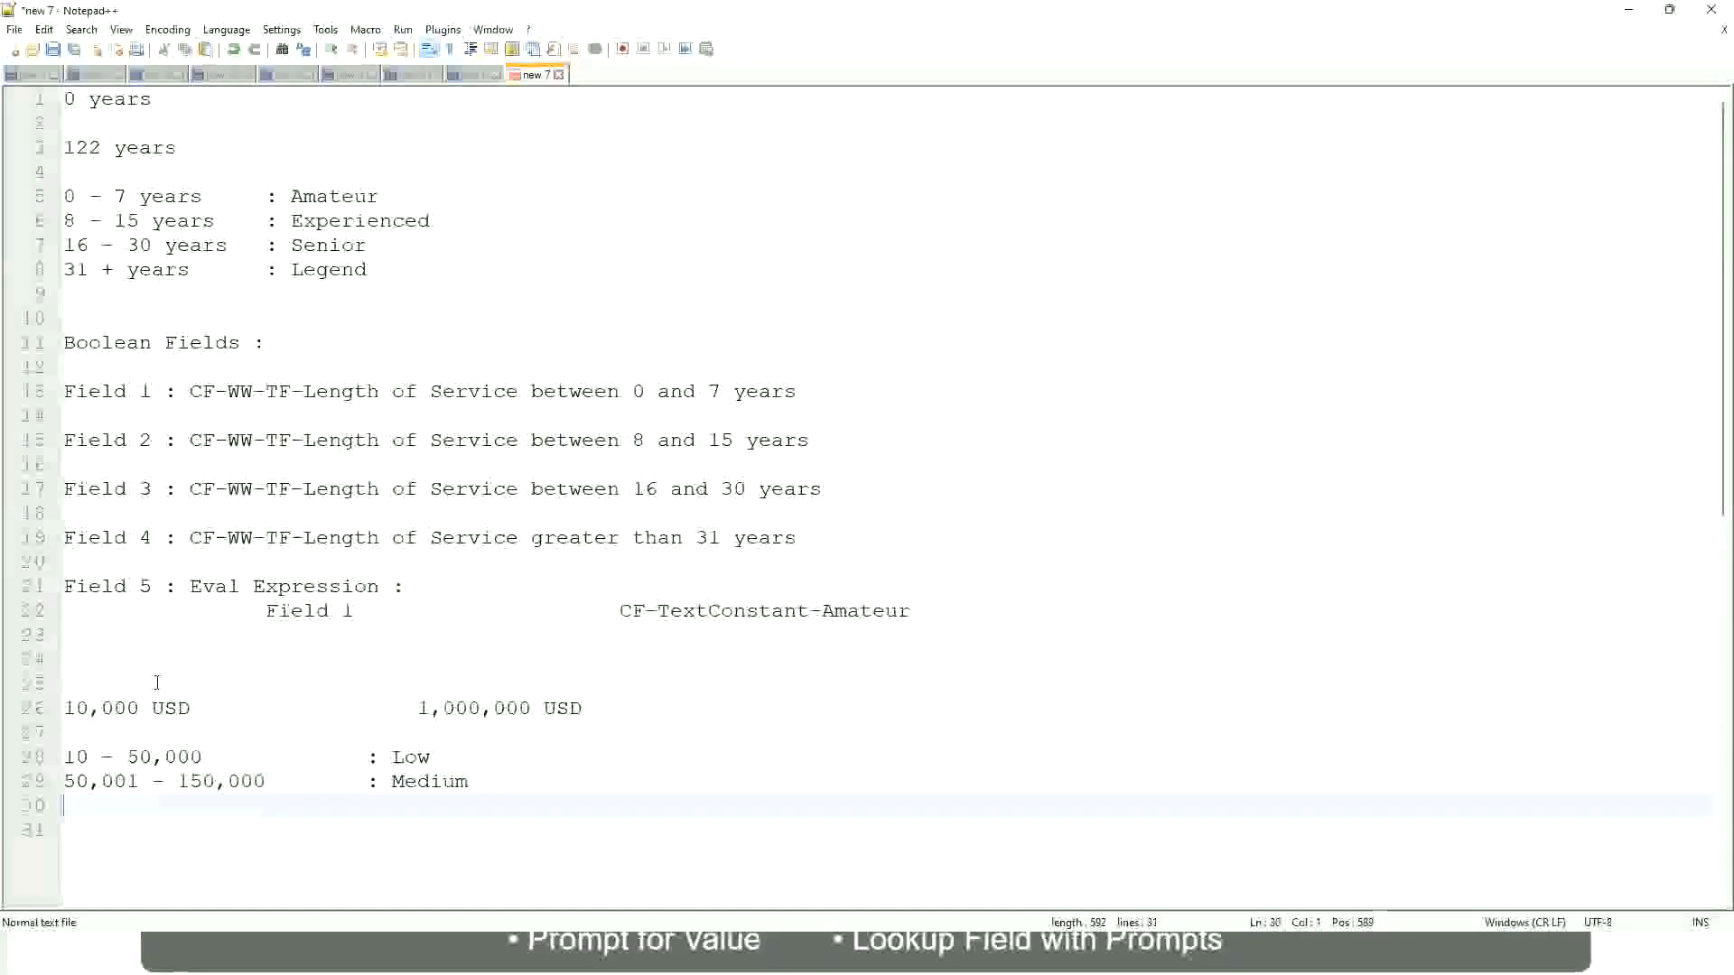
Add the final band line '> 150,000 : High' to the notes.
type(">")
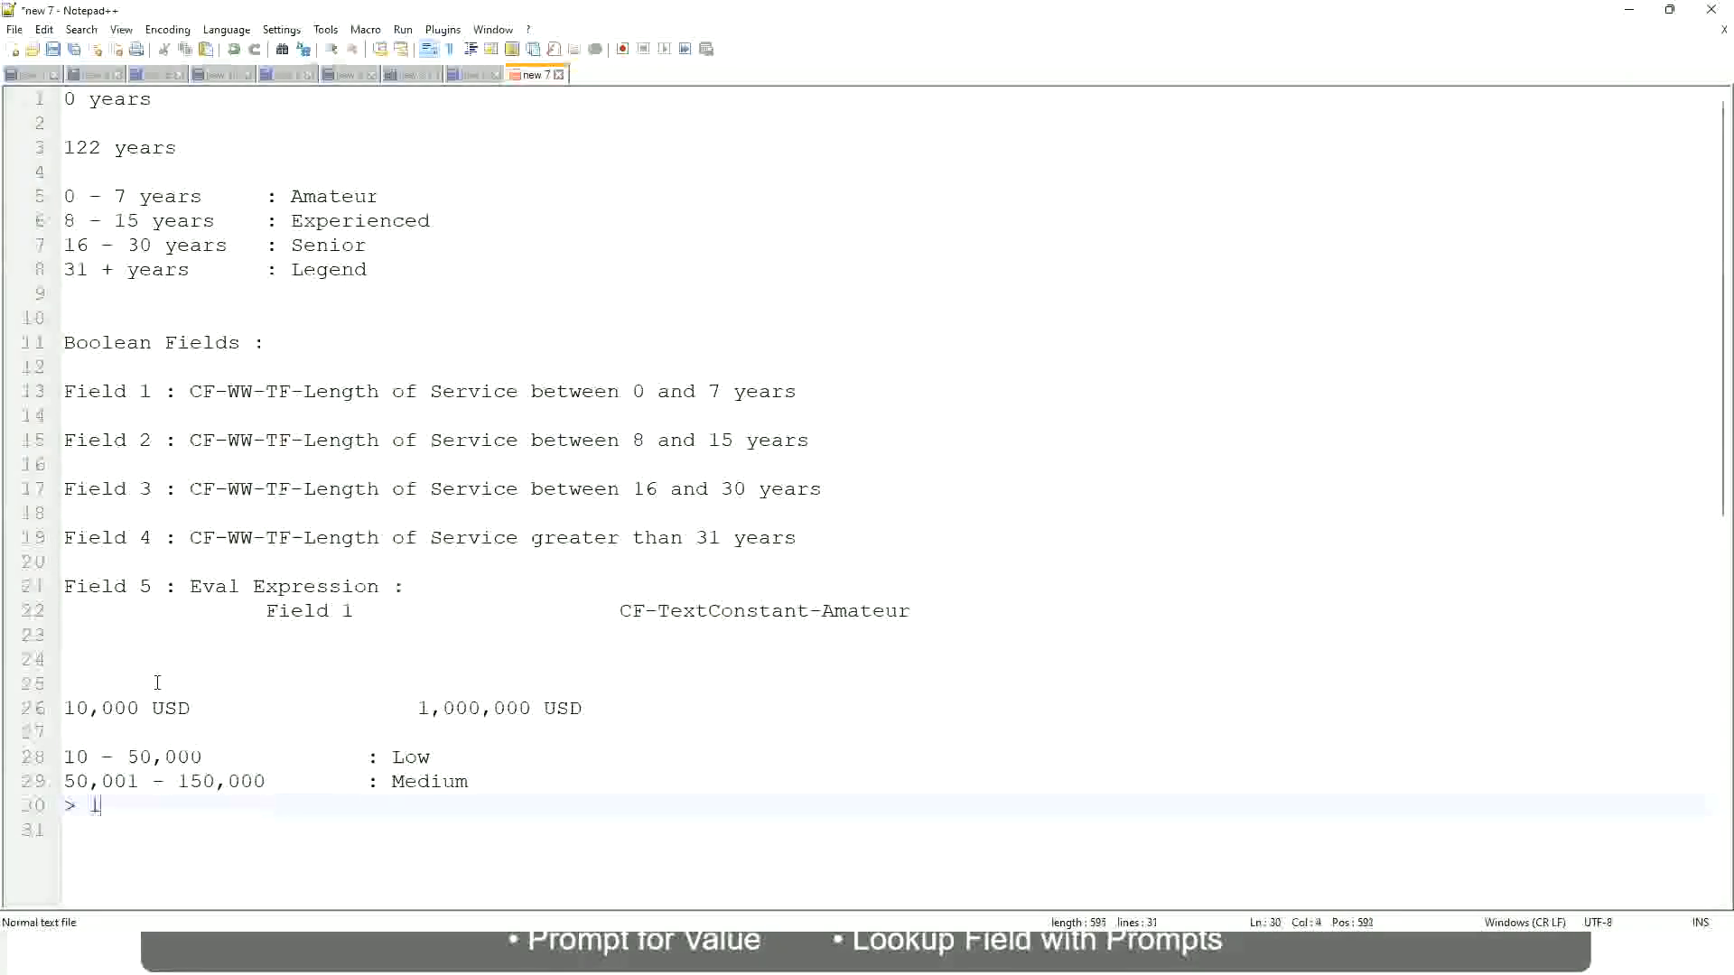
type("150,")
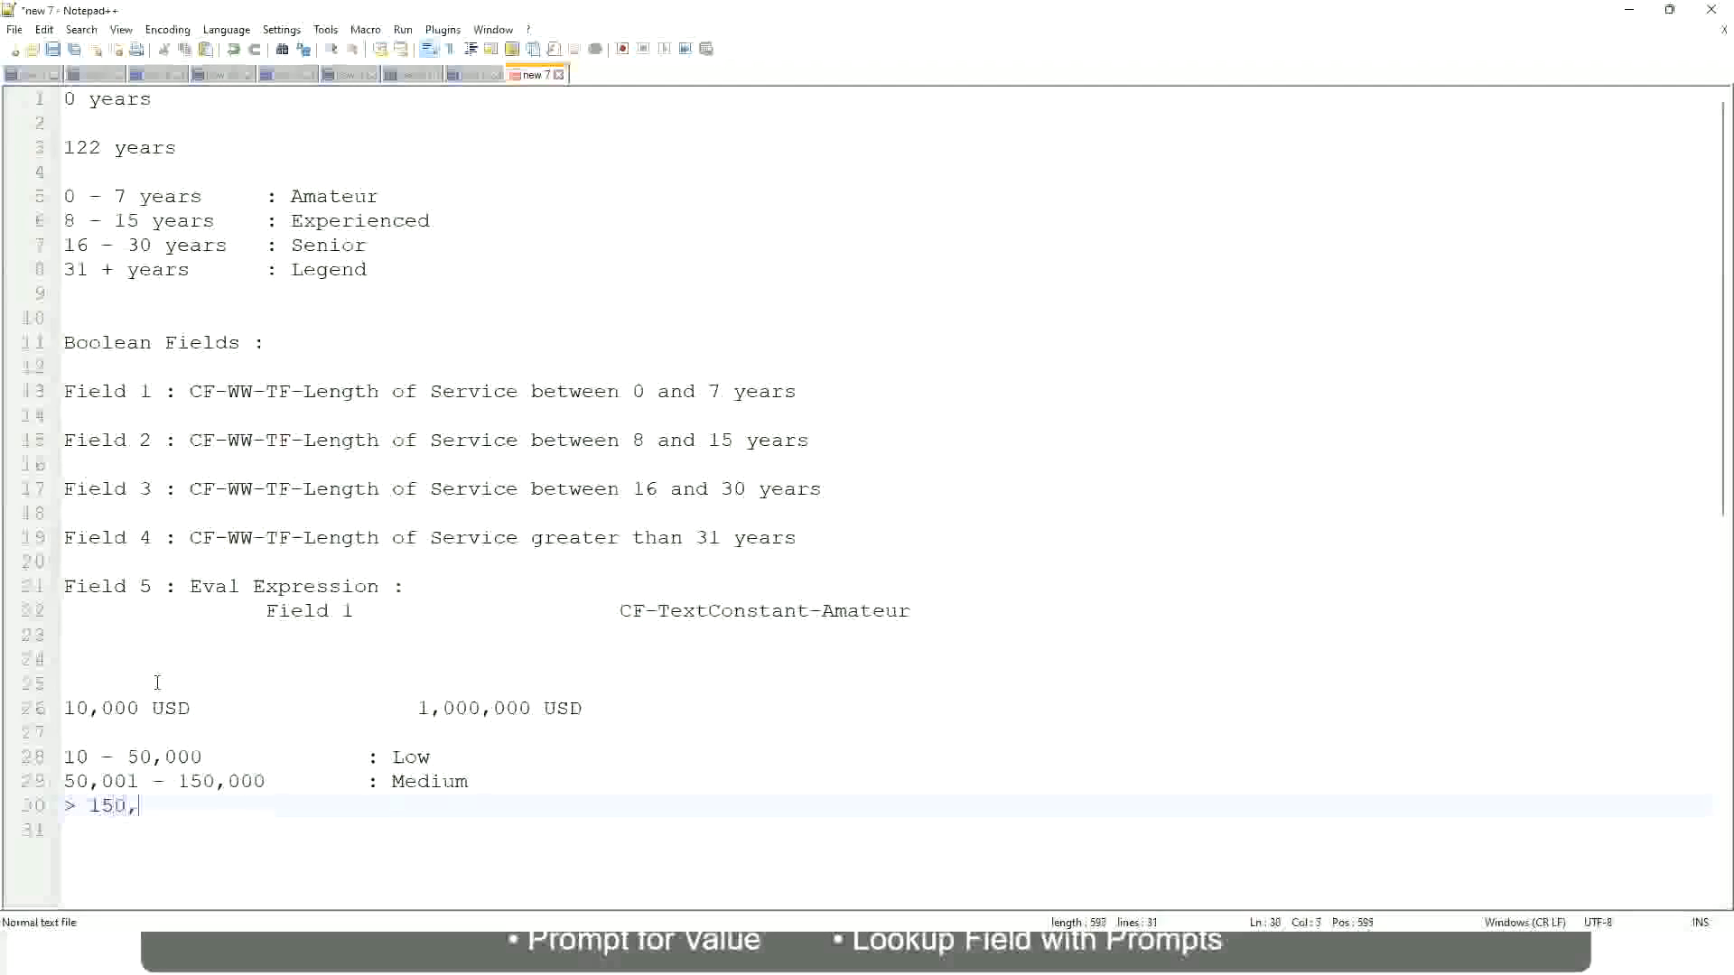
type("000")
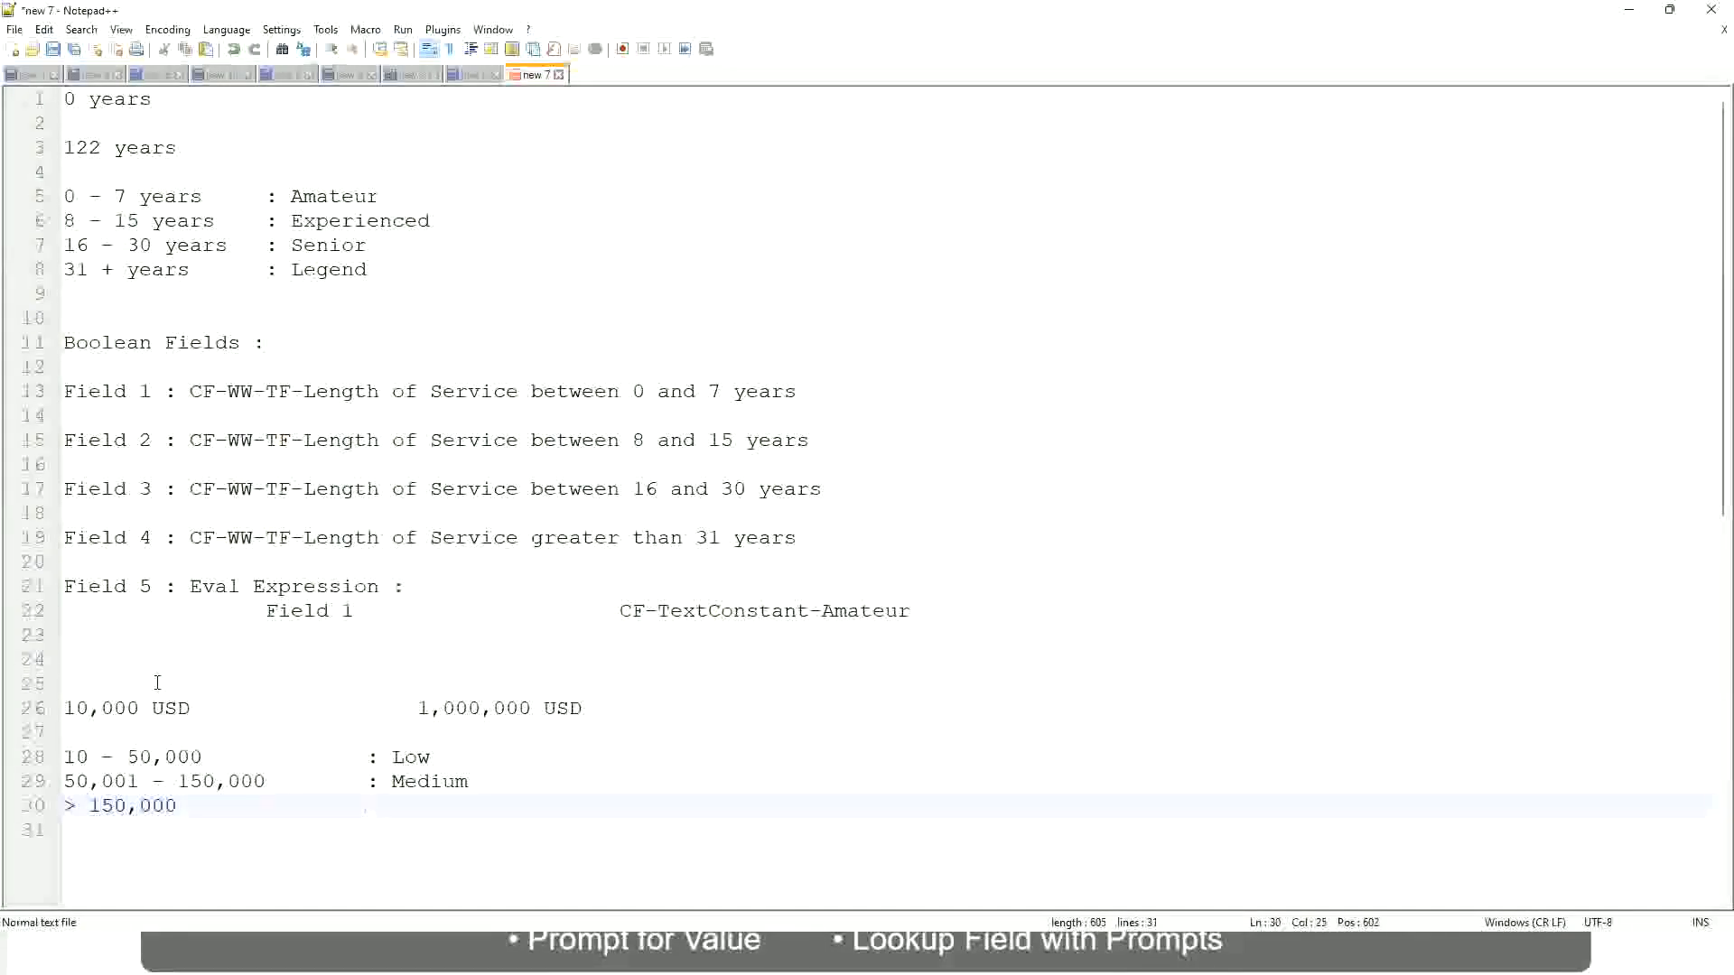
type(": High")
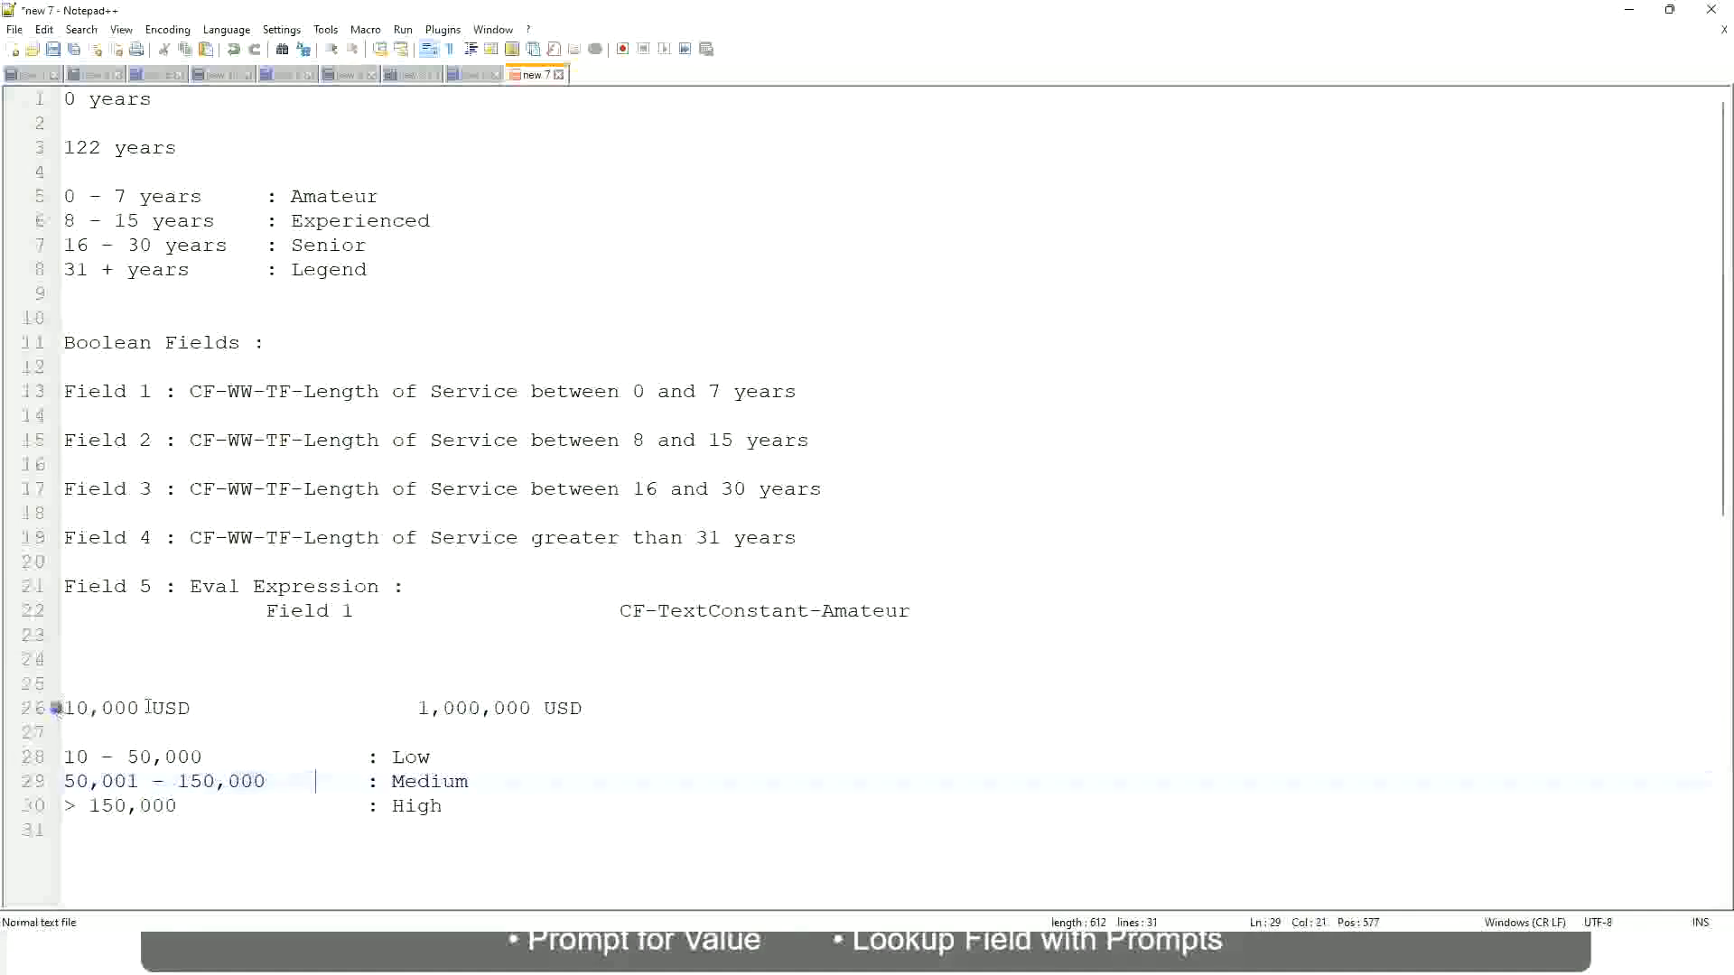
left_click(531, 708)
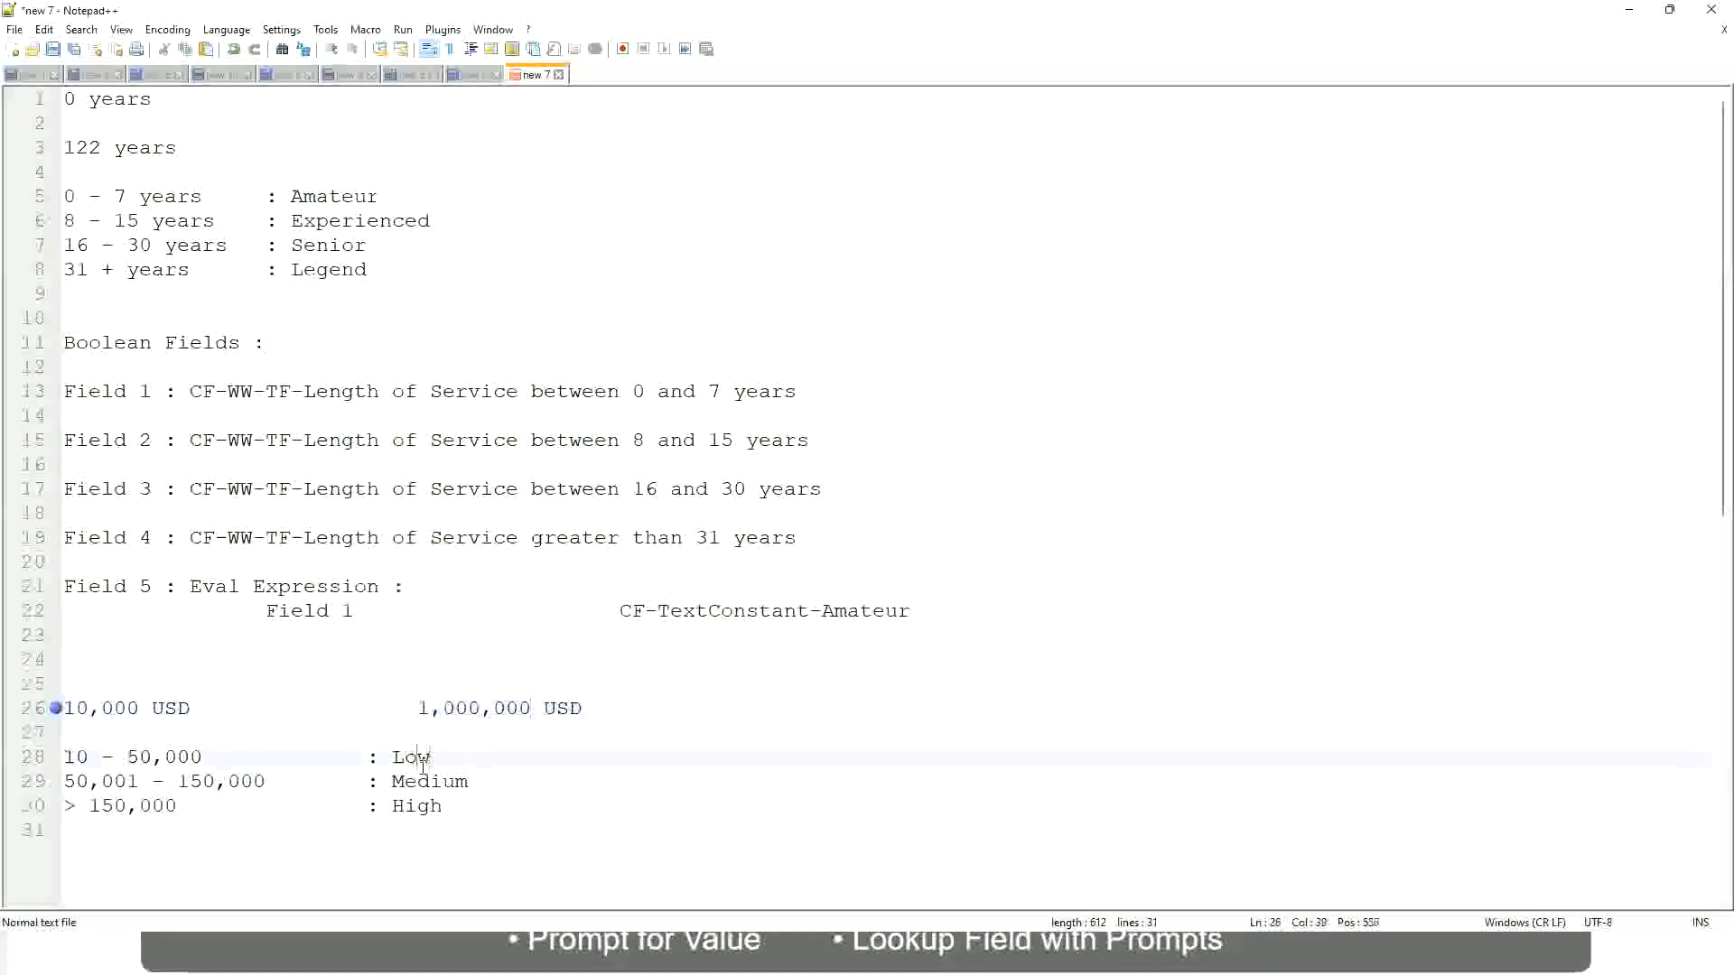
left_click(418, 805)
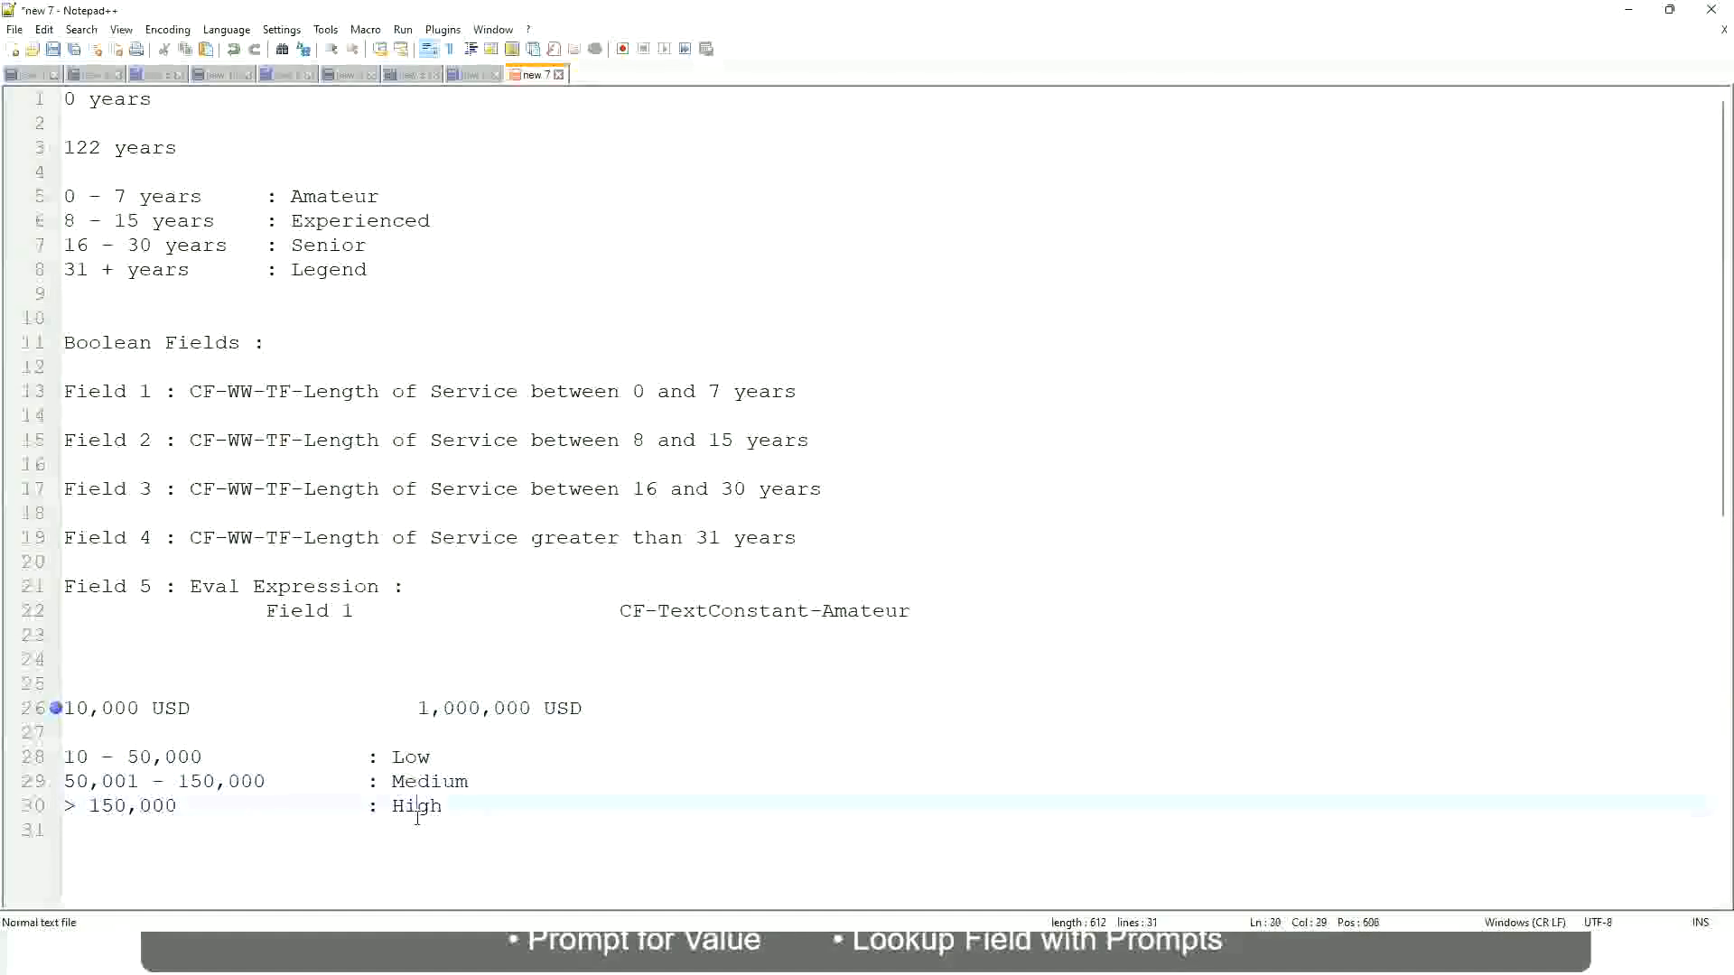